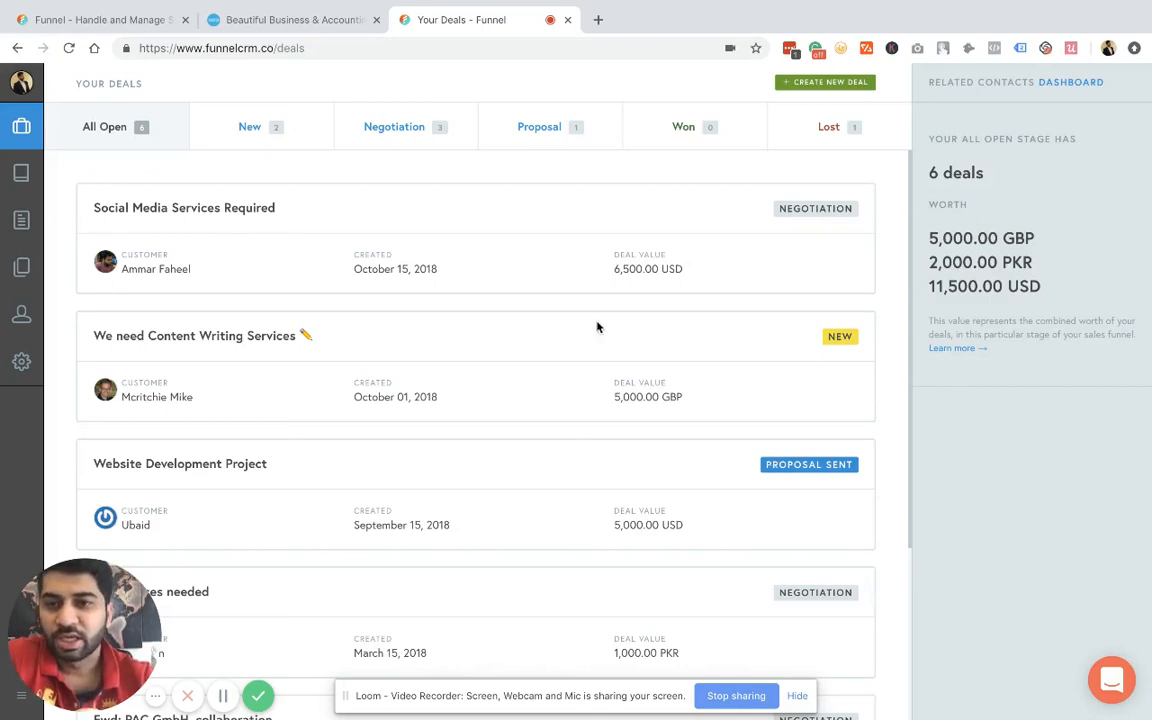
mouse_move(72, 188)
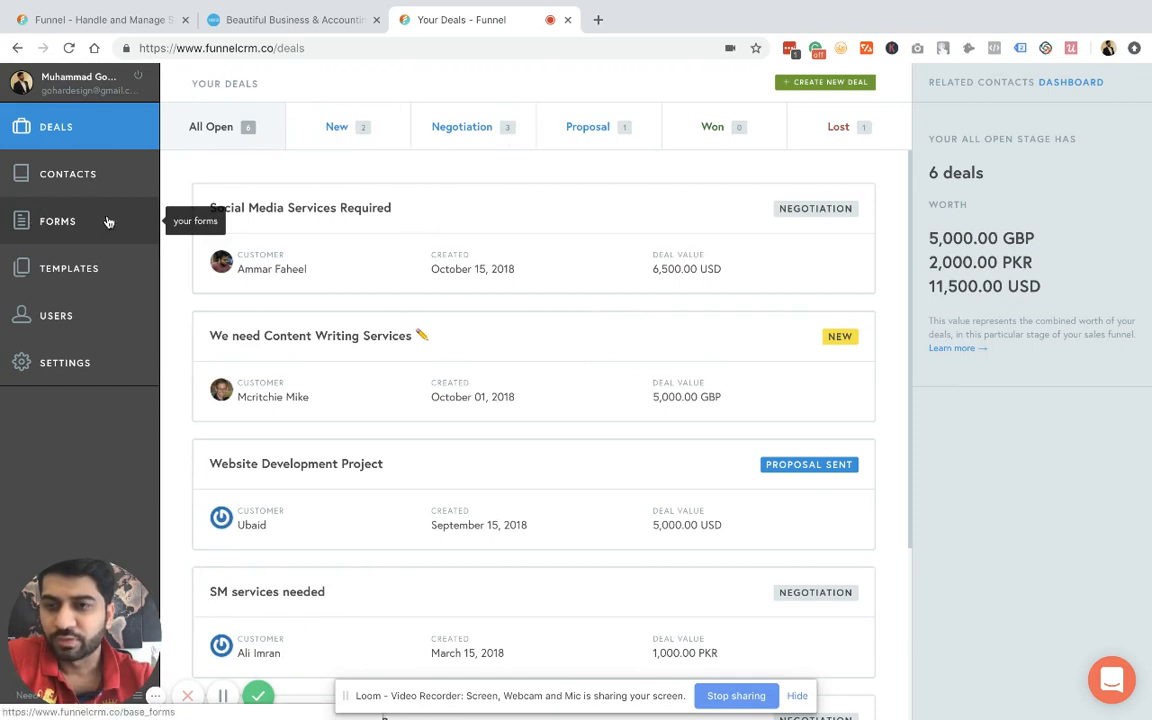
mouse_move(70, 220)
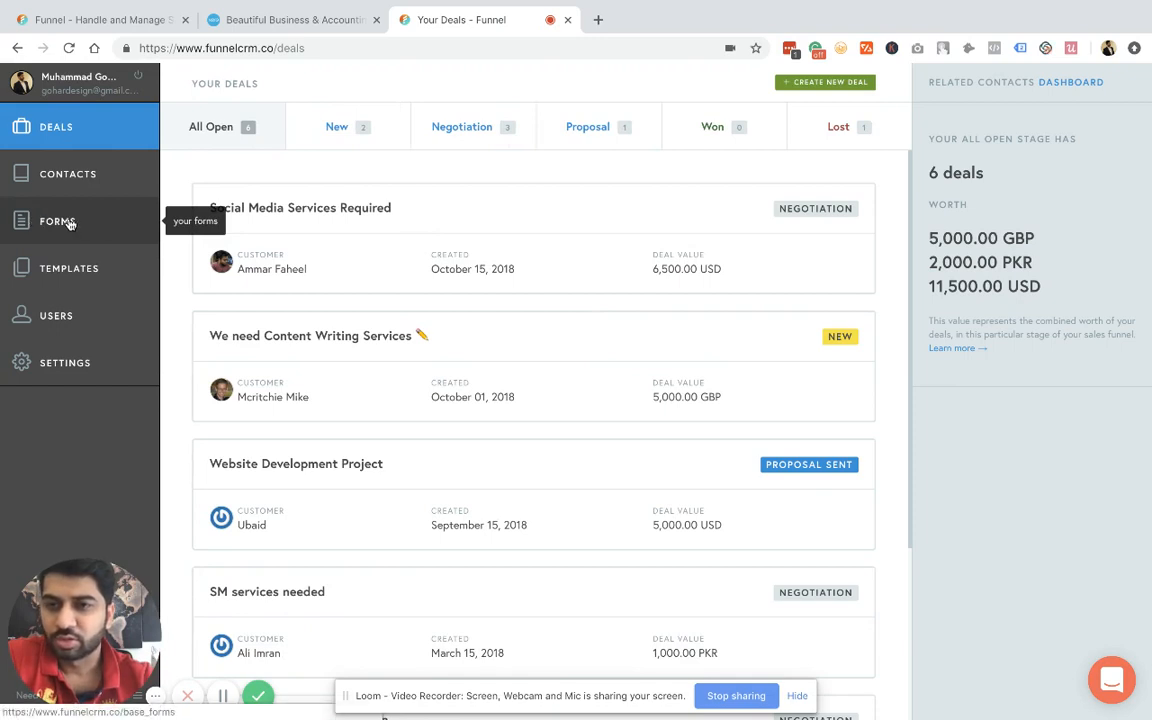
- Leave the deals overview for the Your Forms list
click(56, 220)
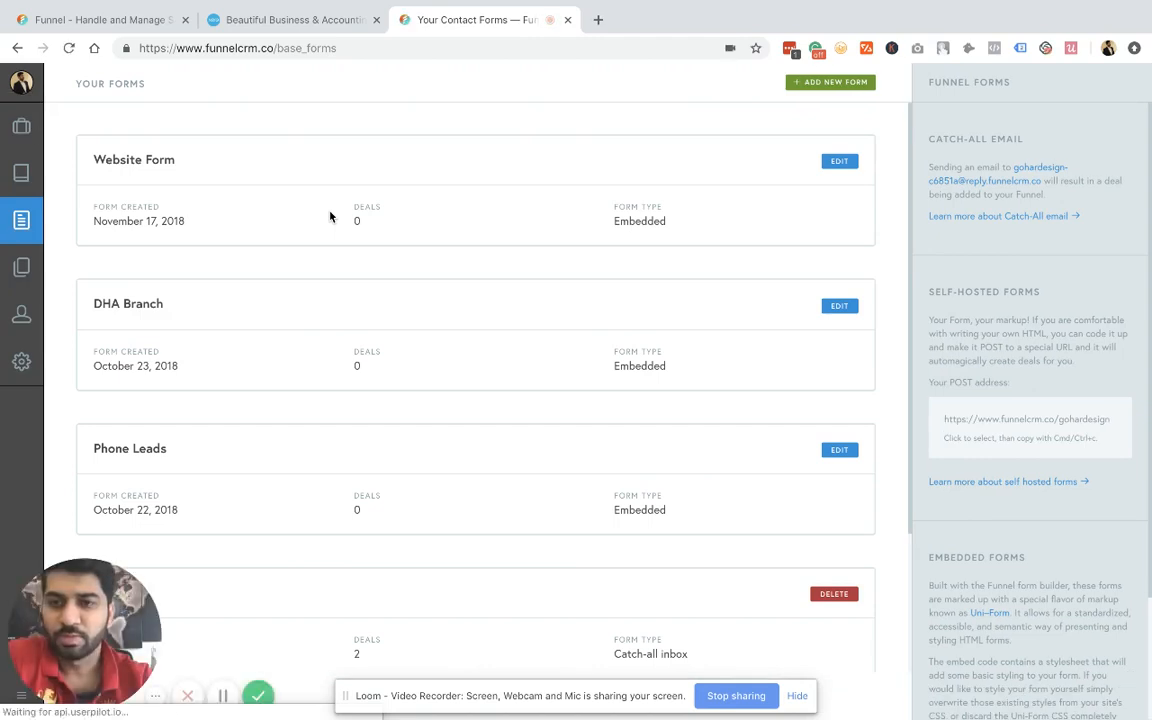
mouse_move(652, 80)
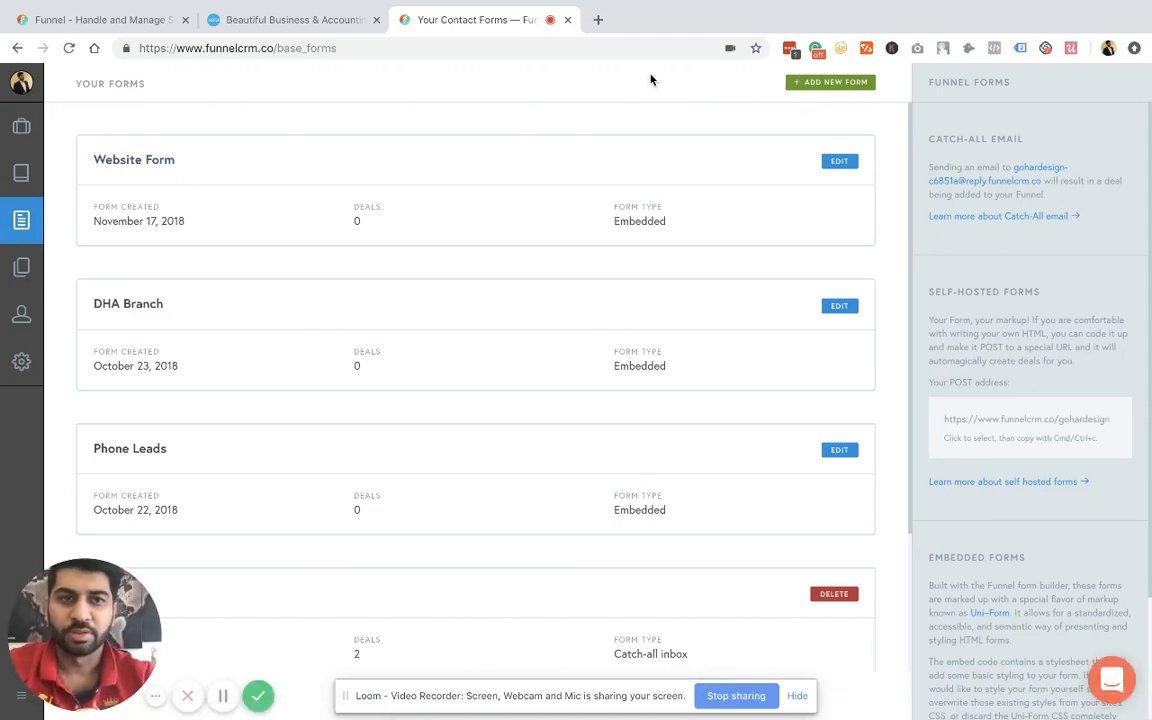
- Start a new form named 'Contact' and review the Your name field unchanged
click(830, 82)
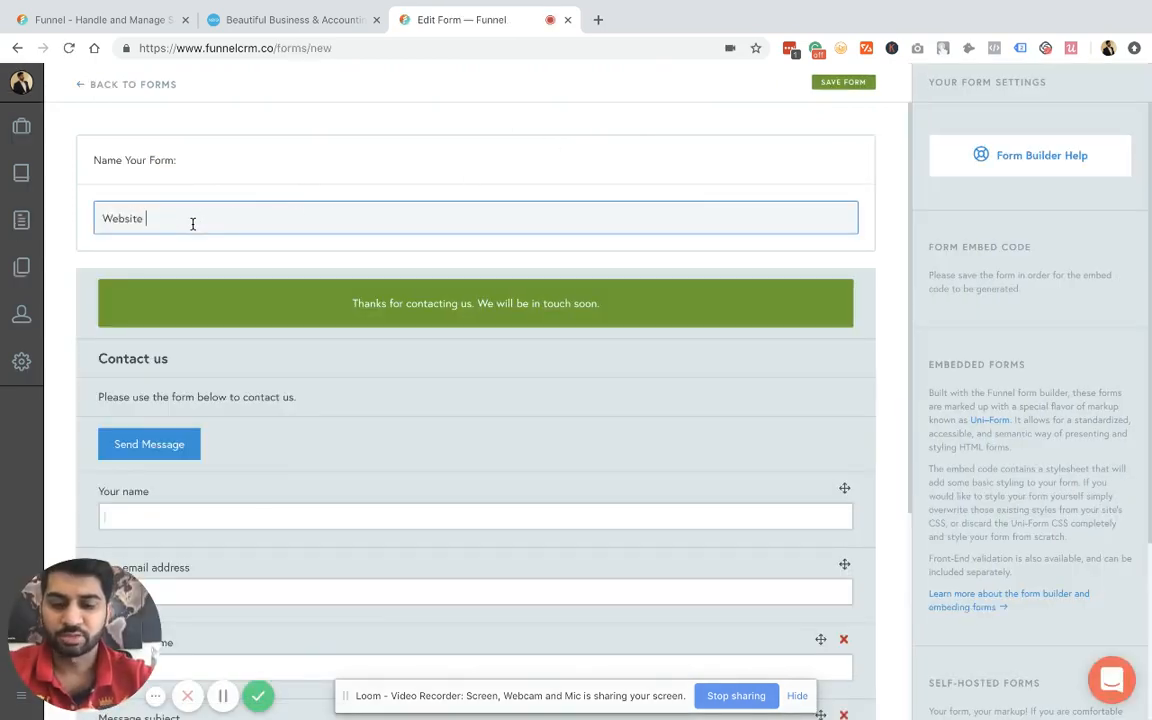
text(Contact)
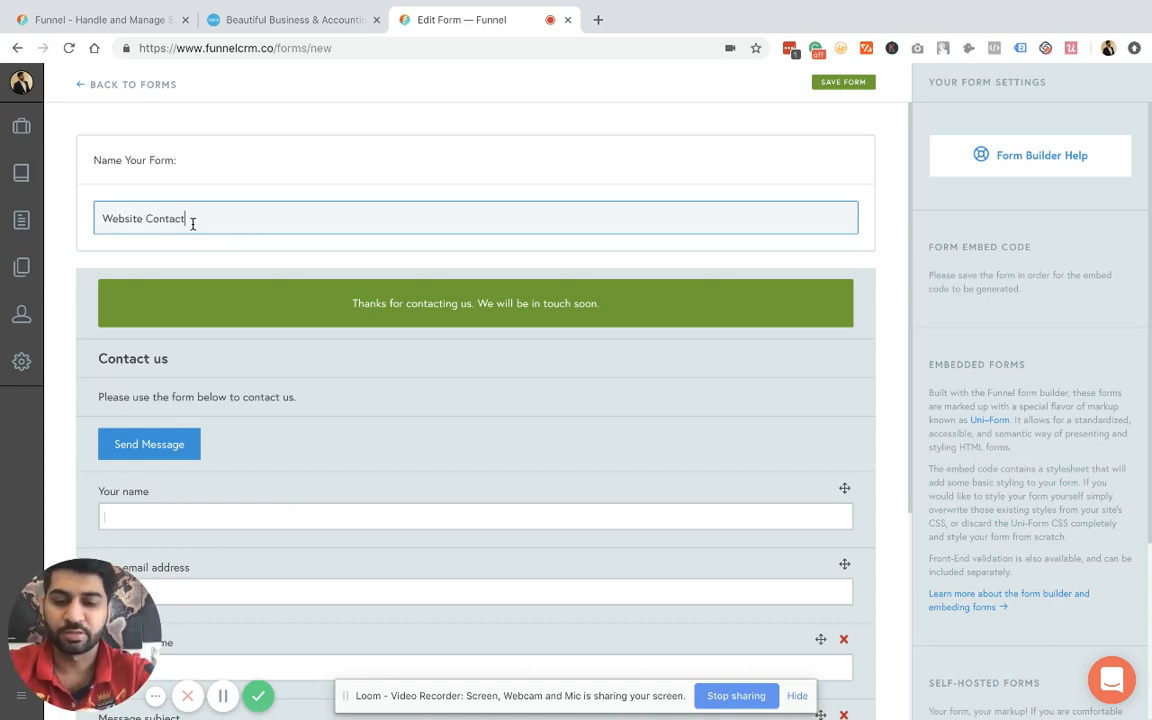
scroll(down, 3)
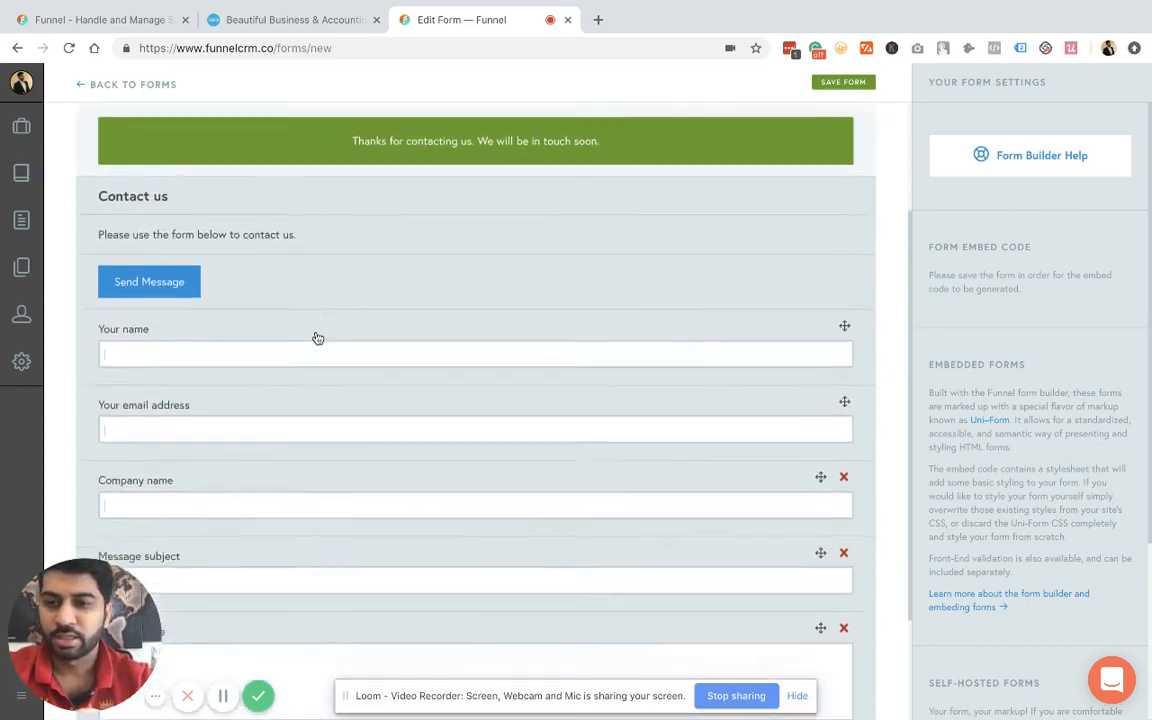
click(844, 324)
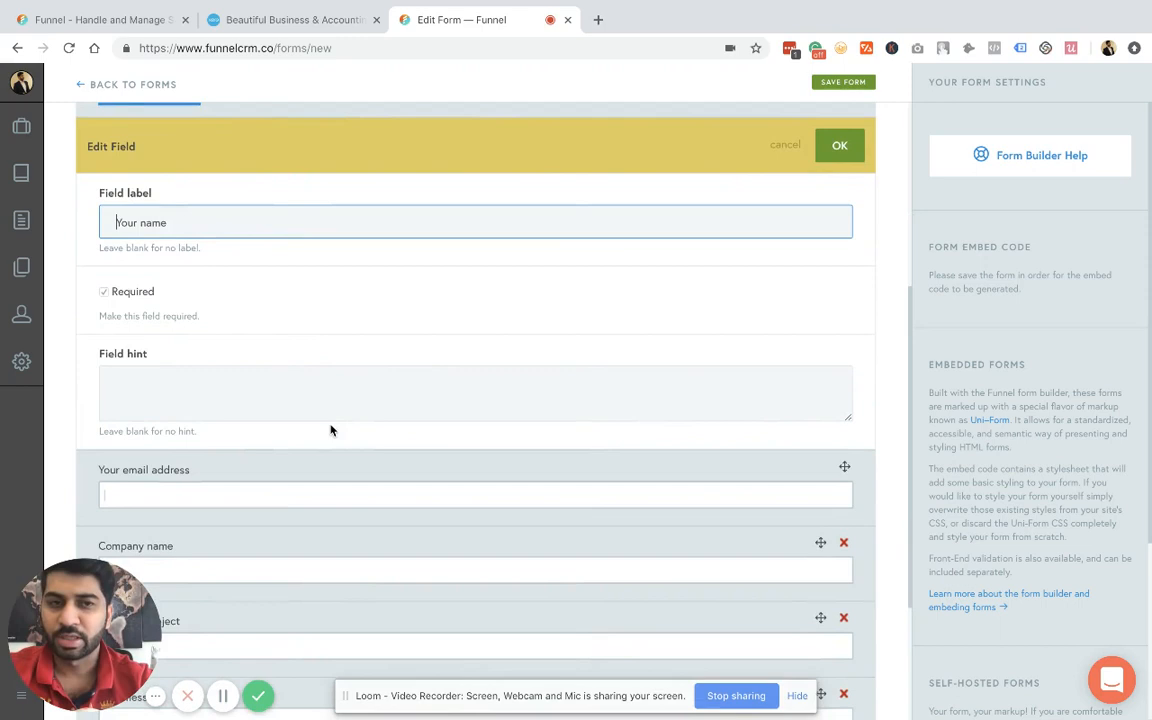
click(840, 144)
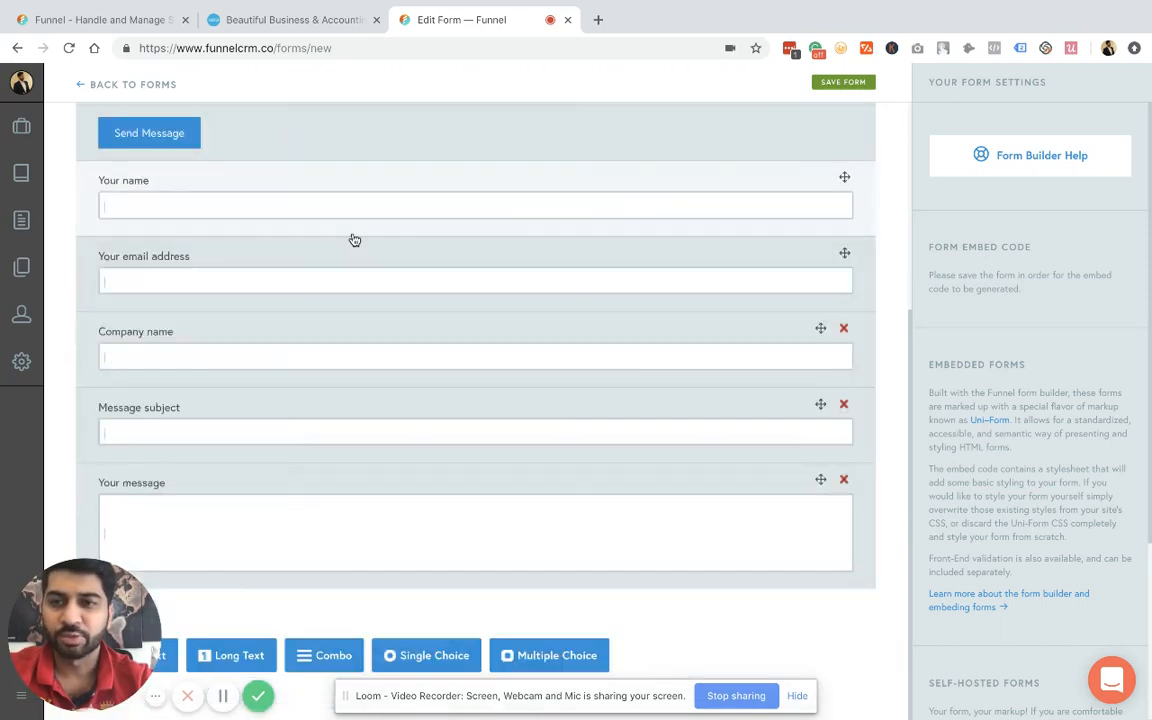
mouse_move(264, 600)
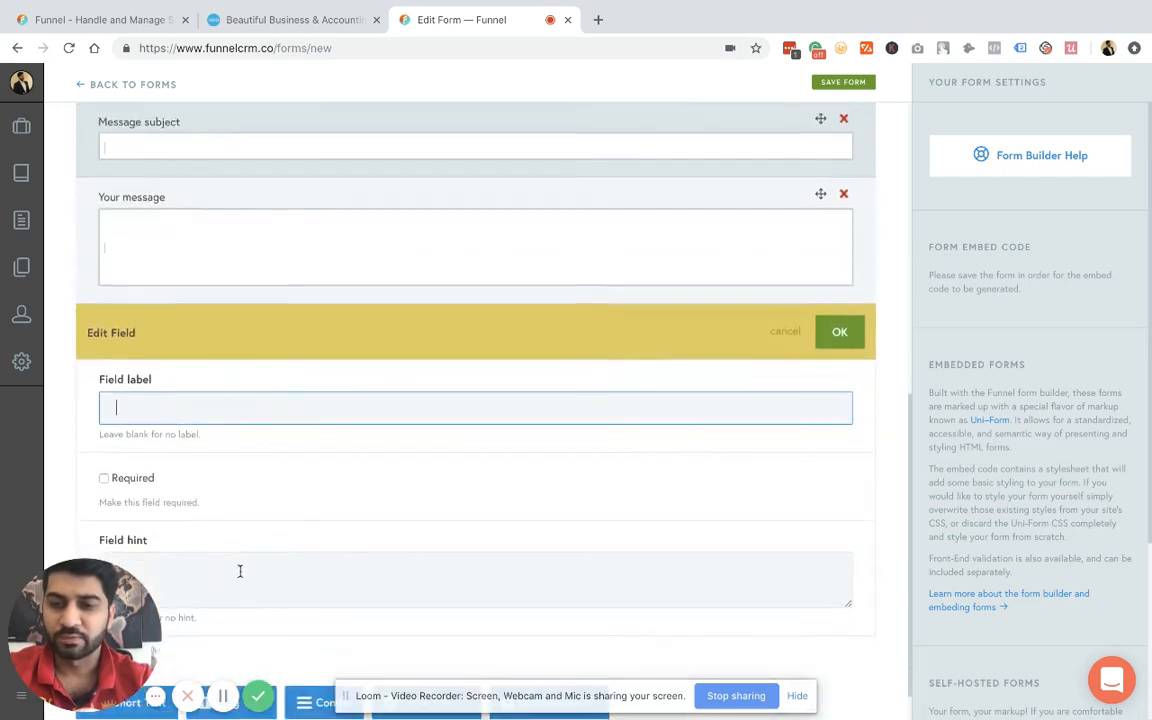
- Add a required field labelled 'Phone Number' to the form
text(pHON)
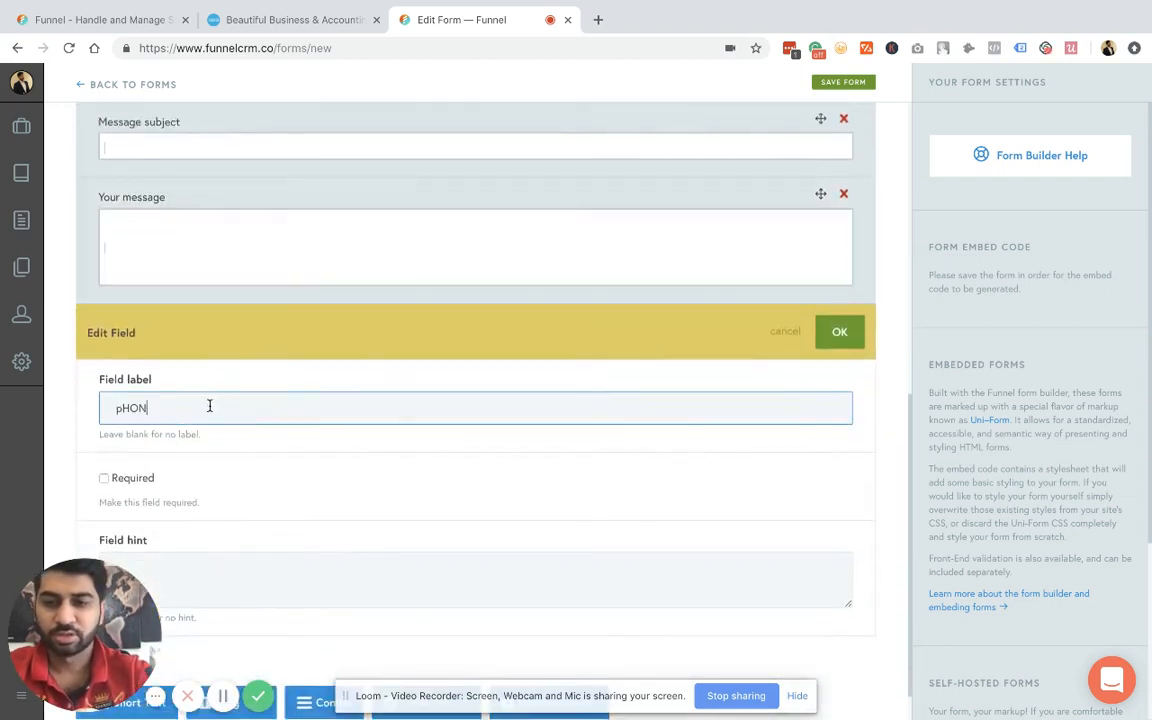
text(Phone)
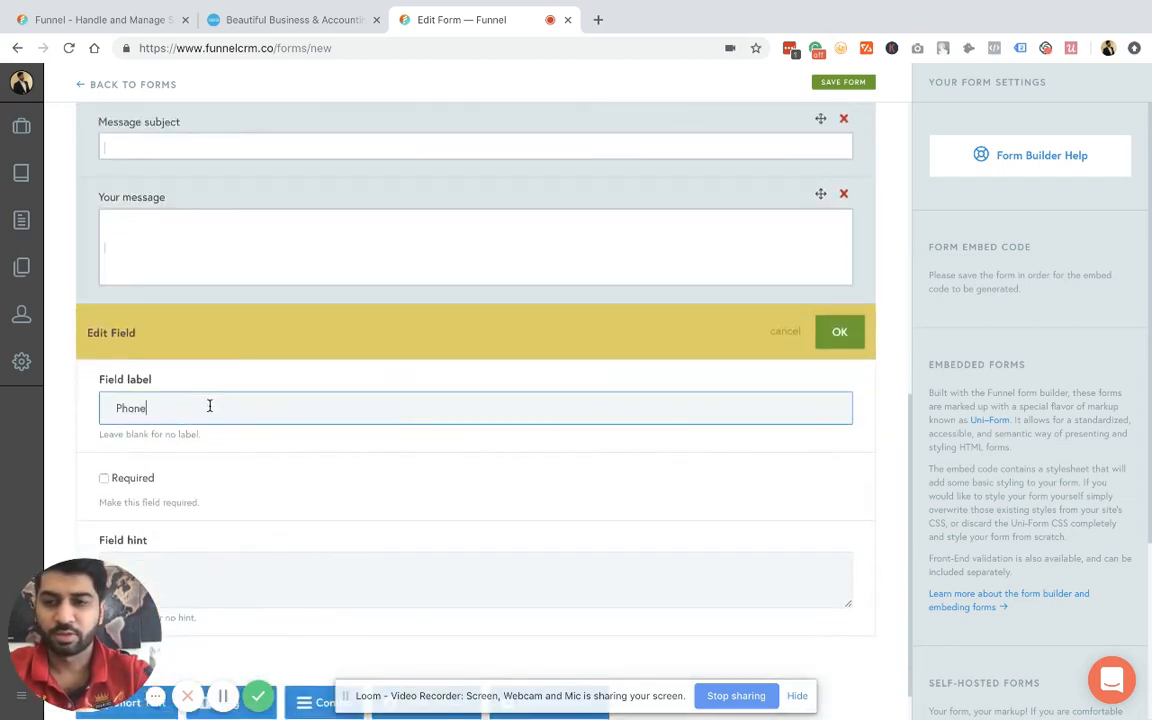
text(Number)
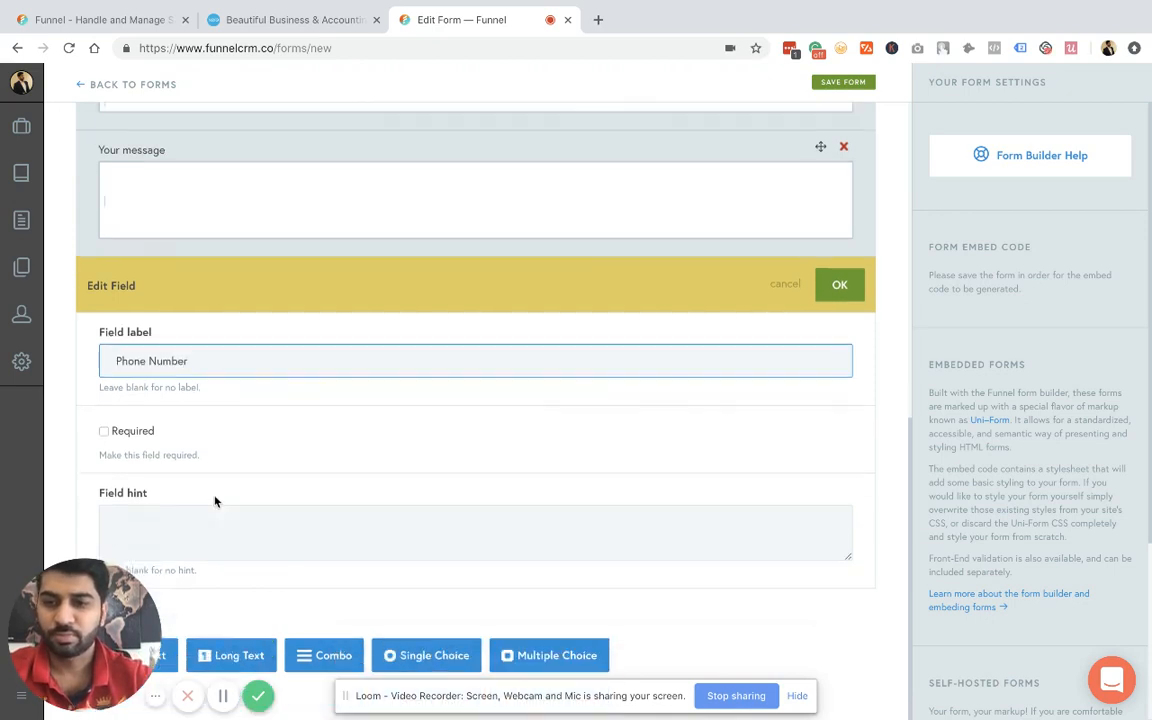
click(104, 432)
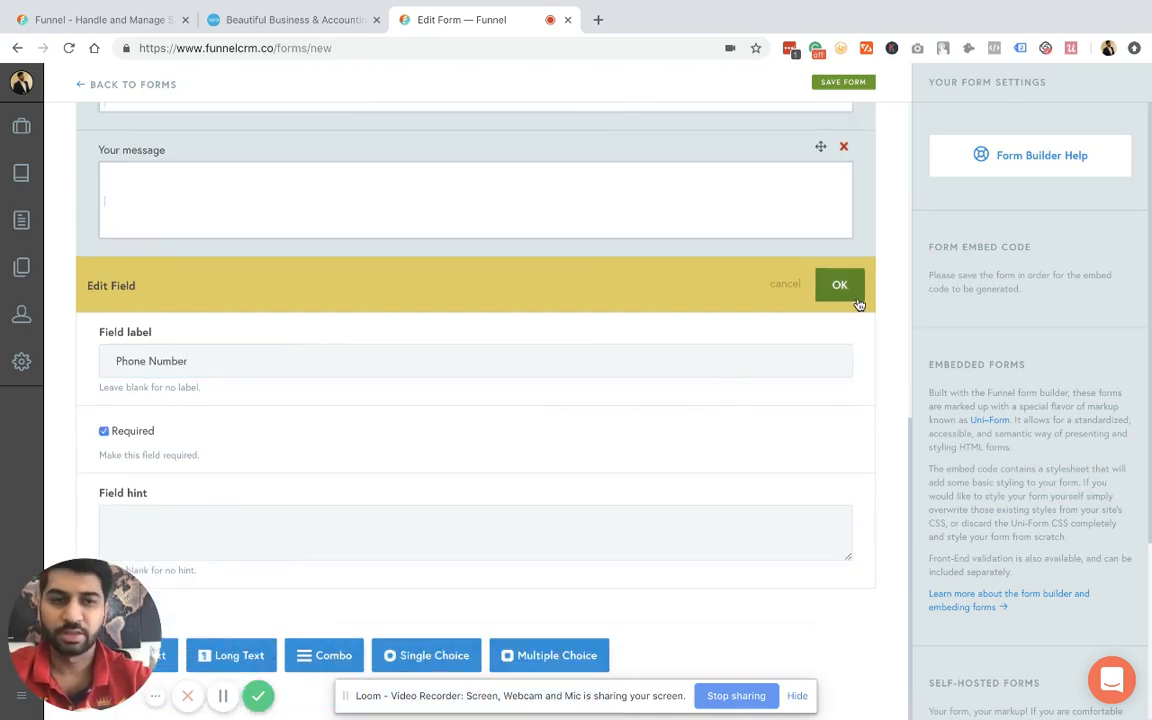
click(840, 284)
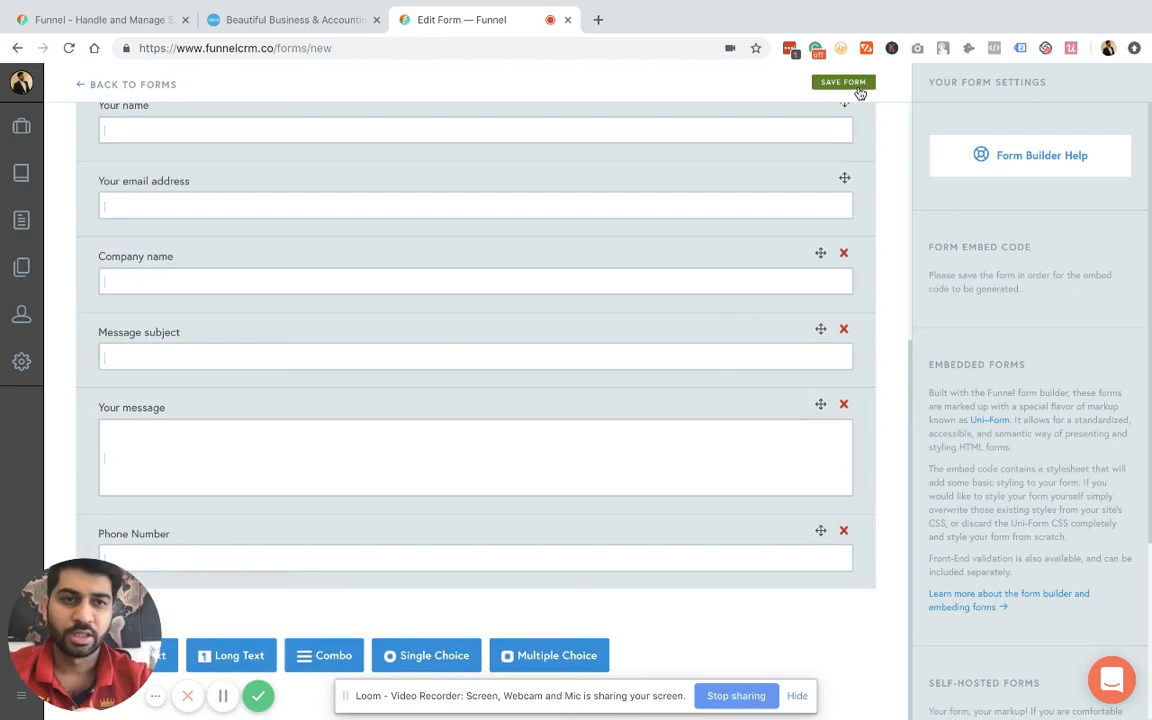
- Save the Website Contact form and reopen it for editing from the forms list
click(844, 82)
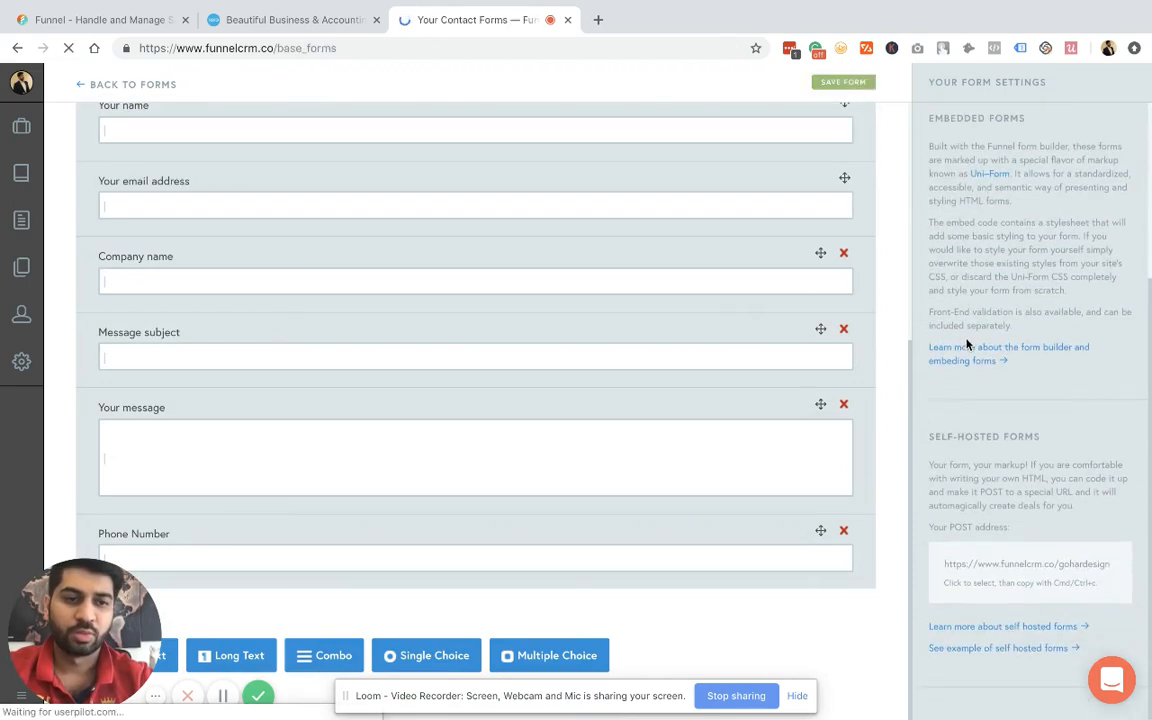
click(842, 82)
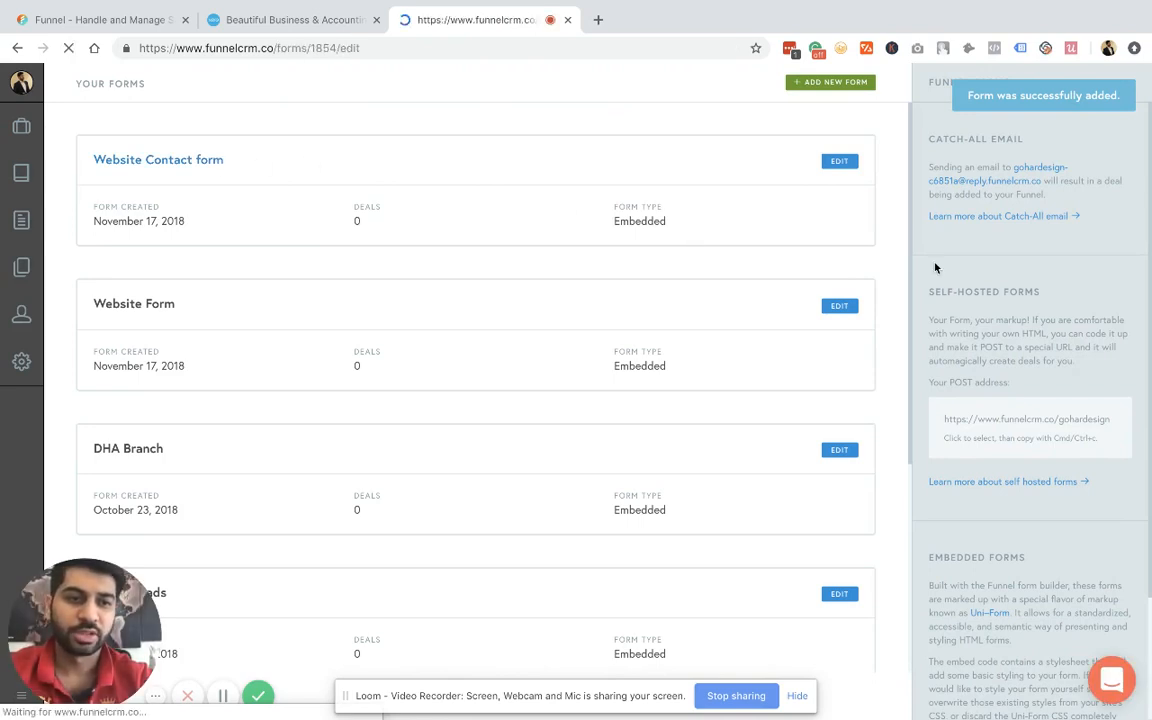
click(838, 160)
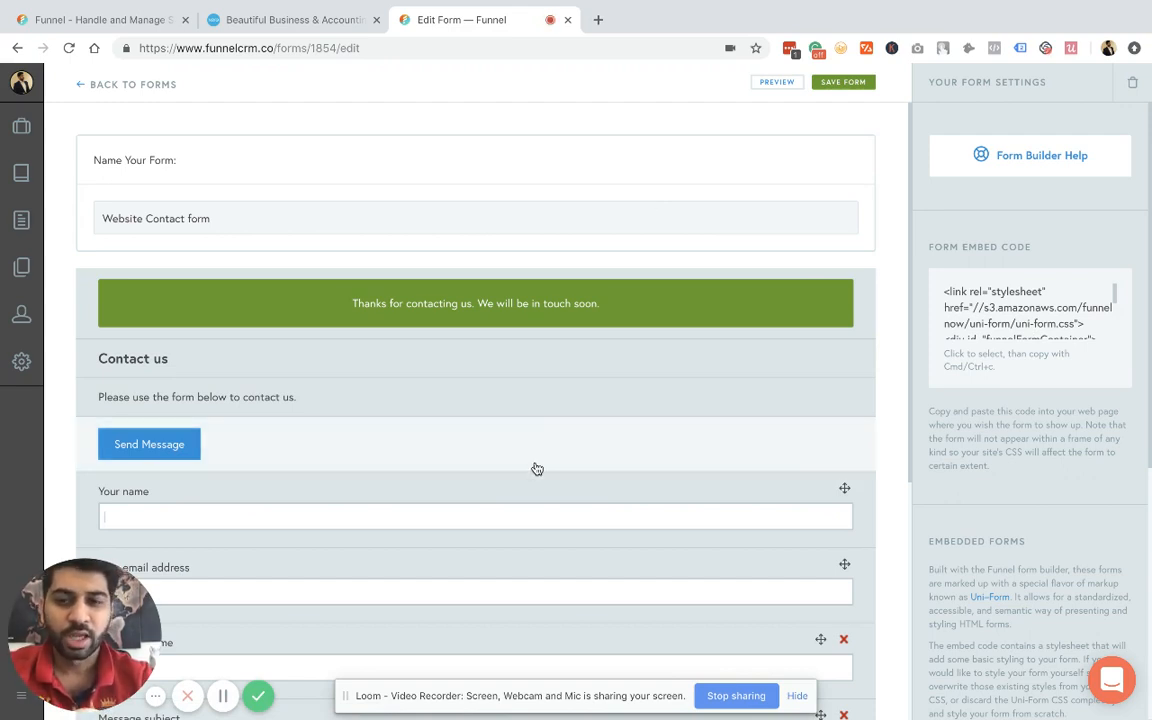
- Scroll through the reopened form to review its fields and embed code
scroll(down, 3)
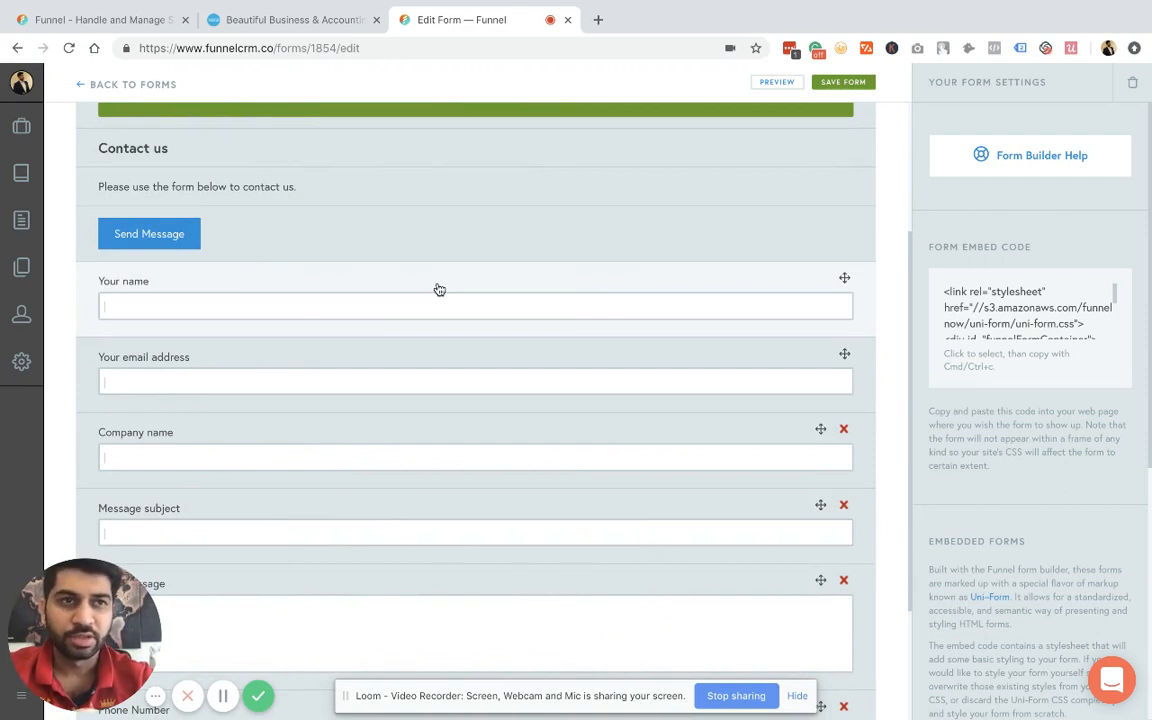
scroll(down, 3)
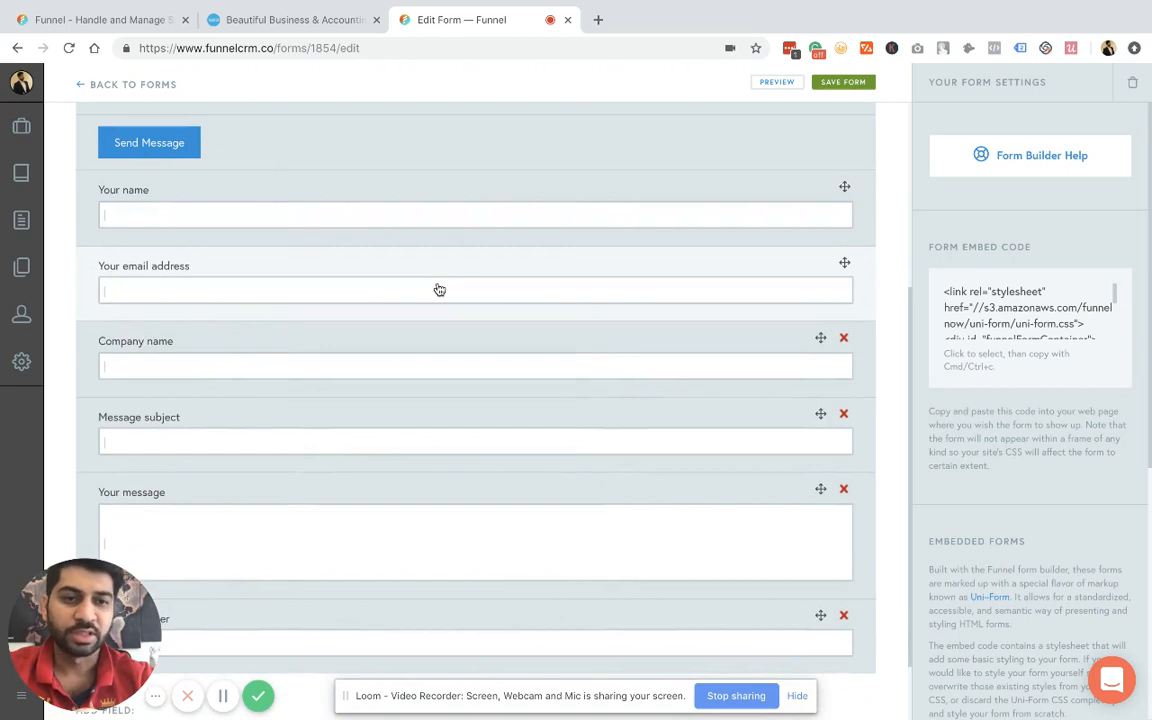
scroll(up, 3)
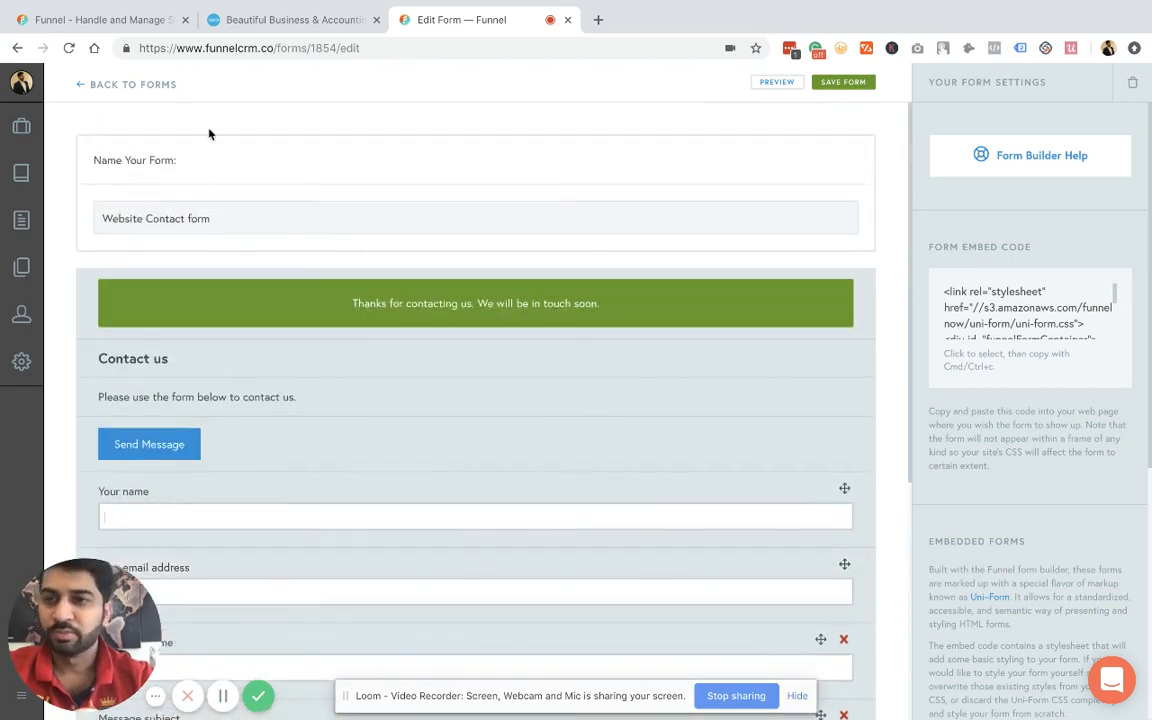
mouse_move(216, 170)
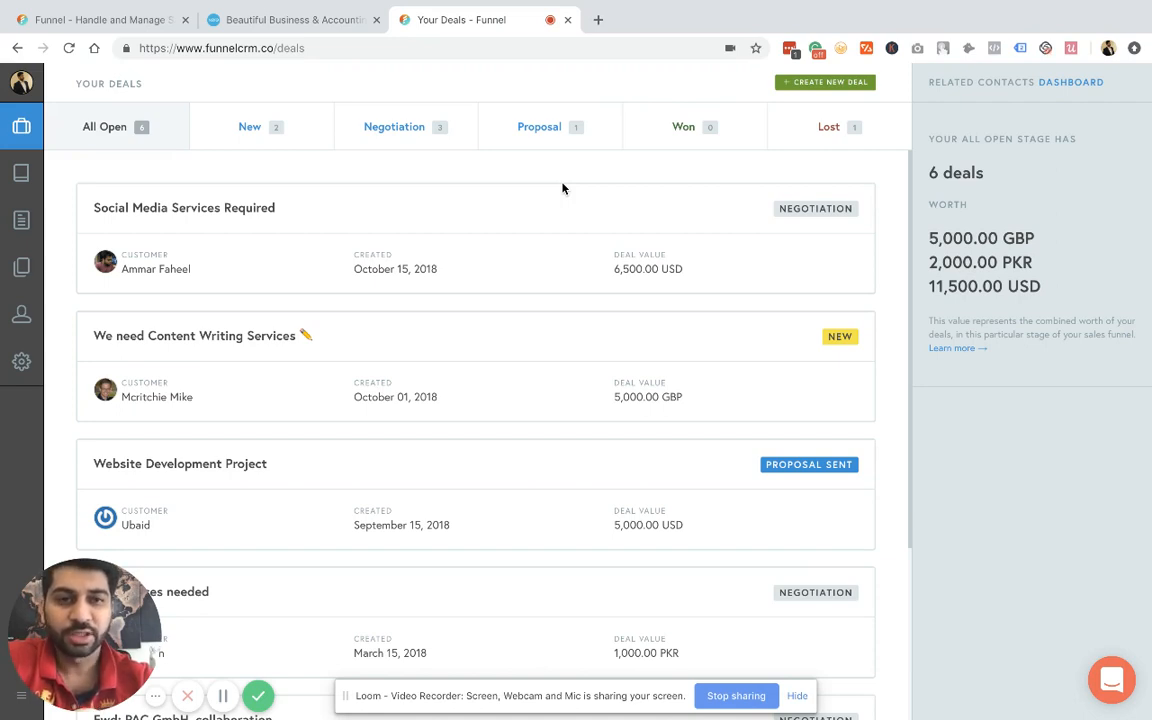
- Start a new deal to show the Choose Contact Form choices, including Website Contact form
click(824, 82)
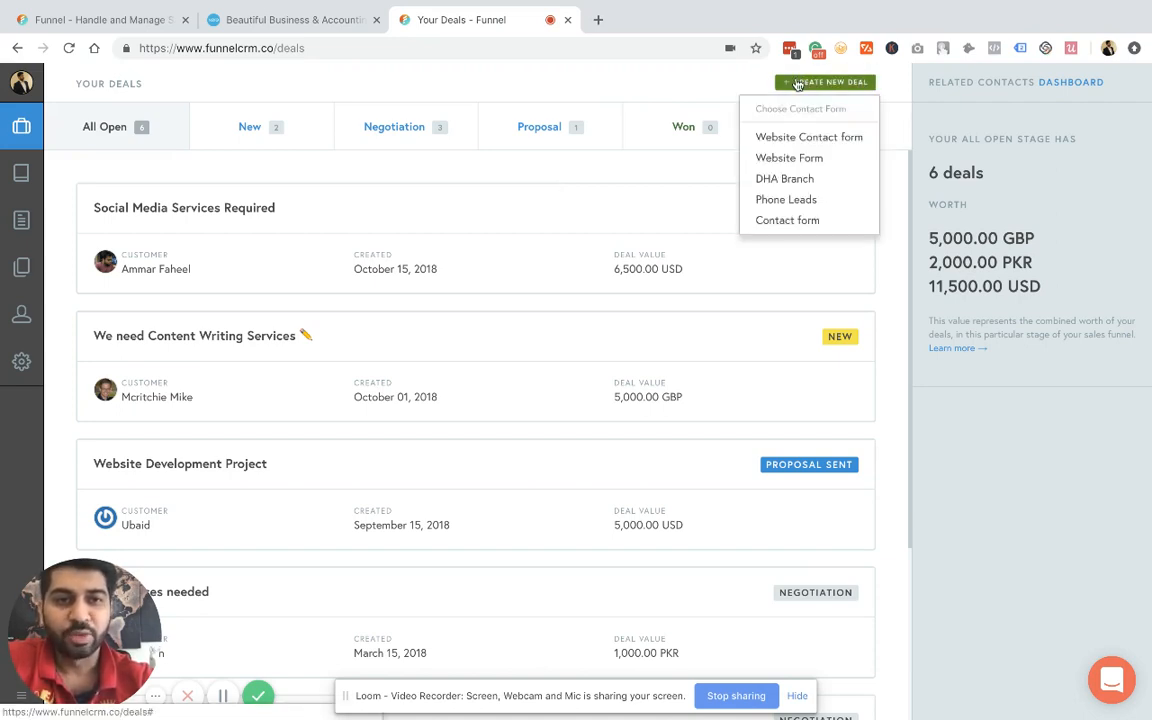
mouse_move(808, 136)
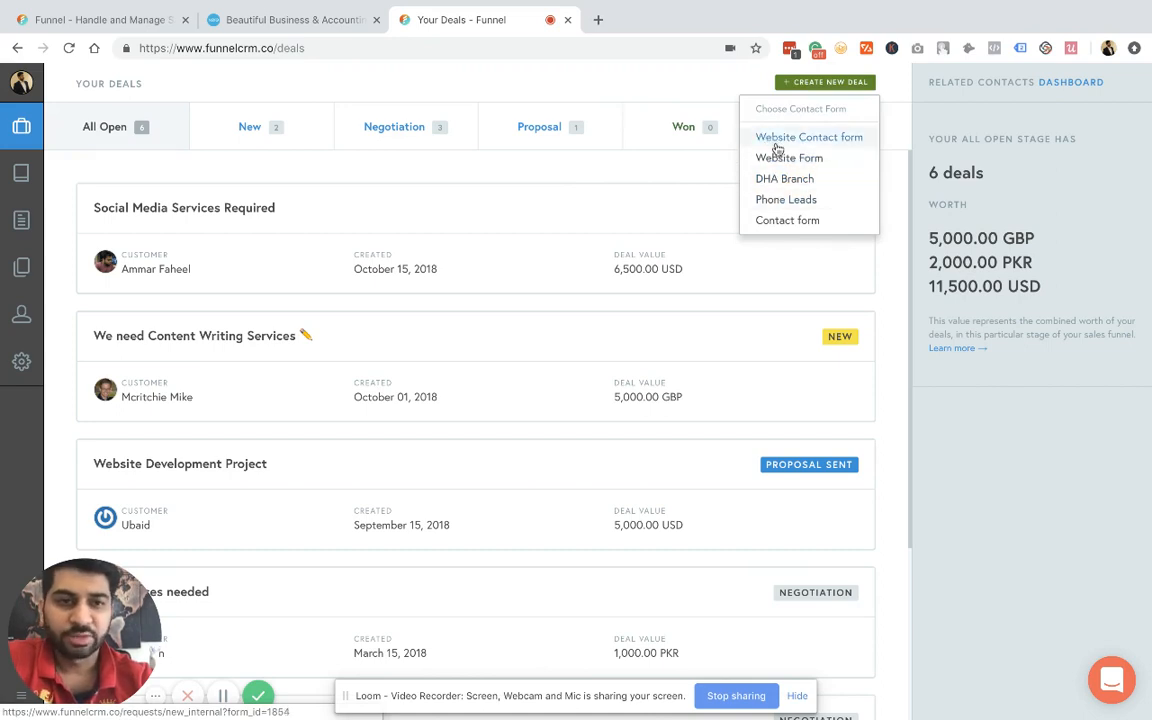
mouse_move(788, 158)
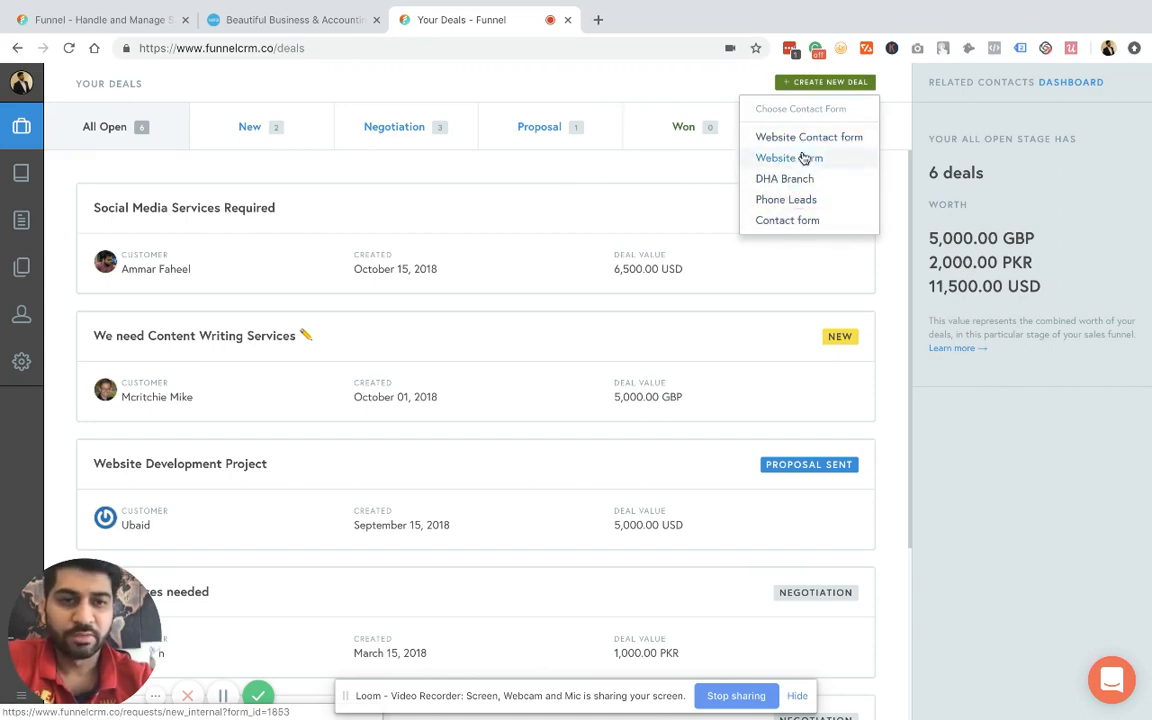
mouse_move(786, 200)
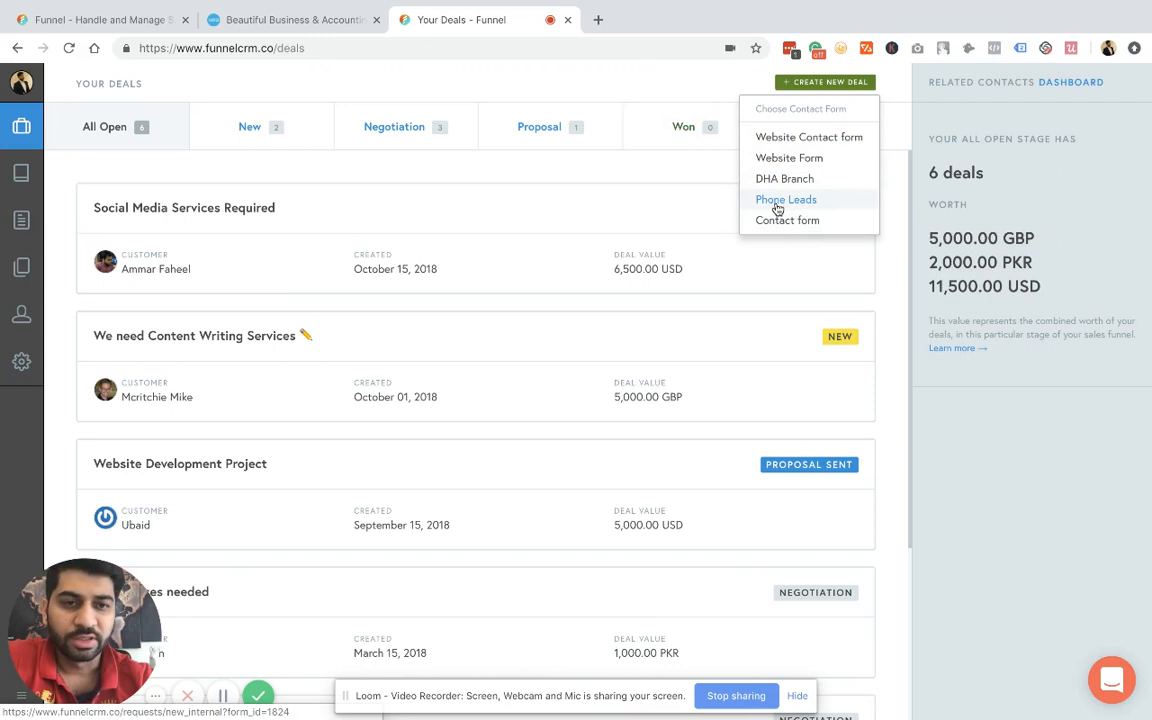
mouse_move(788, 220)
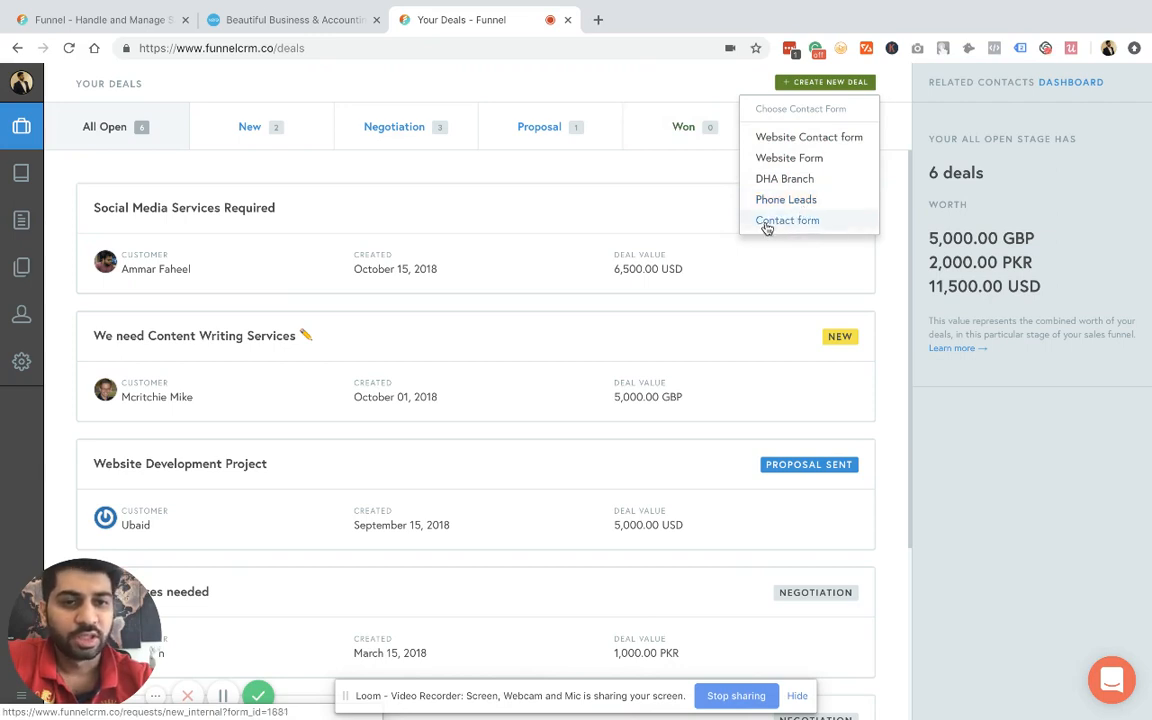
mouse_move(784, 178)
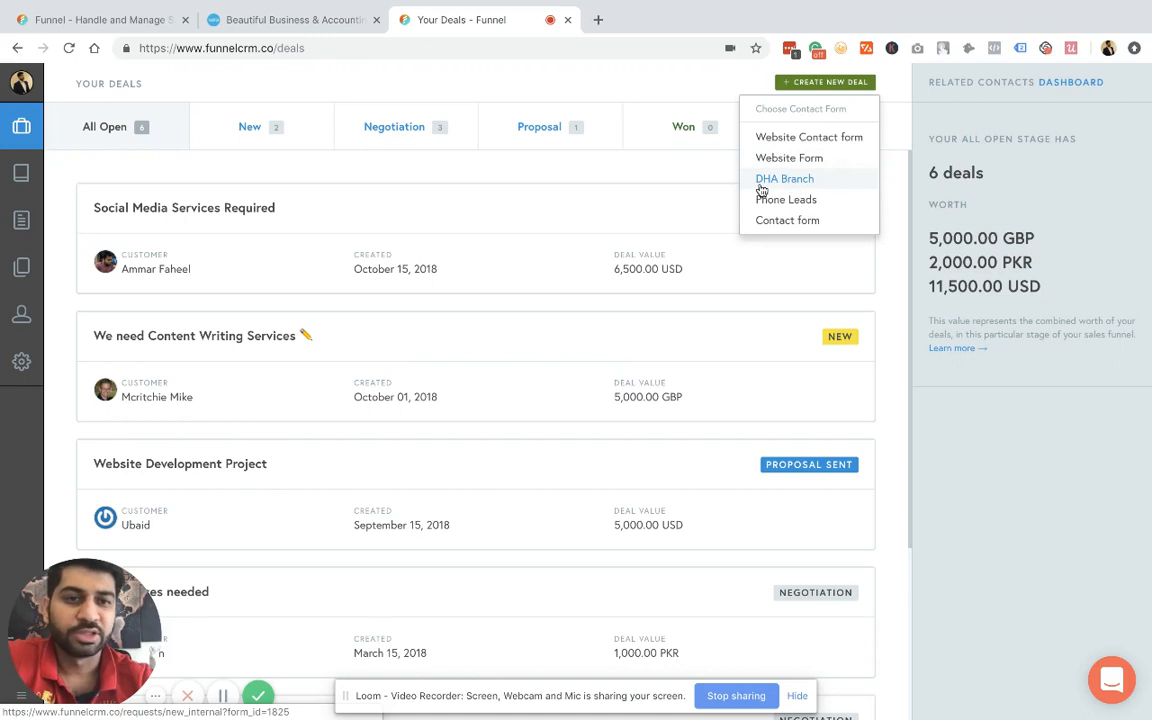
mouse_move(796, 192)
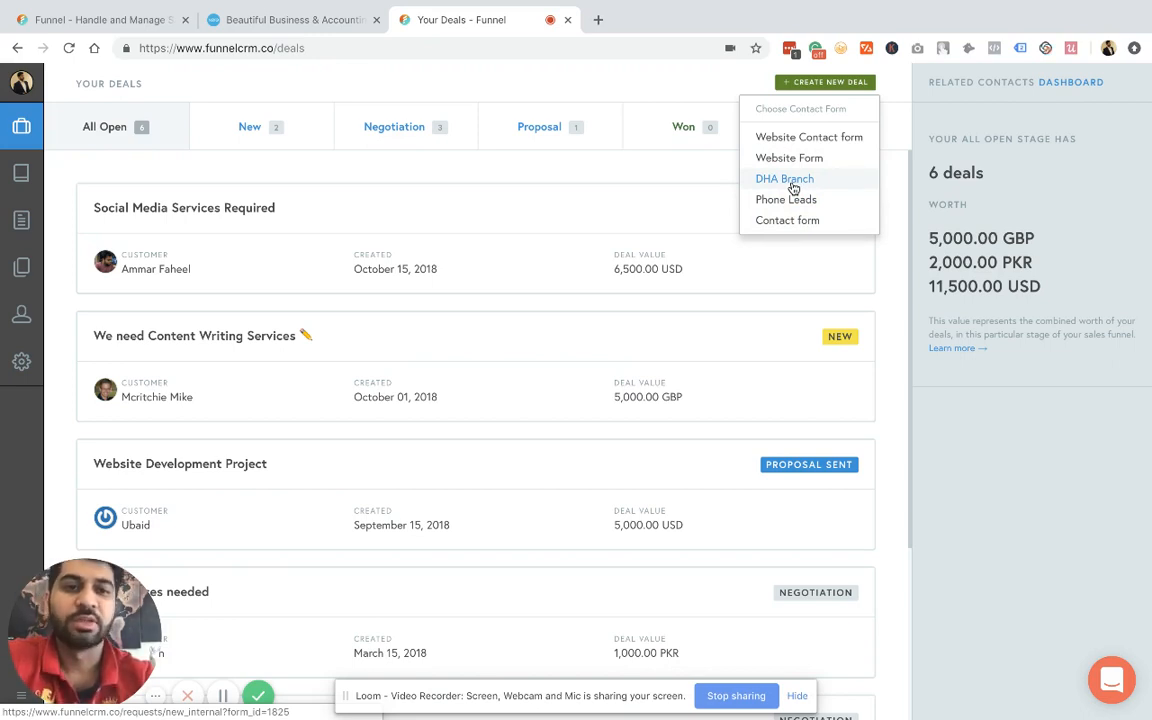
mouse_move(786, 200)
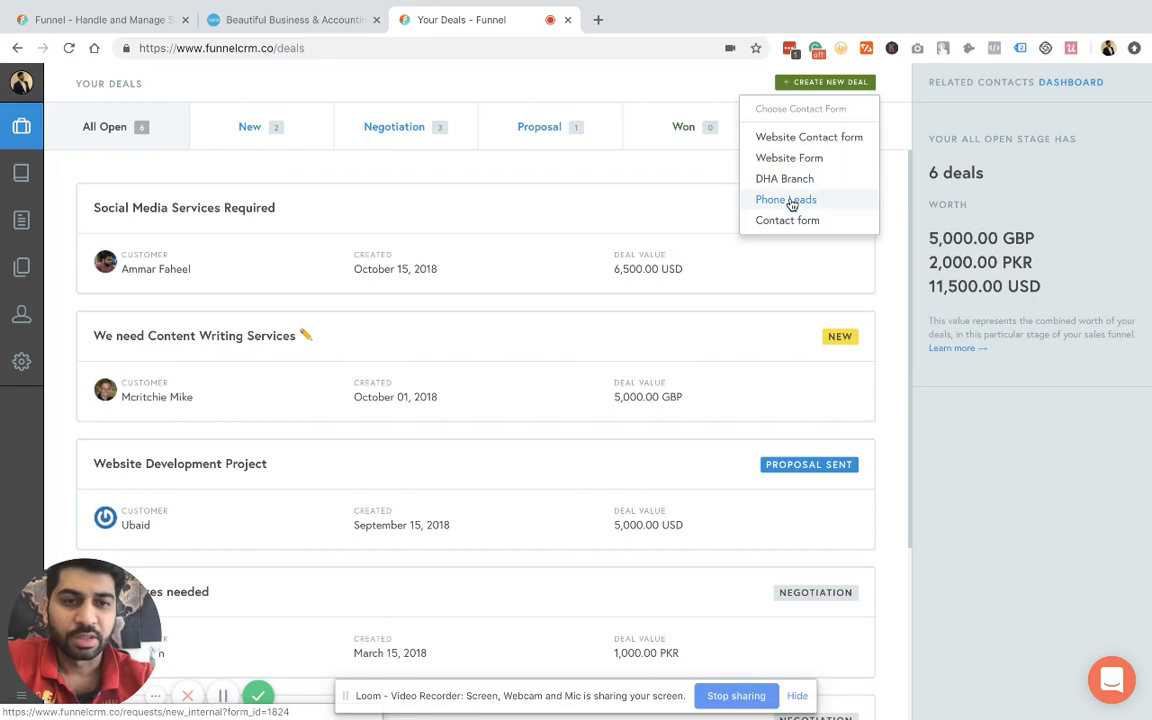
click(788, 220)
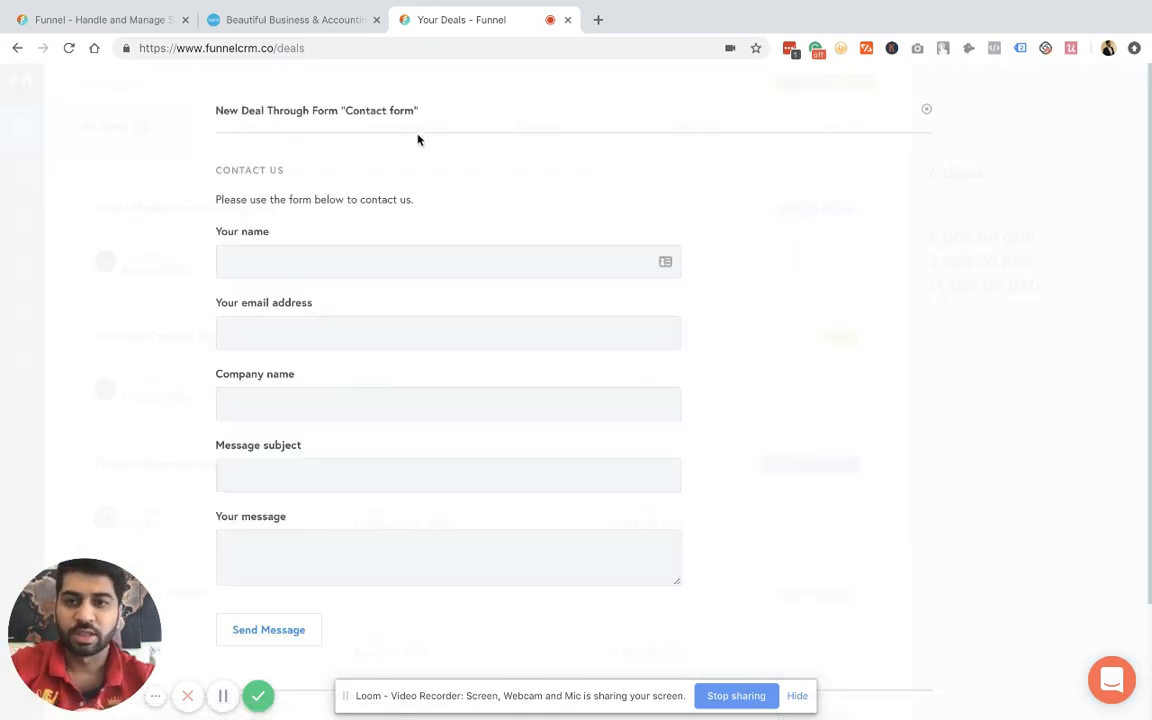
click(448, 260)
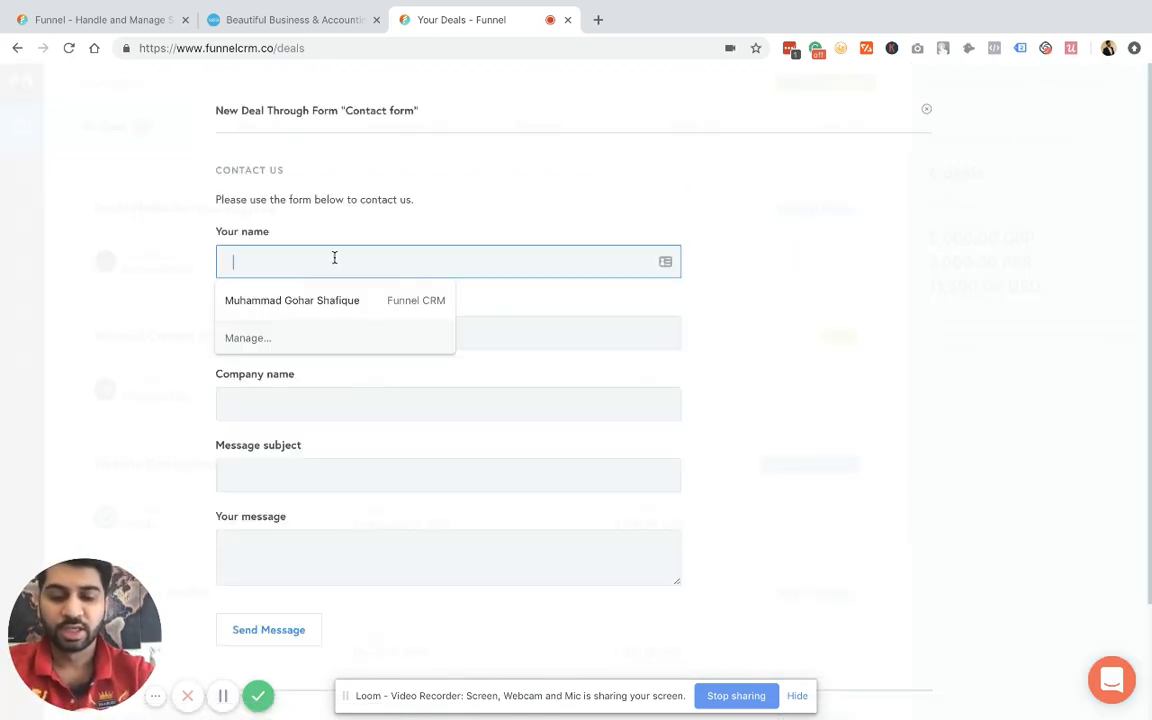
text(Ali)
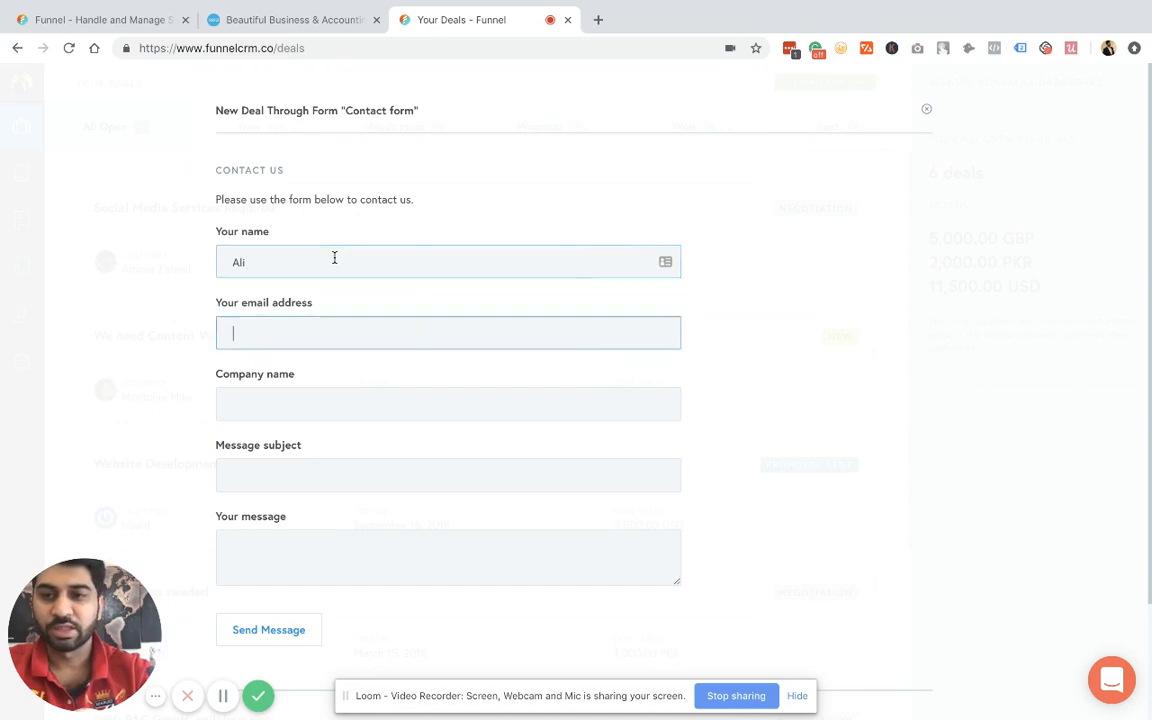
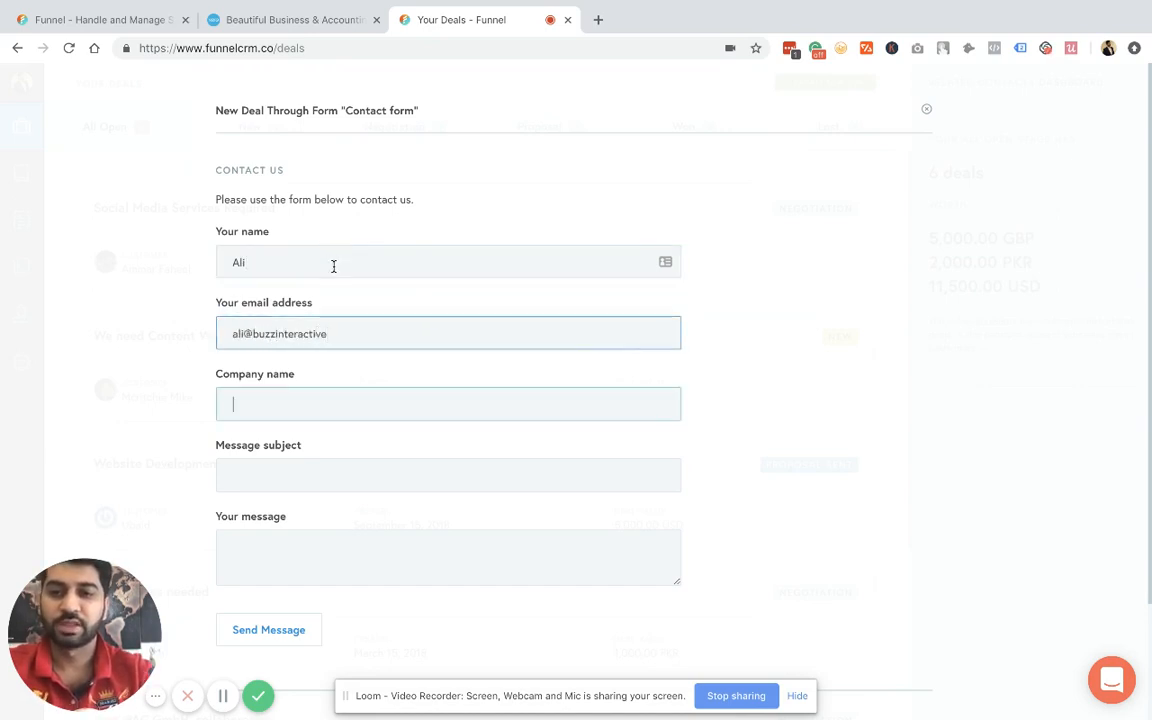
scroll(down, 3)
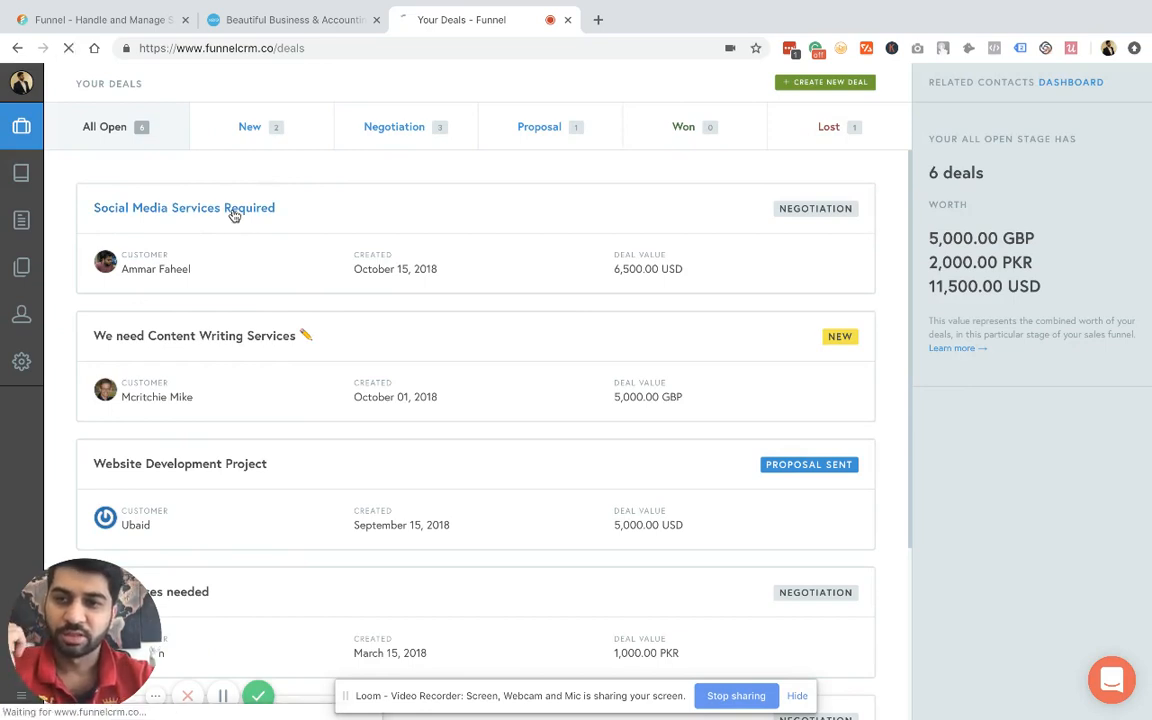
- Open the Social Media Services Required deal and check the Deal Owner choices, keeping the current owner
click(184, 208)
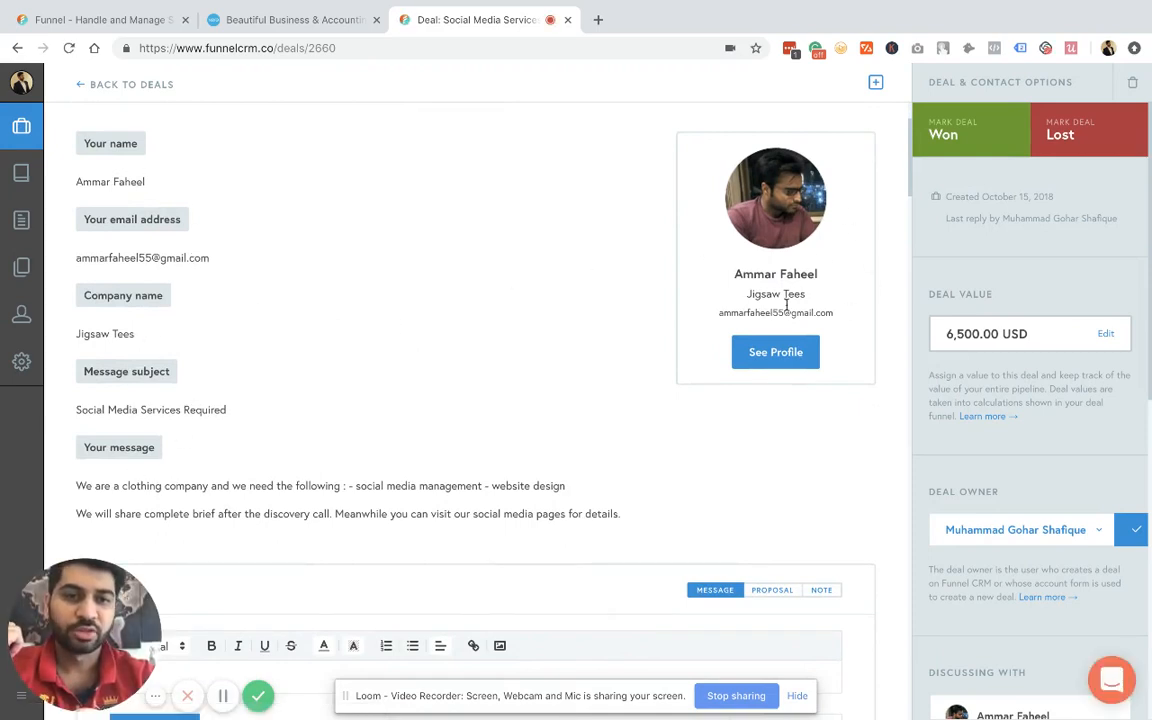
mouse_move(1052, 240)
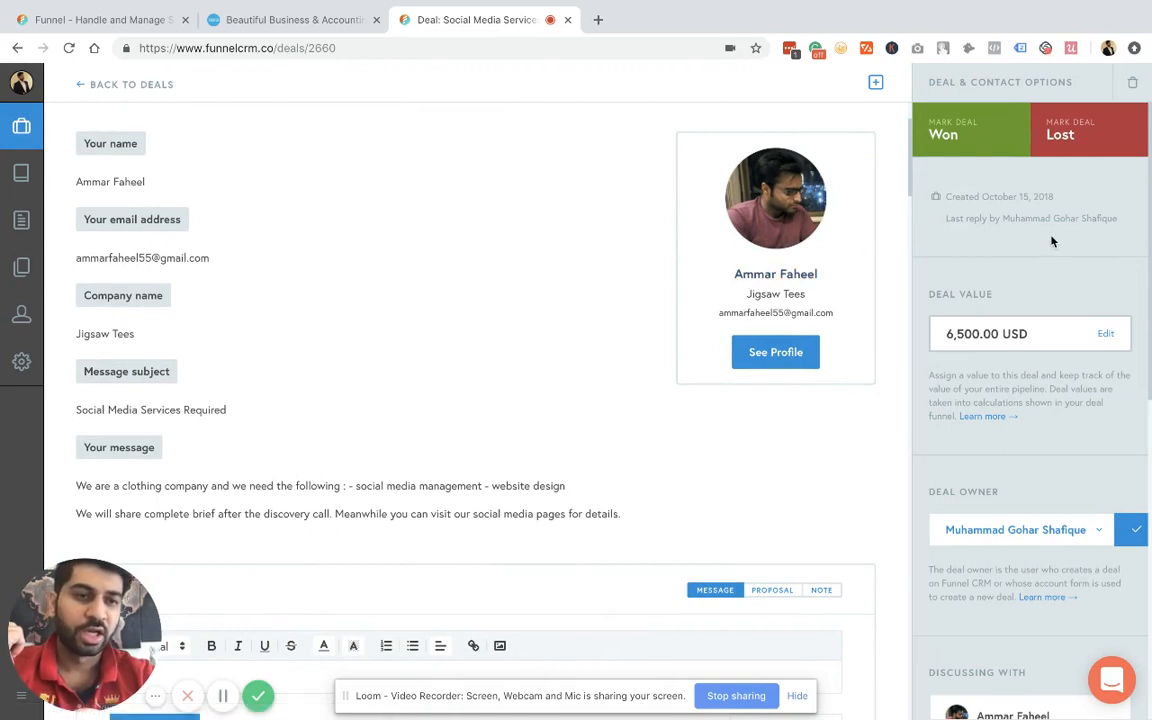
mouse_move(988, 198)
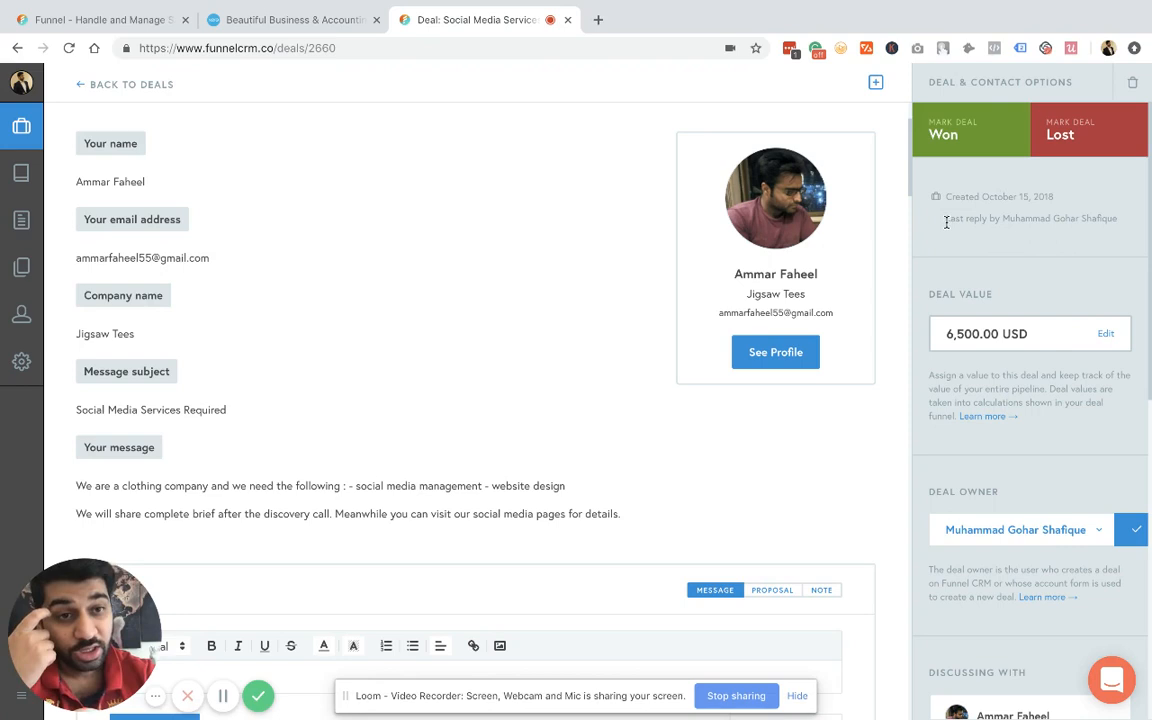
mouse_move(1030, 220)
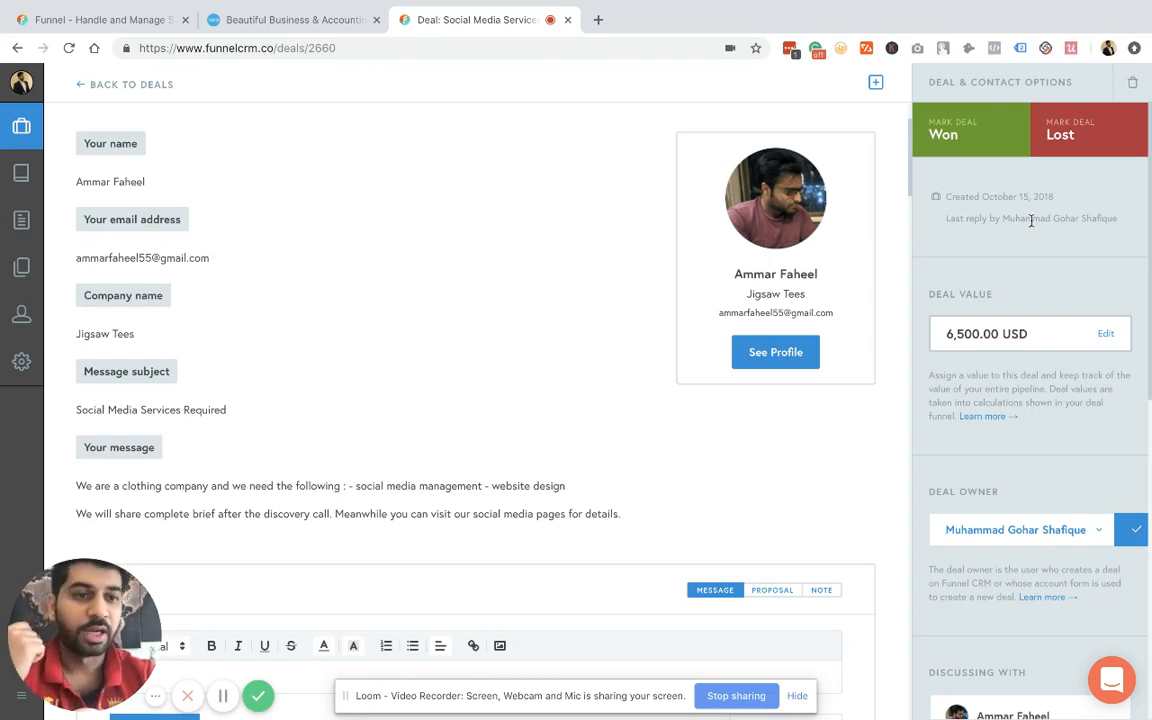
scroll(down, 3)
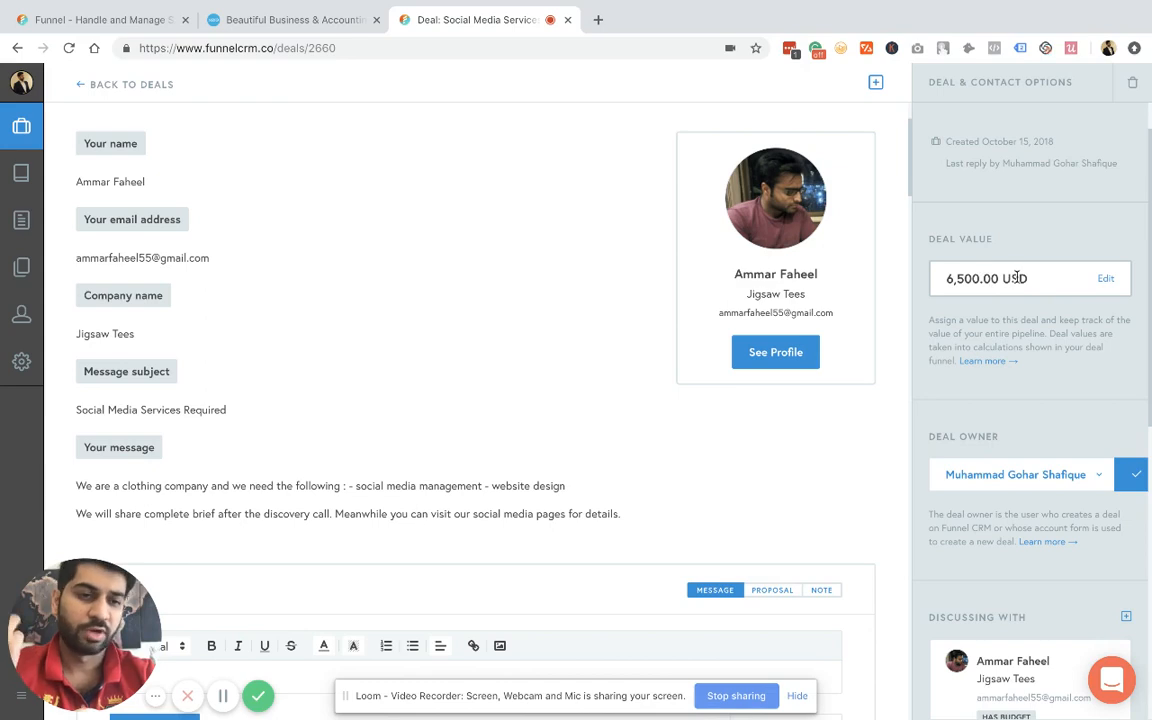
scroll(down, 3)
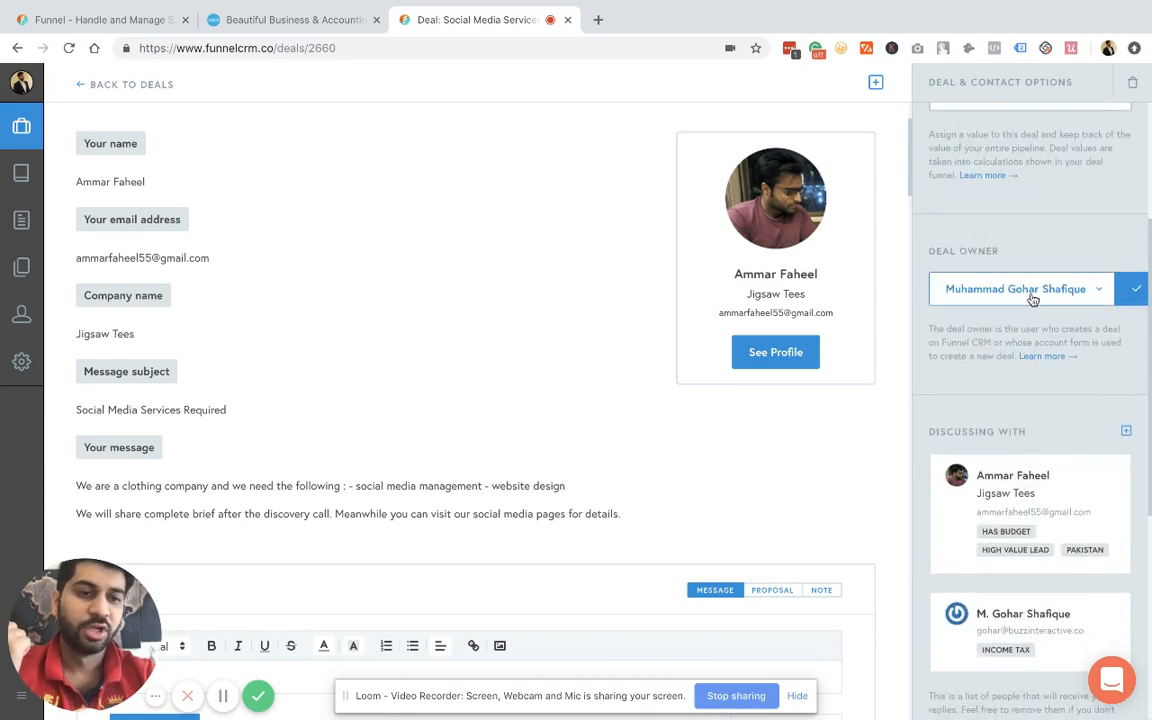
click(1020, 288)
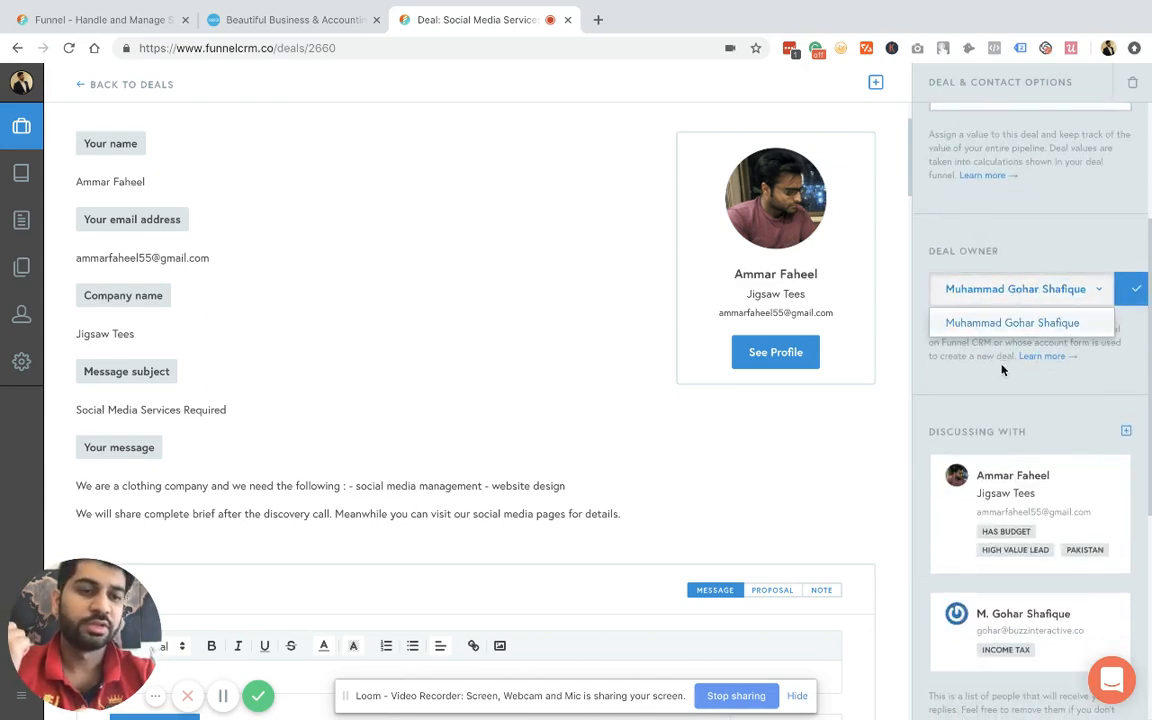
click(1010, 322)
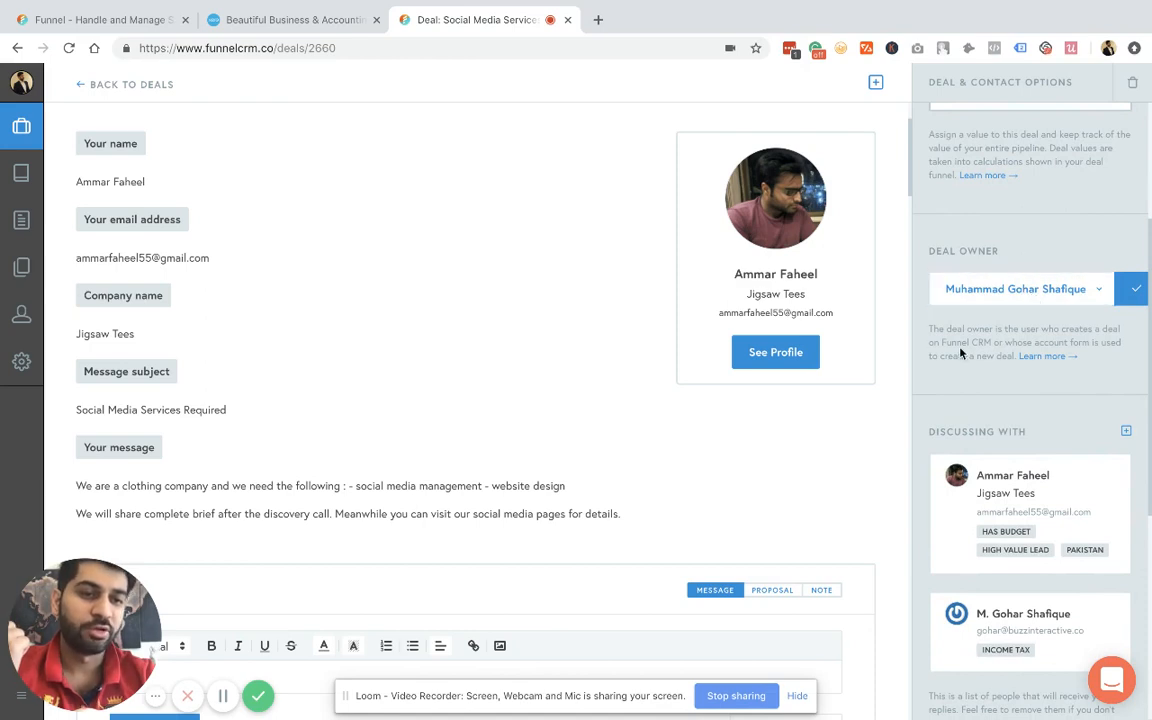
- Scroll the deal sidebar down to its contacts and the Profile.pdf attachment
scroll(down, 3)
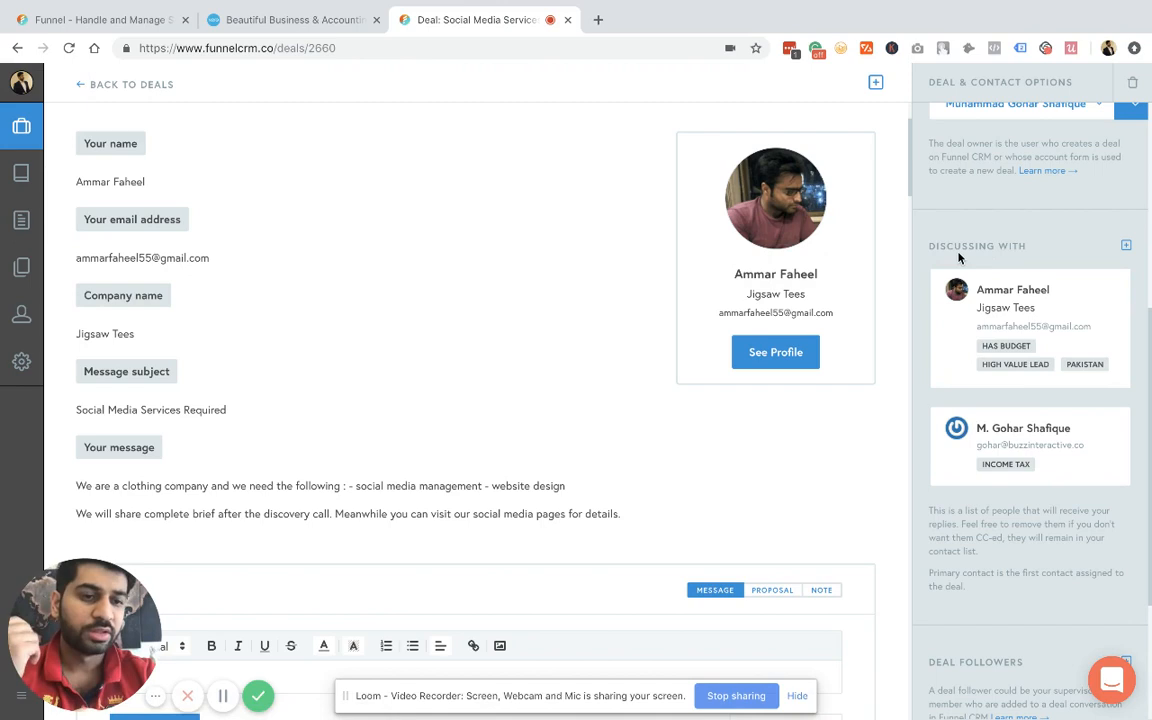
mouse_move(980, 480)
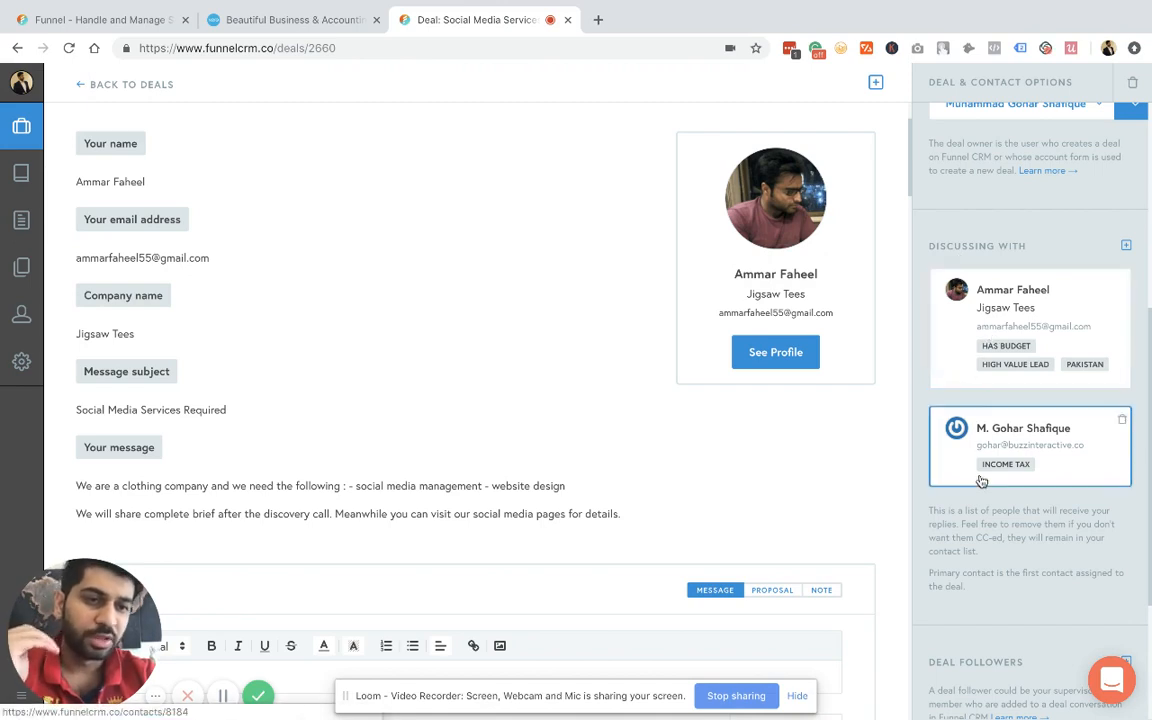
scroll(down, 3)
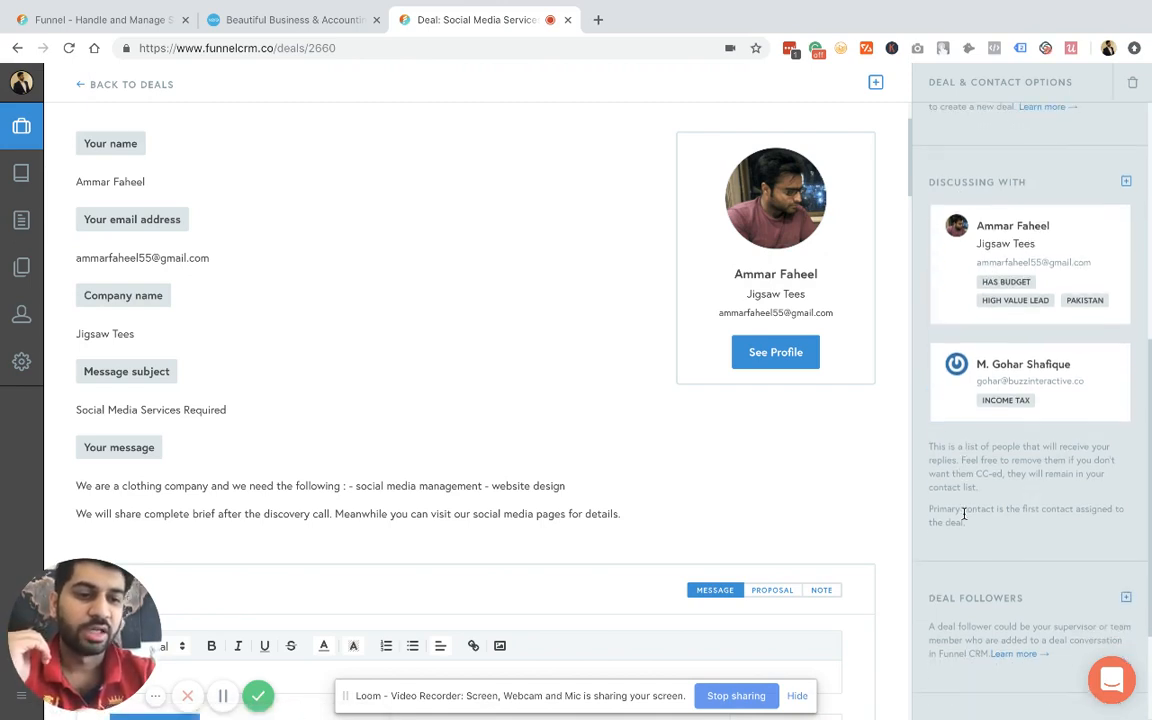
scroll(down, 3)
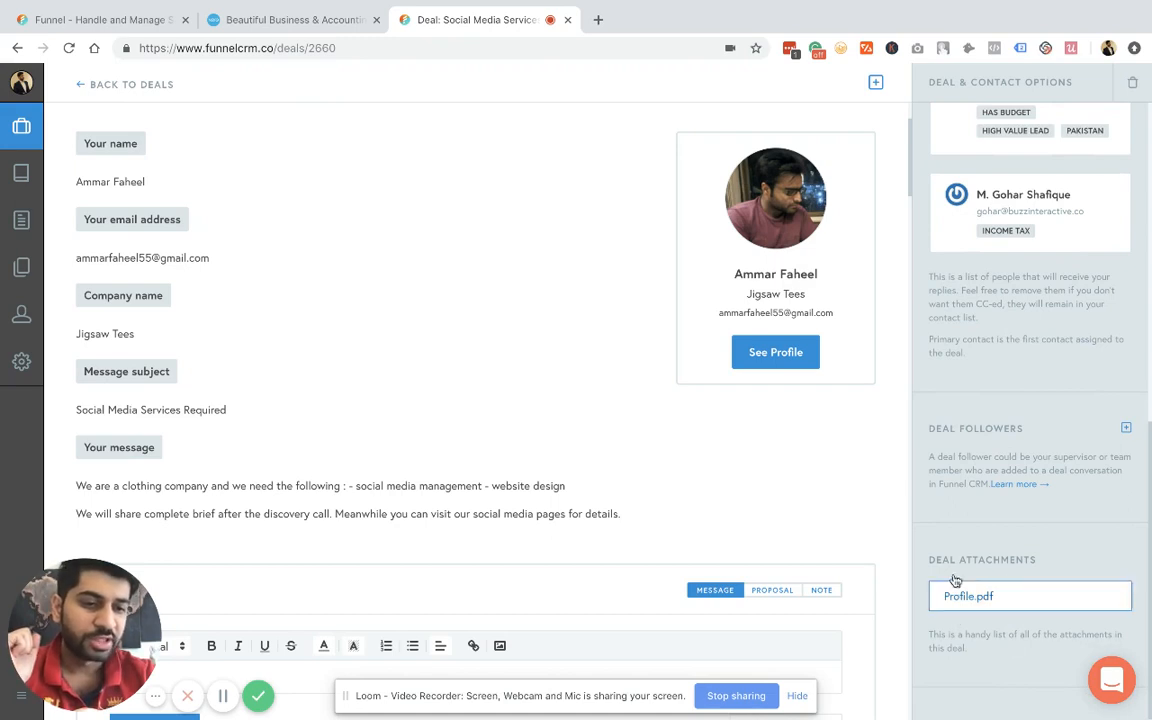
mouse_move(1024, 660)
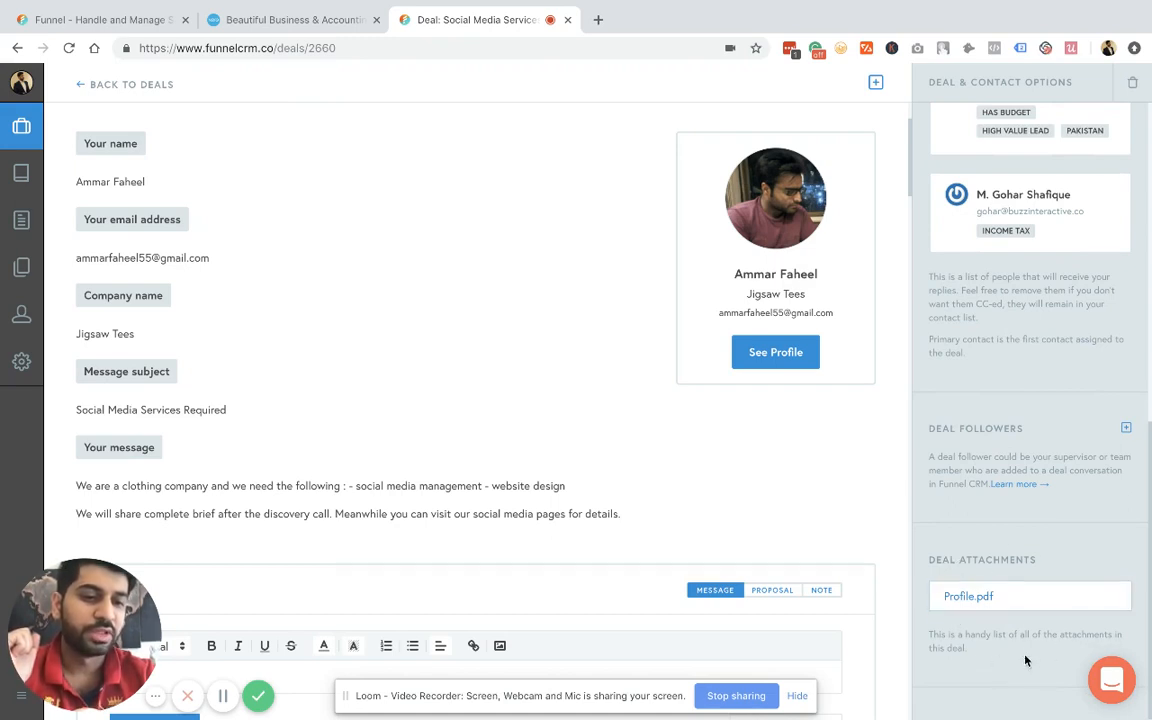
mouse_move(968, 596)
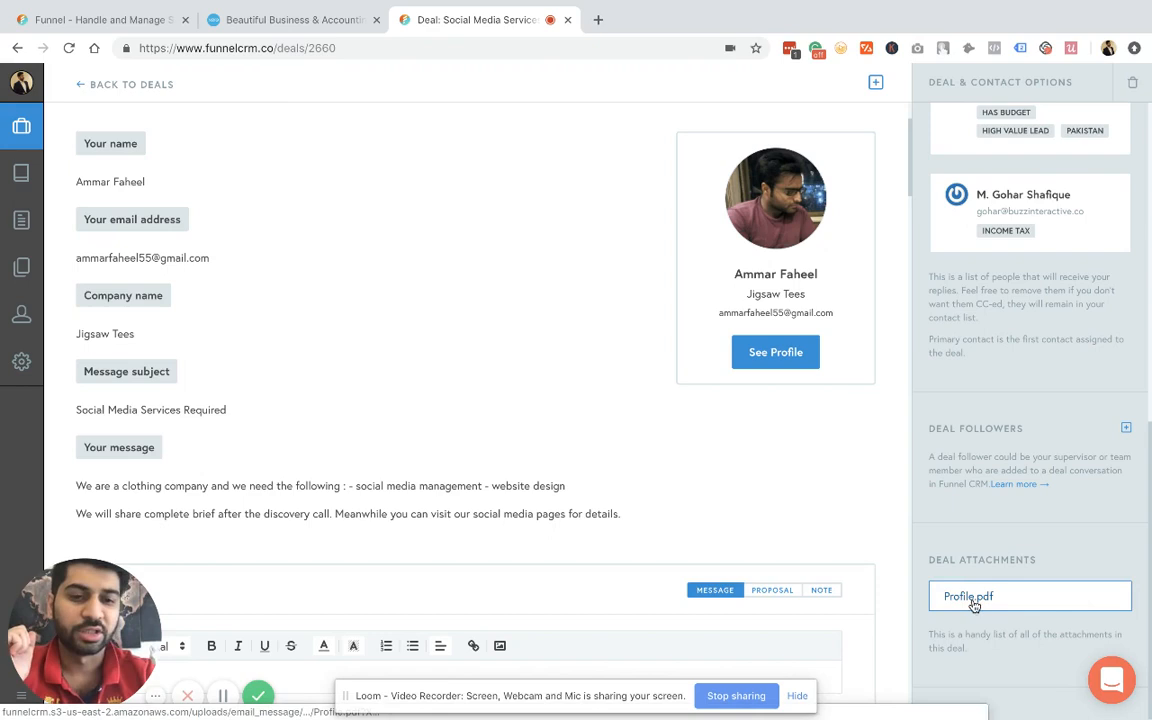
scroll(down, 3)
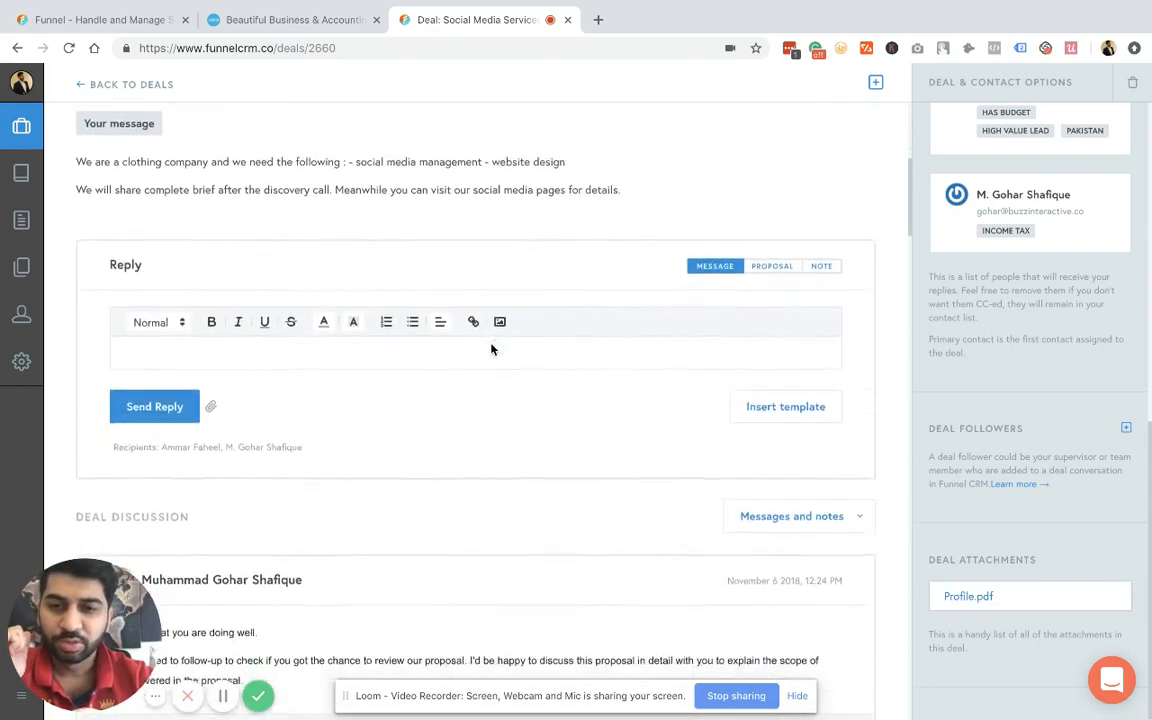
- Begin the reply with 'Hi, I got your message.'
click(490, 344)
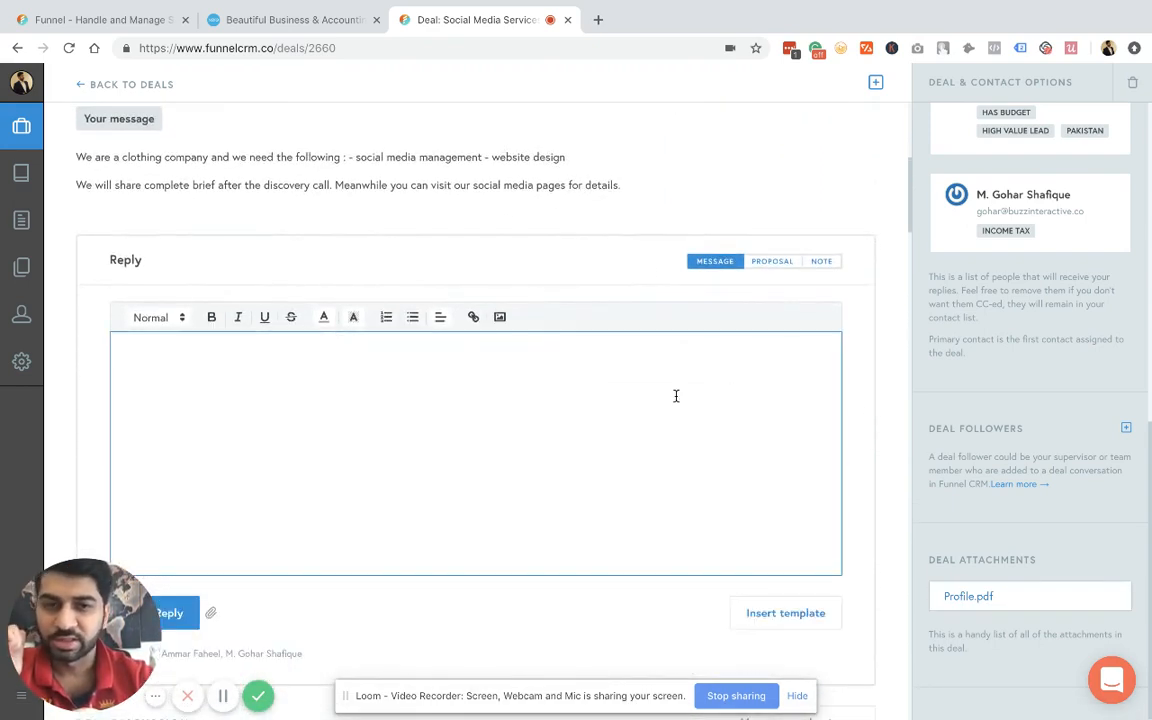
scroll(down, 3)
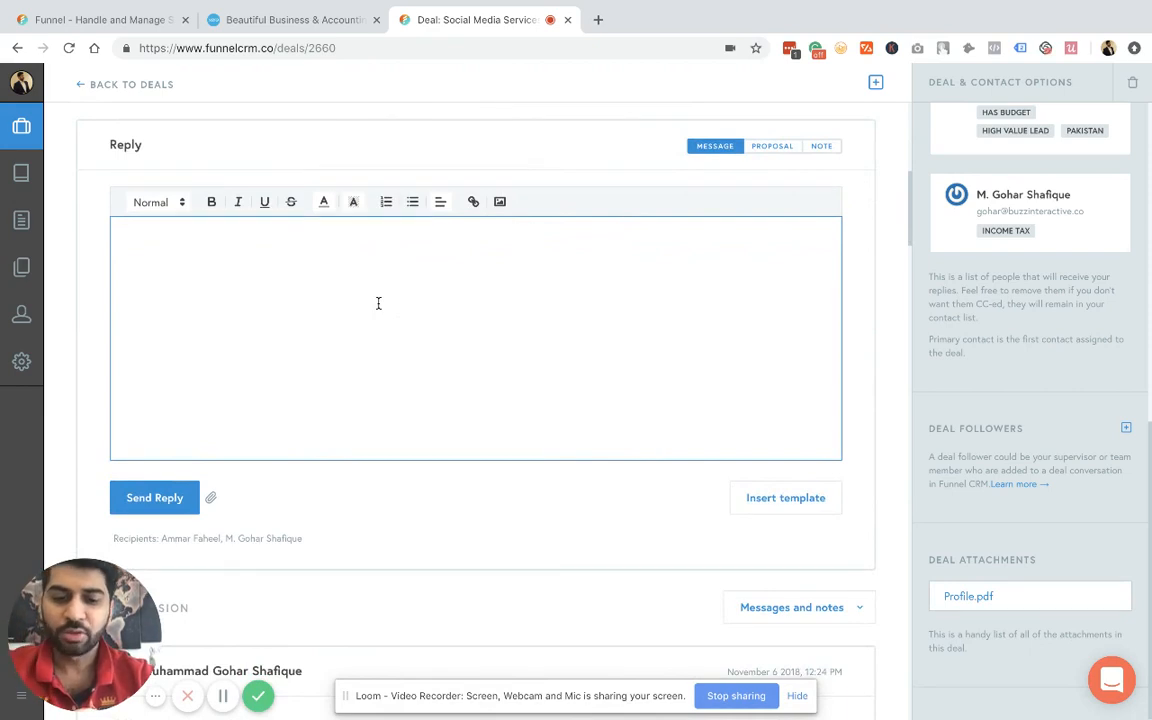
text(Hi,)
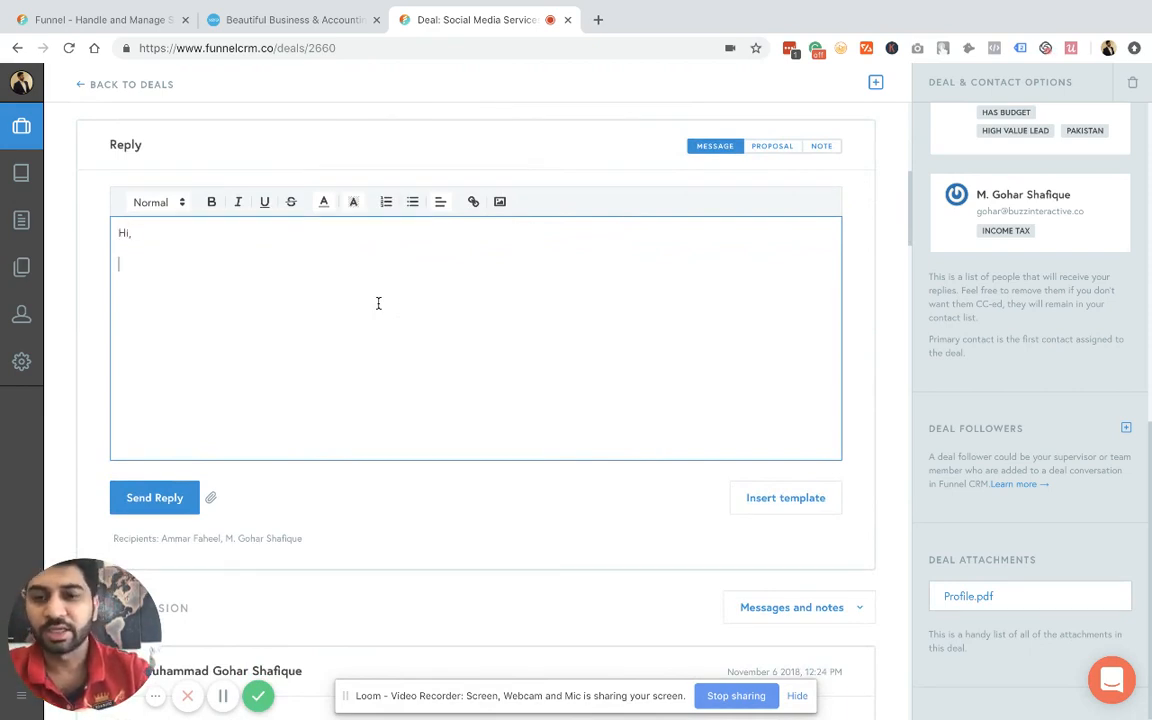
text(I got your mee)
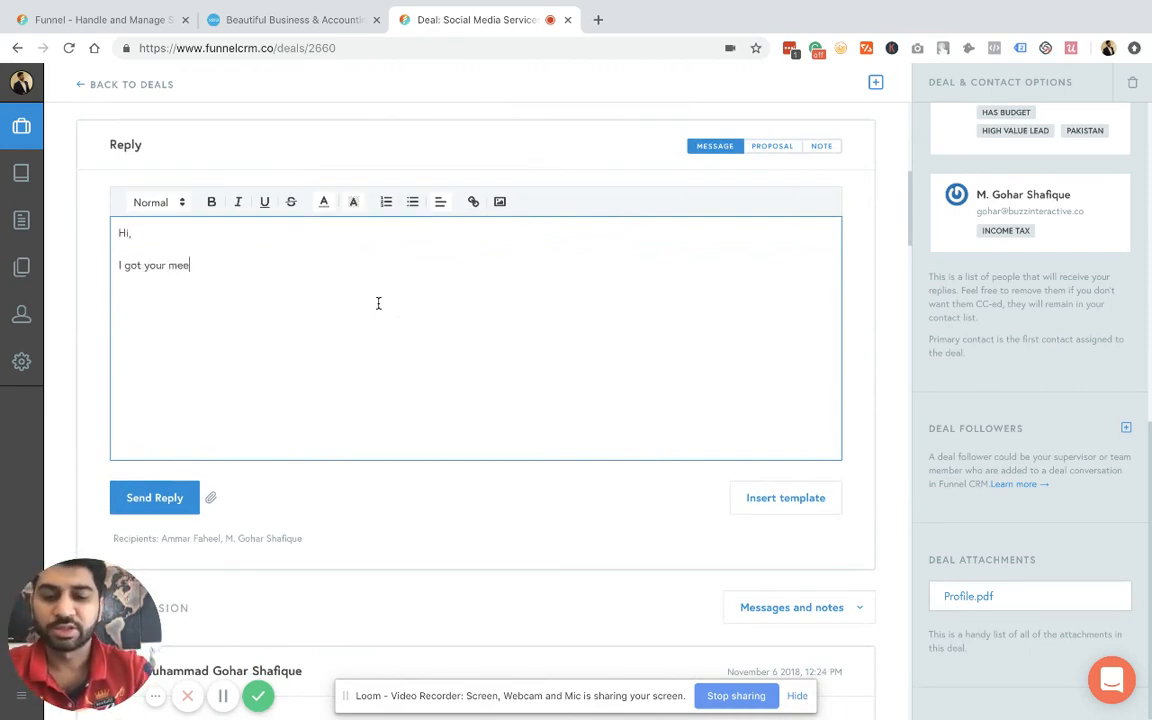
text(ssage.)
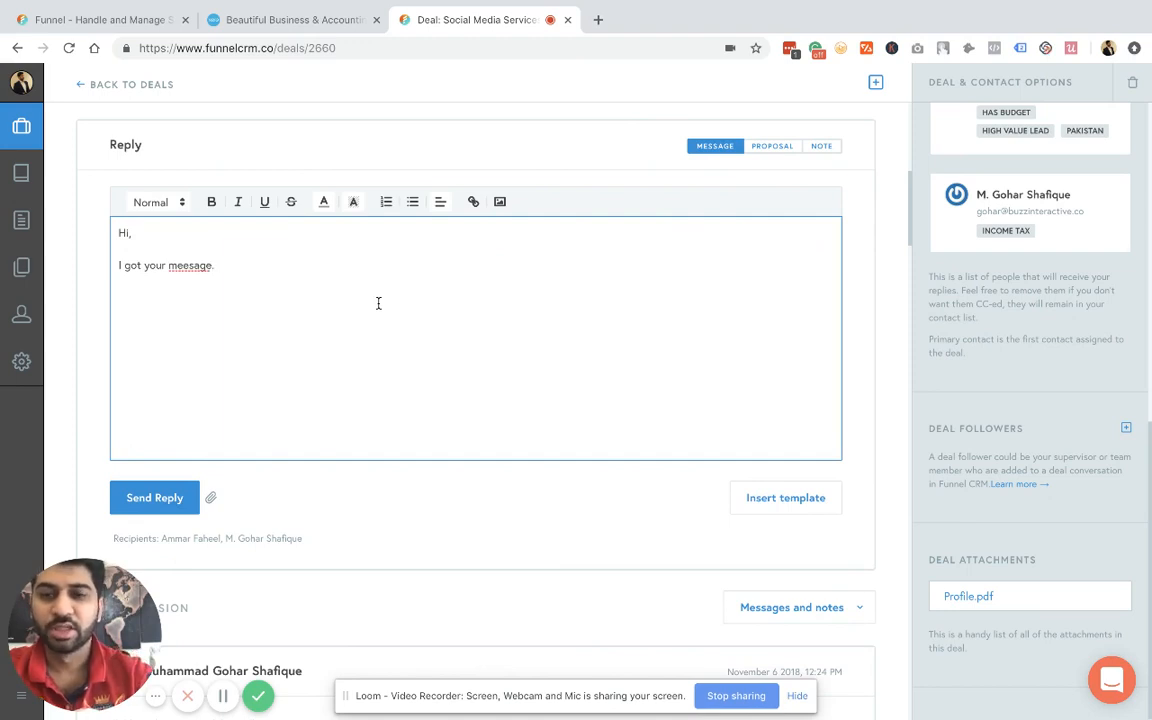
- Insert the Welcome Email template into the reply and send it
click(784, 496)
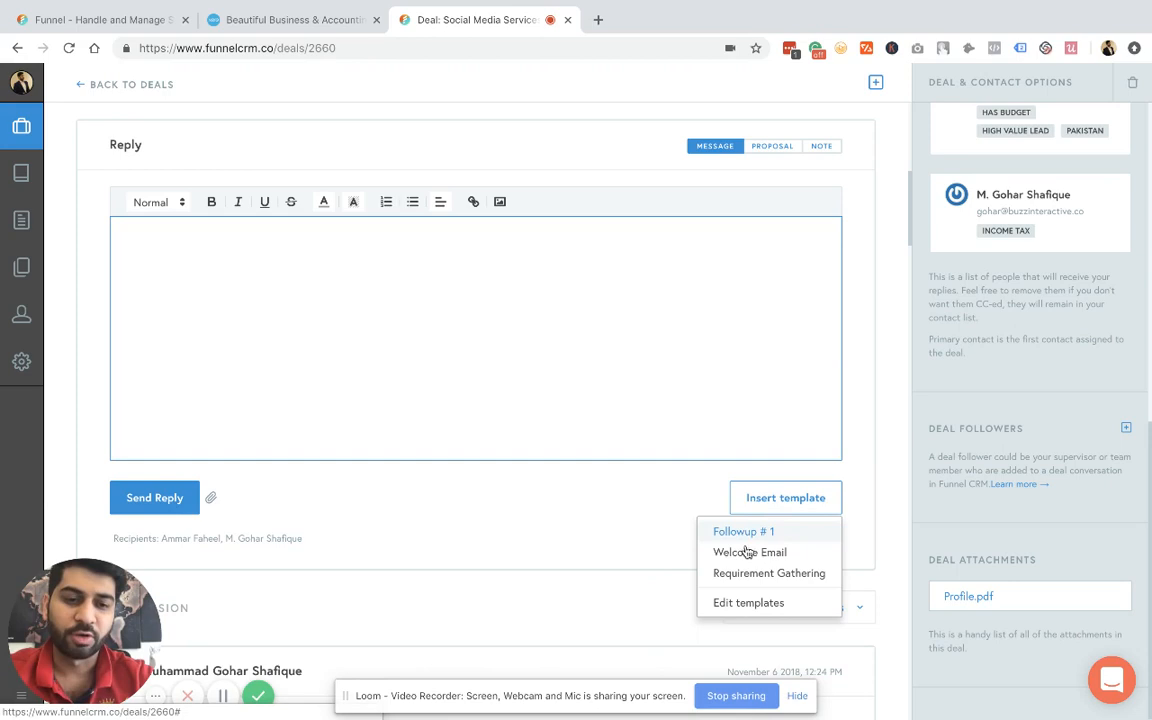
mouse_move(748, 552)
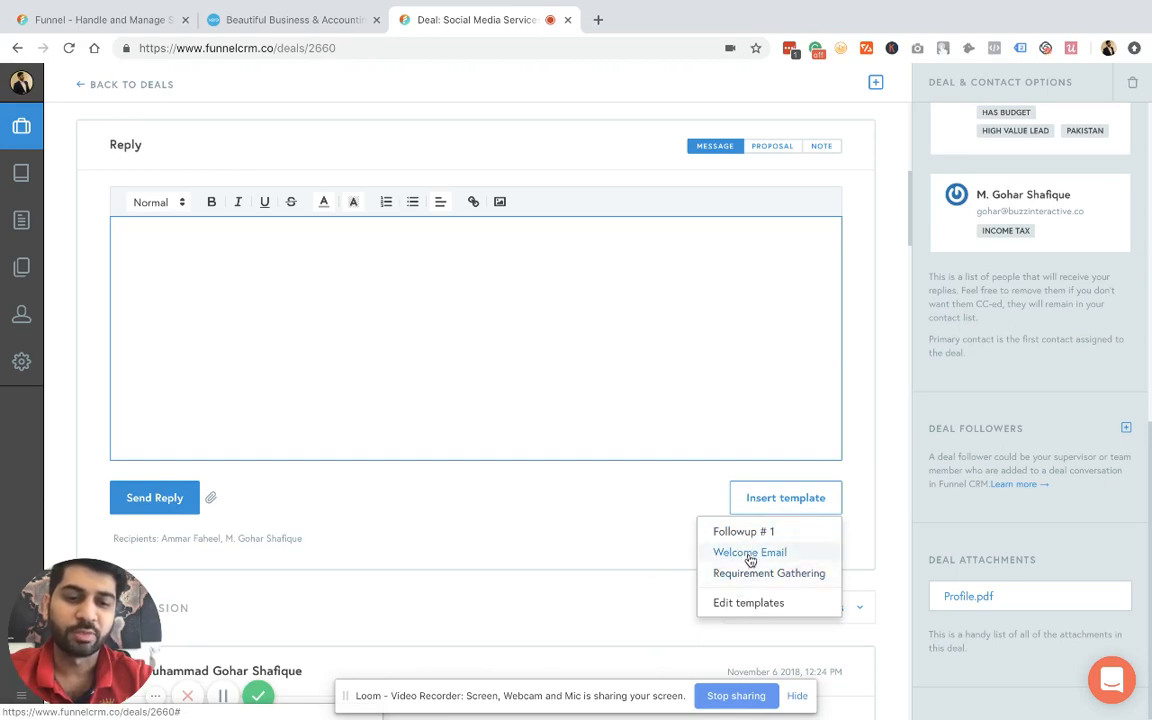
click(750, 552)
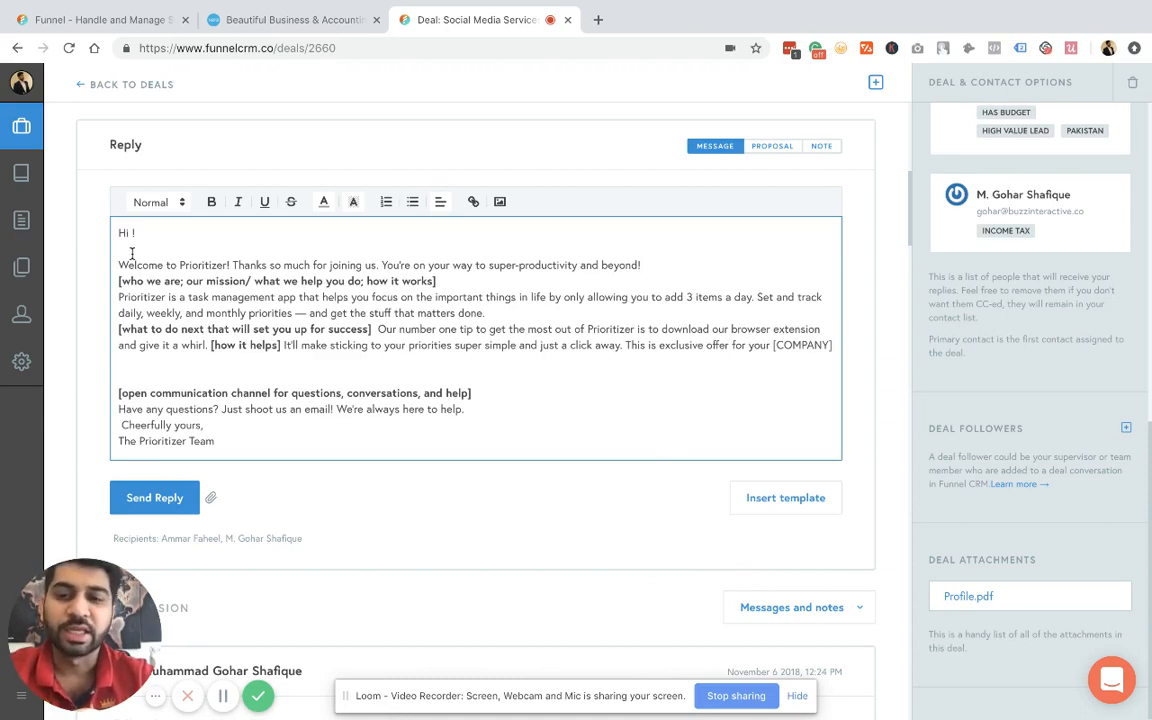
click(154, 496)
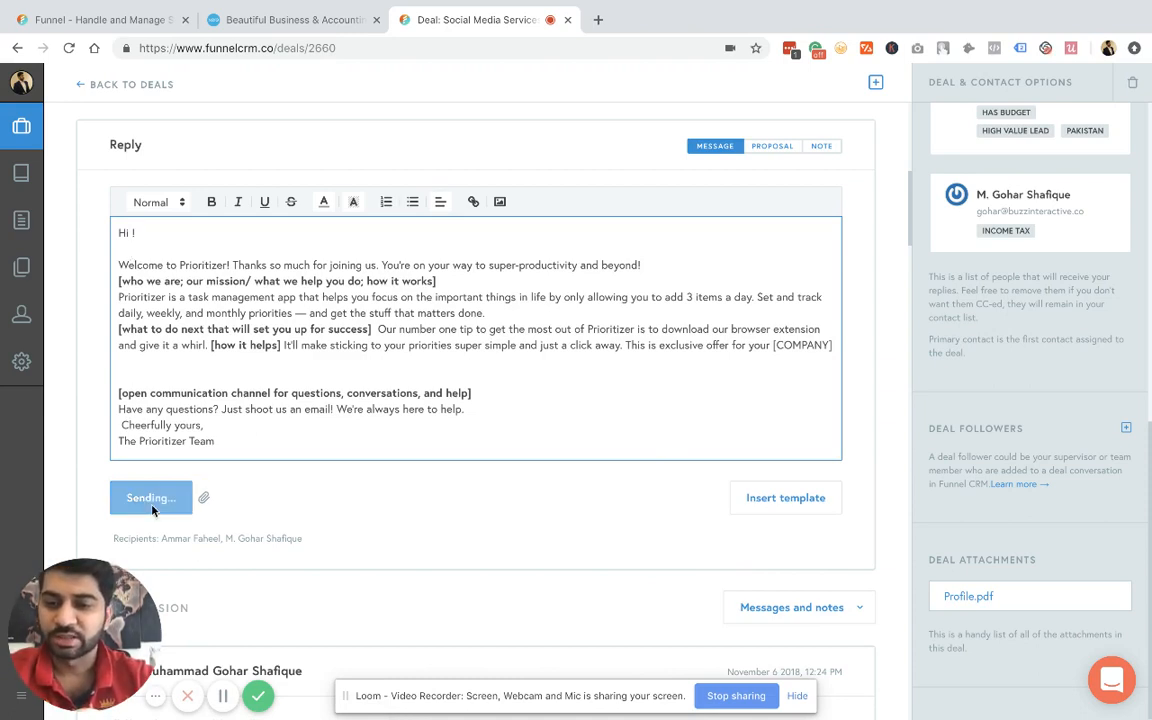
click(152, 496)
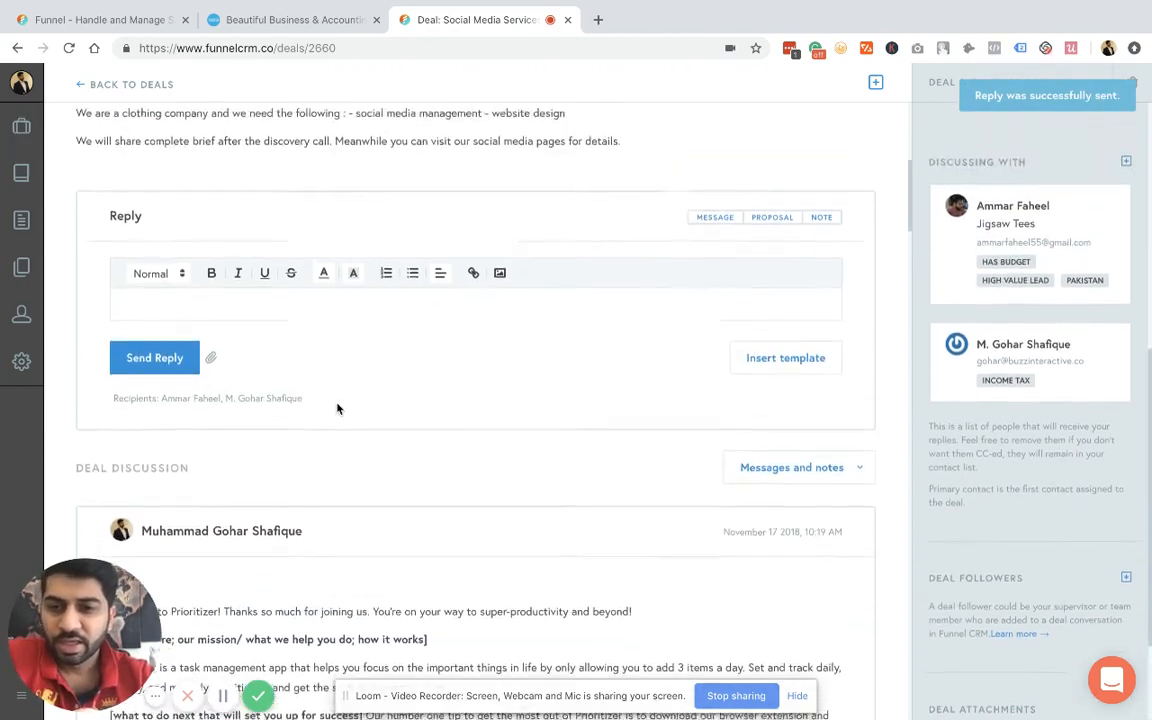
scroll(down, 3)
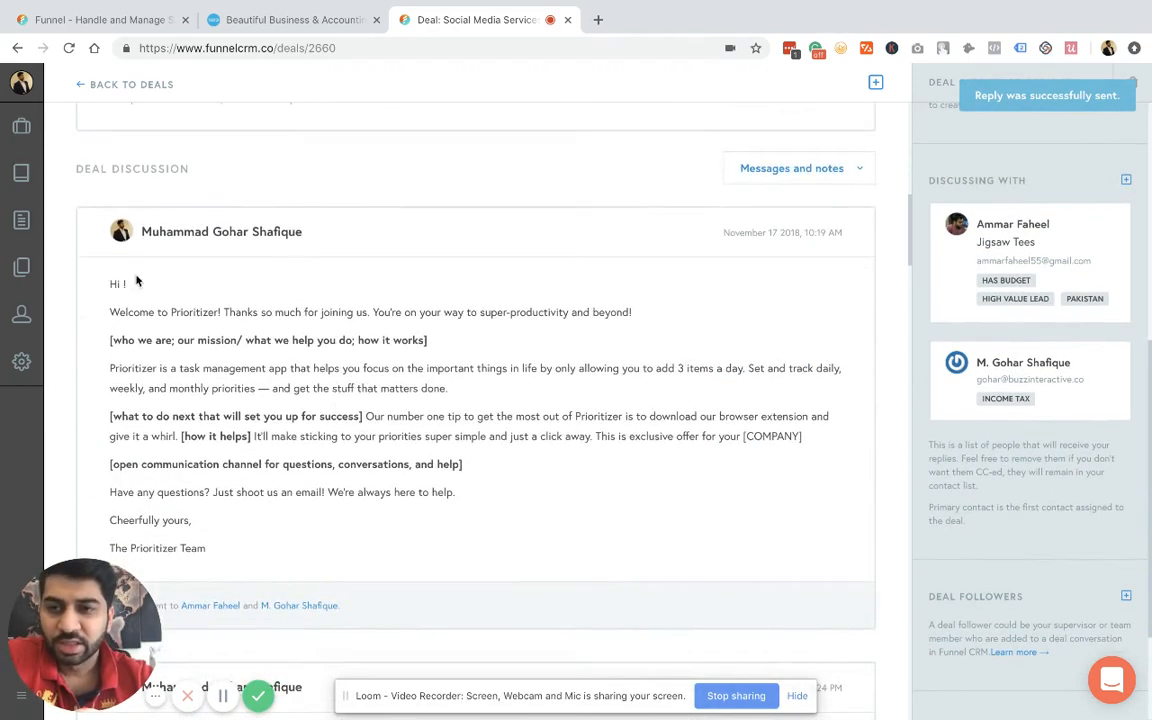
scroll(down, 3)
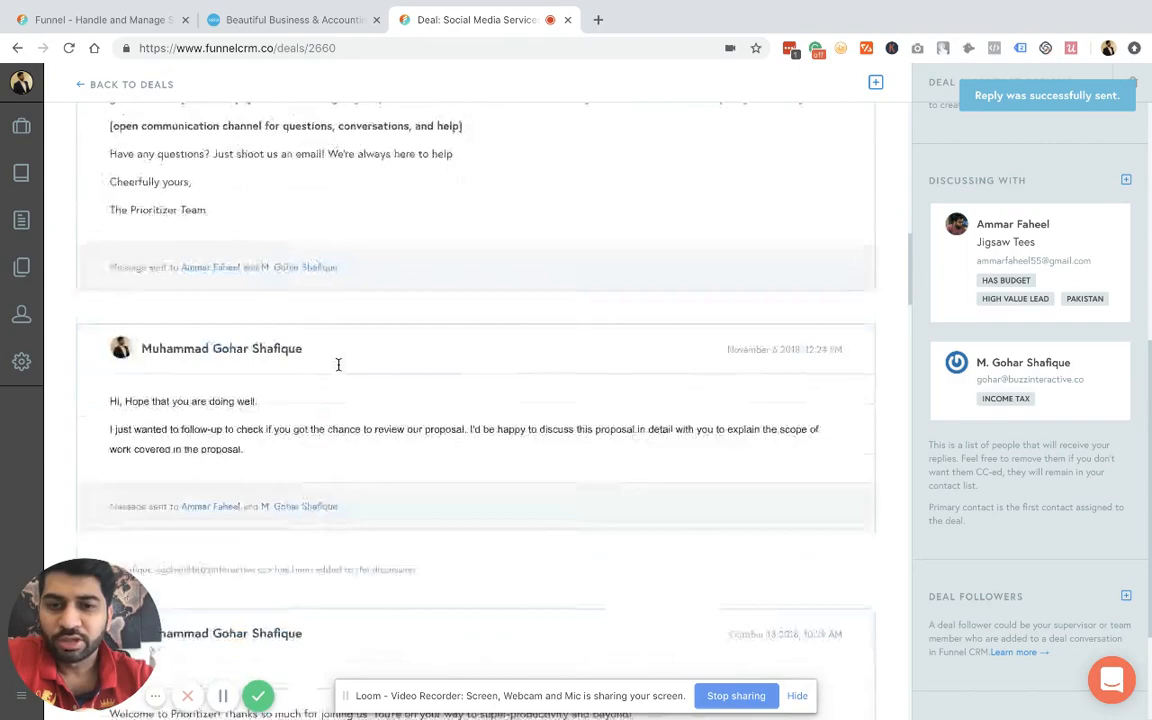
scroll(down, 3)
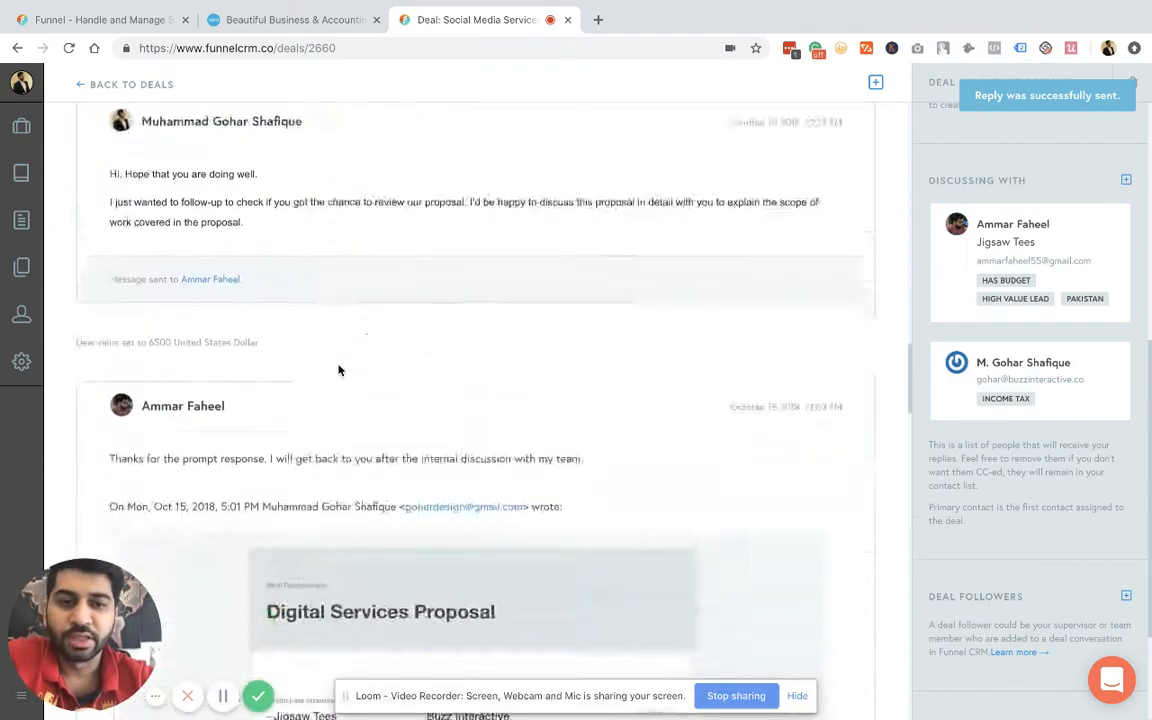
scroll(down, 3)
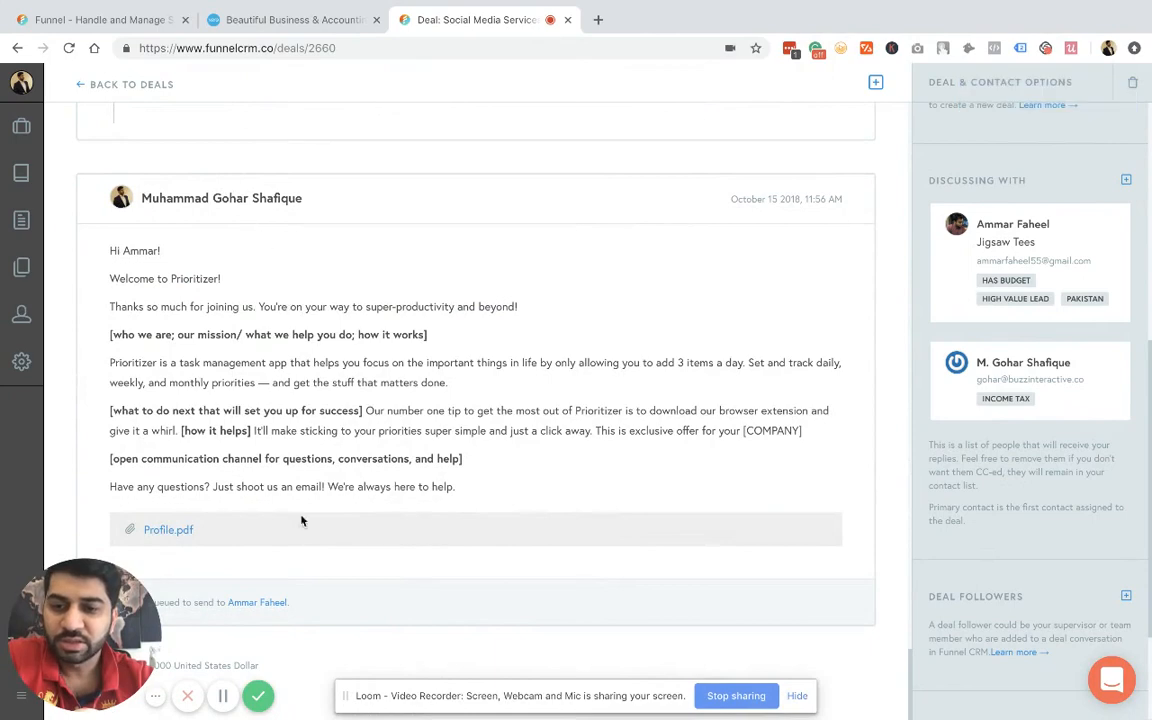
mouse_move(220, 602)
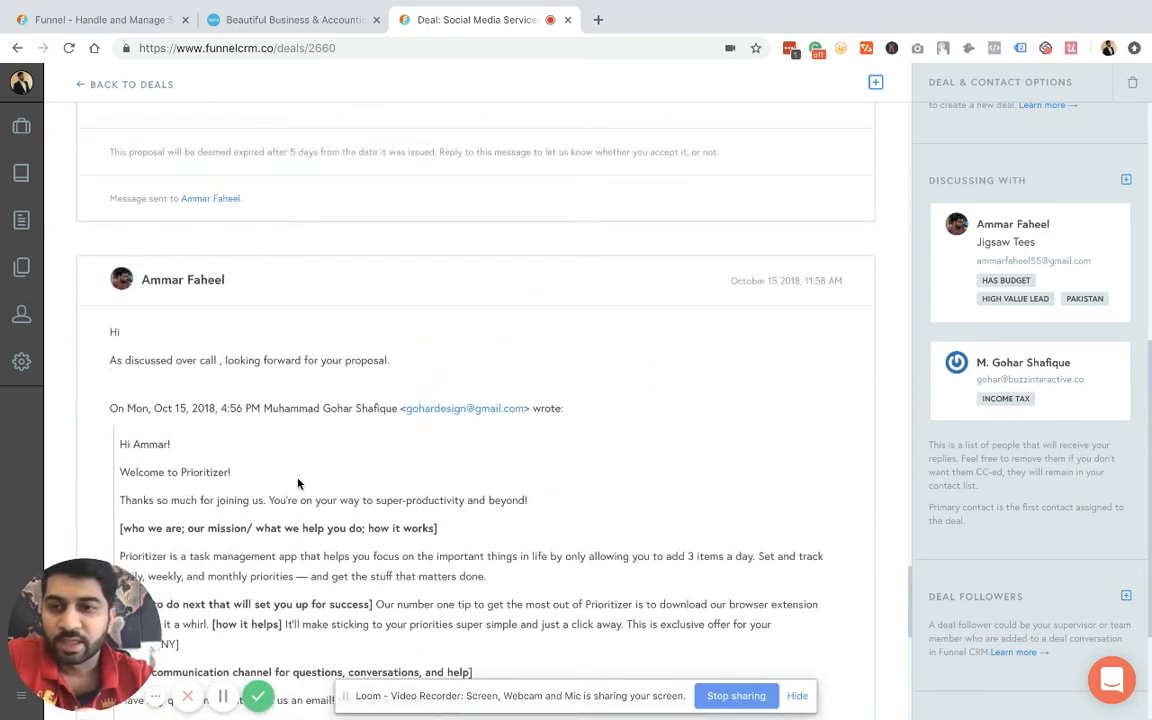
scroll(up, 3)
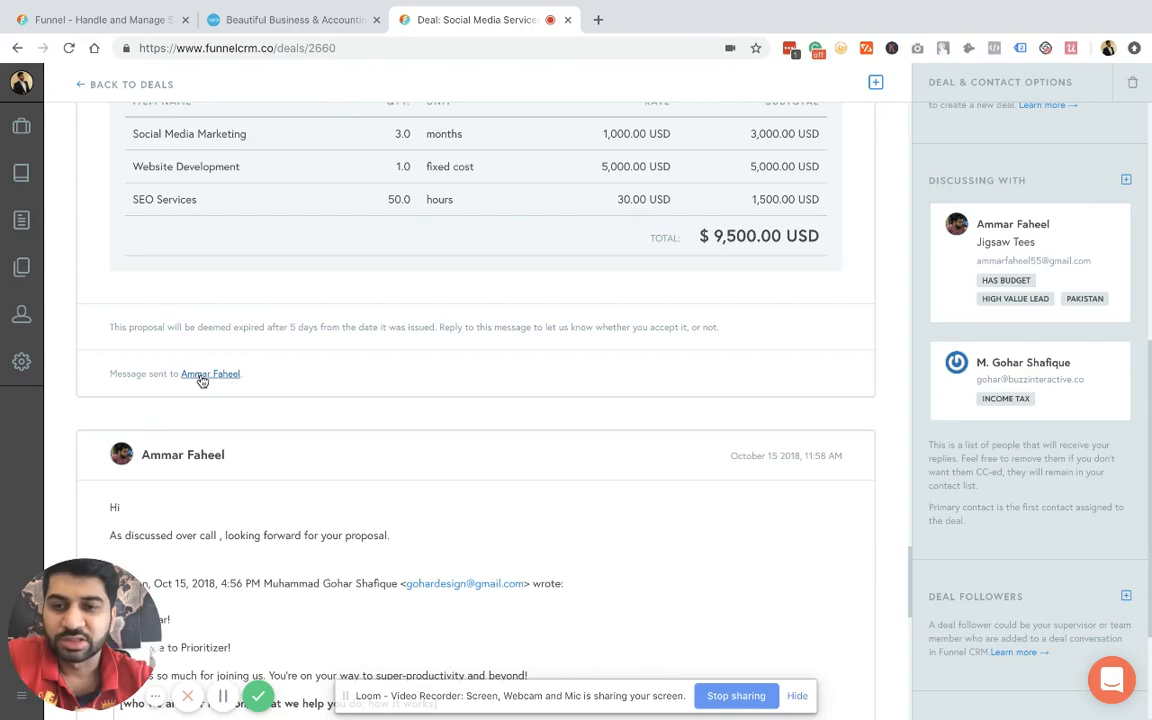
scroll(down, 3)
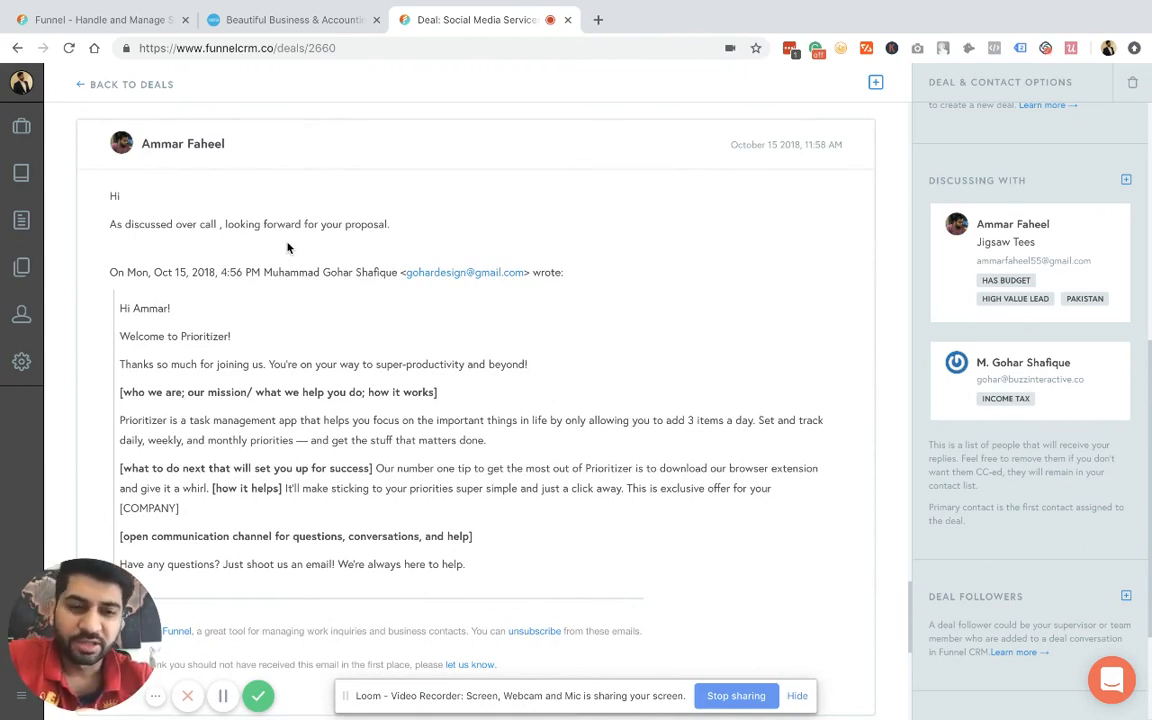
scroll(up, 3)
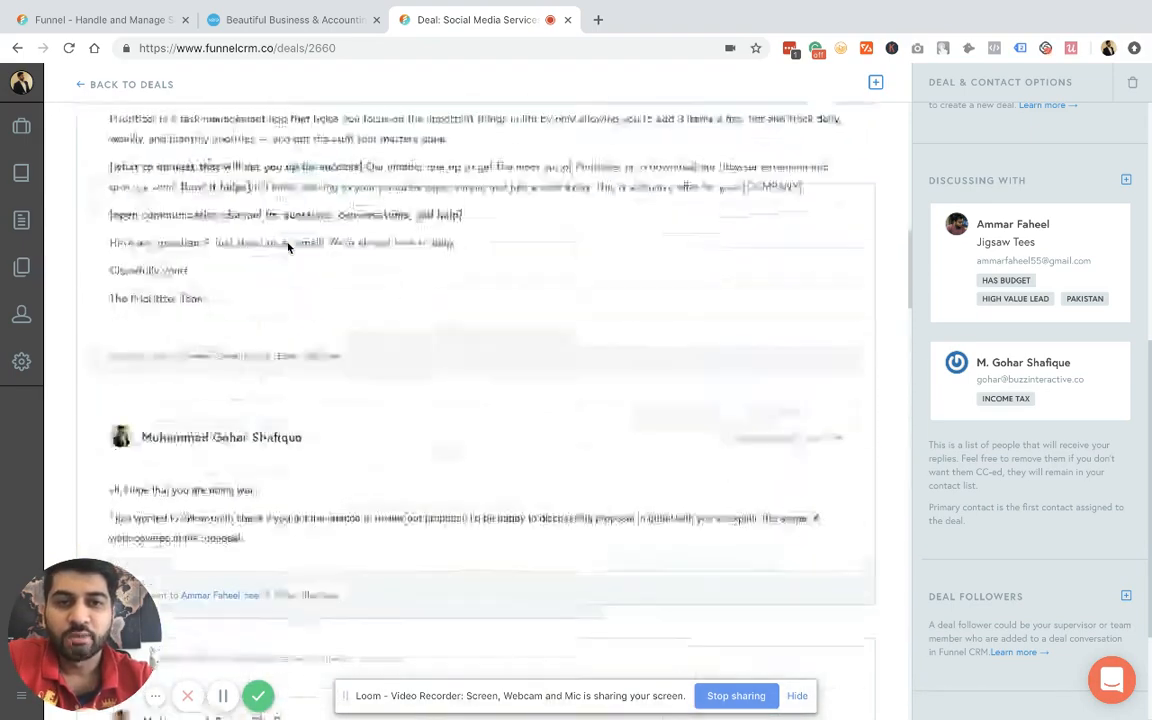
scroll(up, 3)
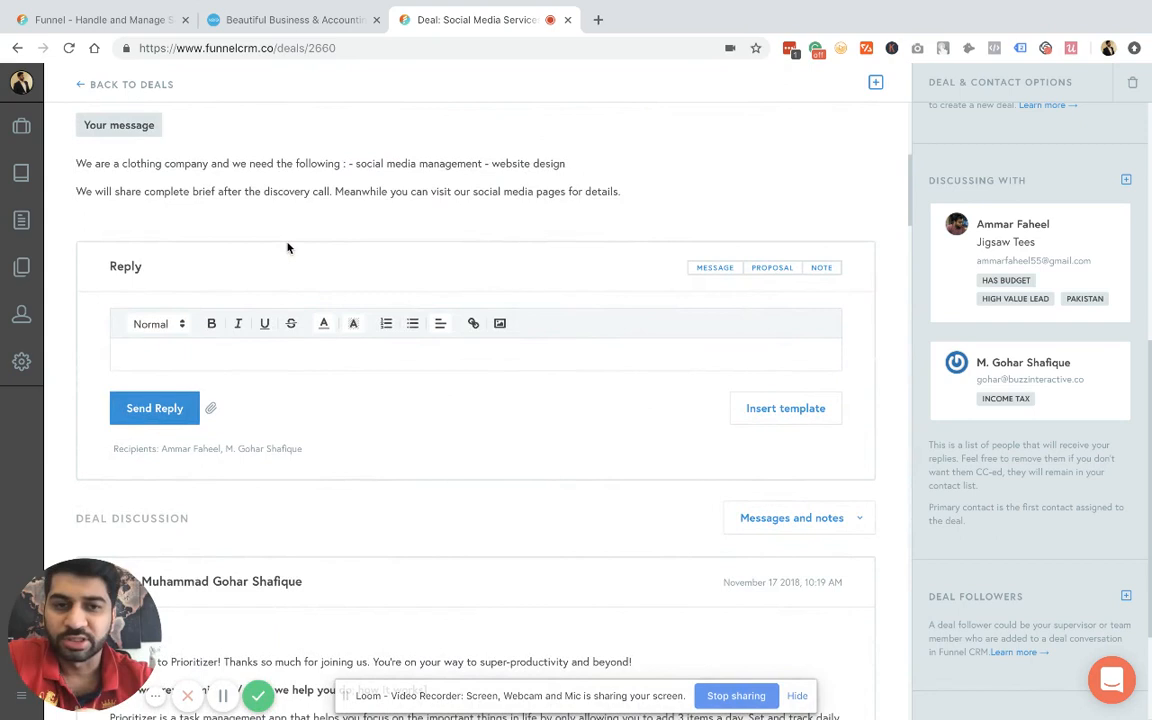
- Switch to a Proposal reply and replace its text with a 30 days session for Facebook and Twitter
click(772, 268)
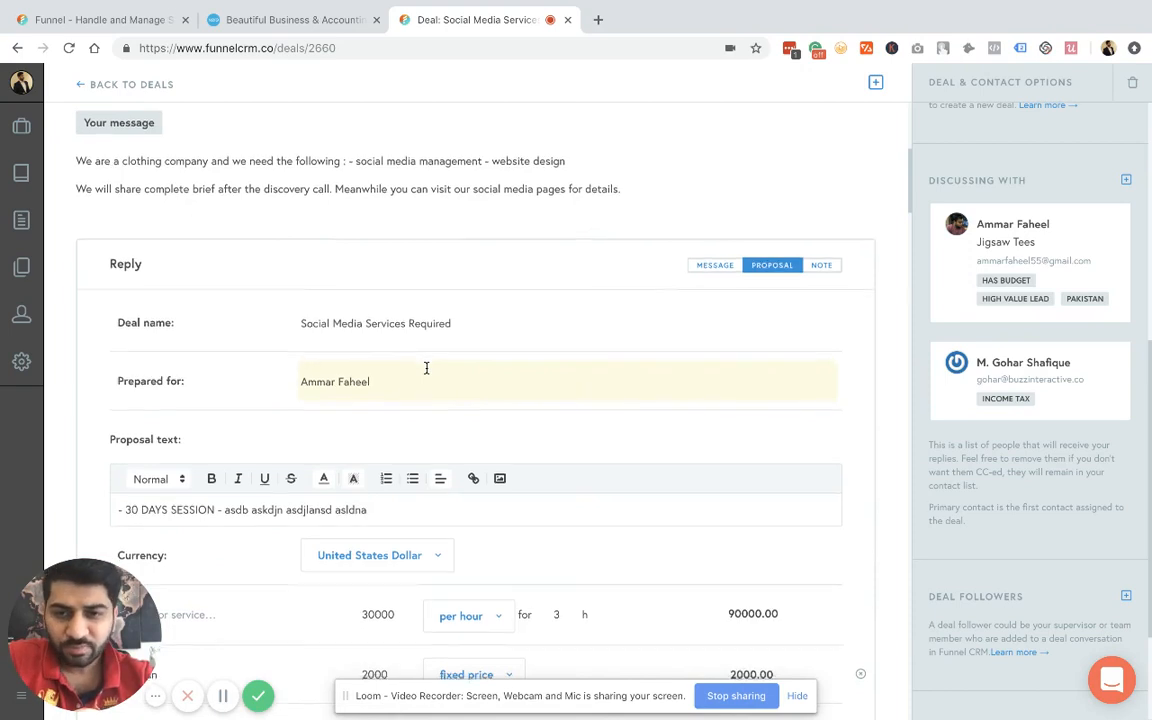
scroll(up, 3)
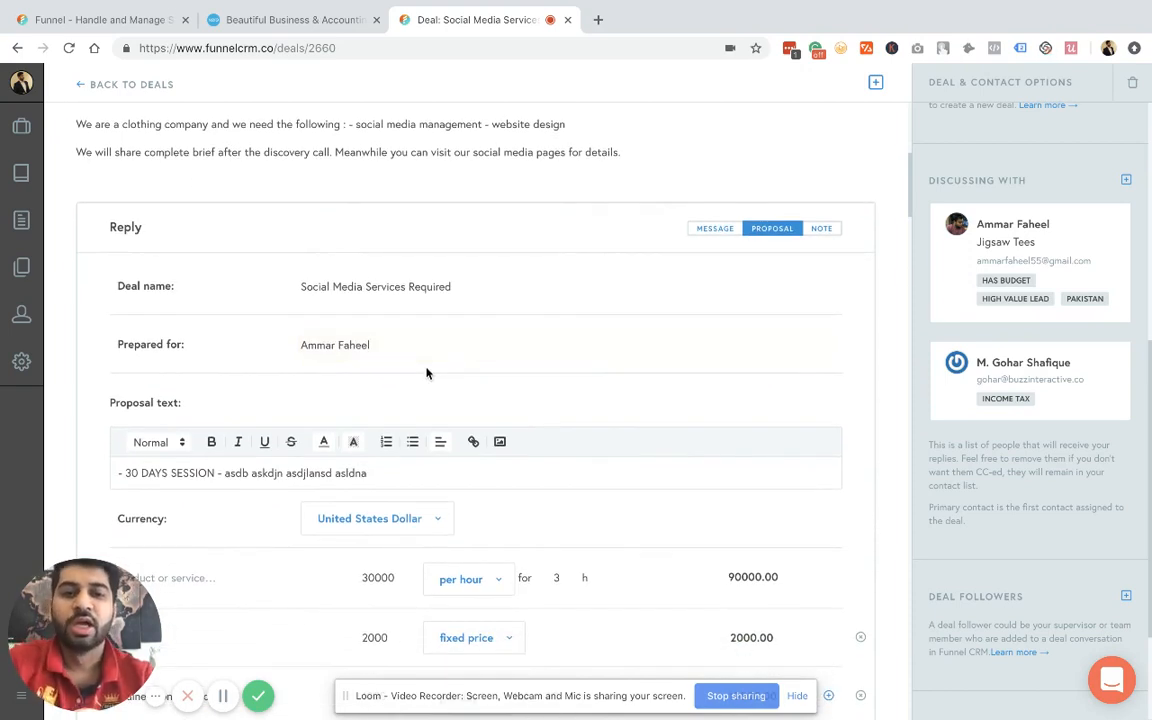
scroll(down, 3)
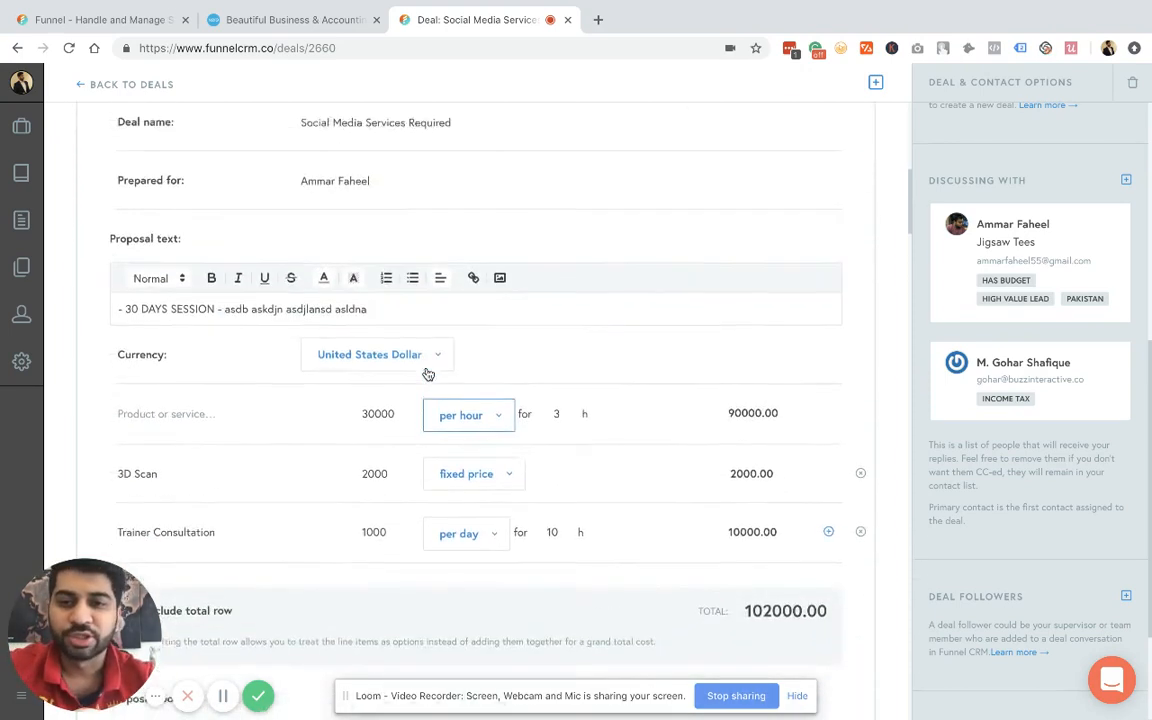
scroll(up, 3)
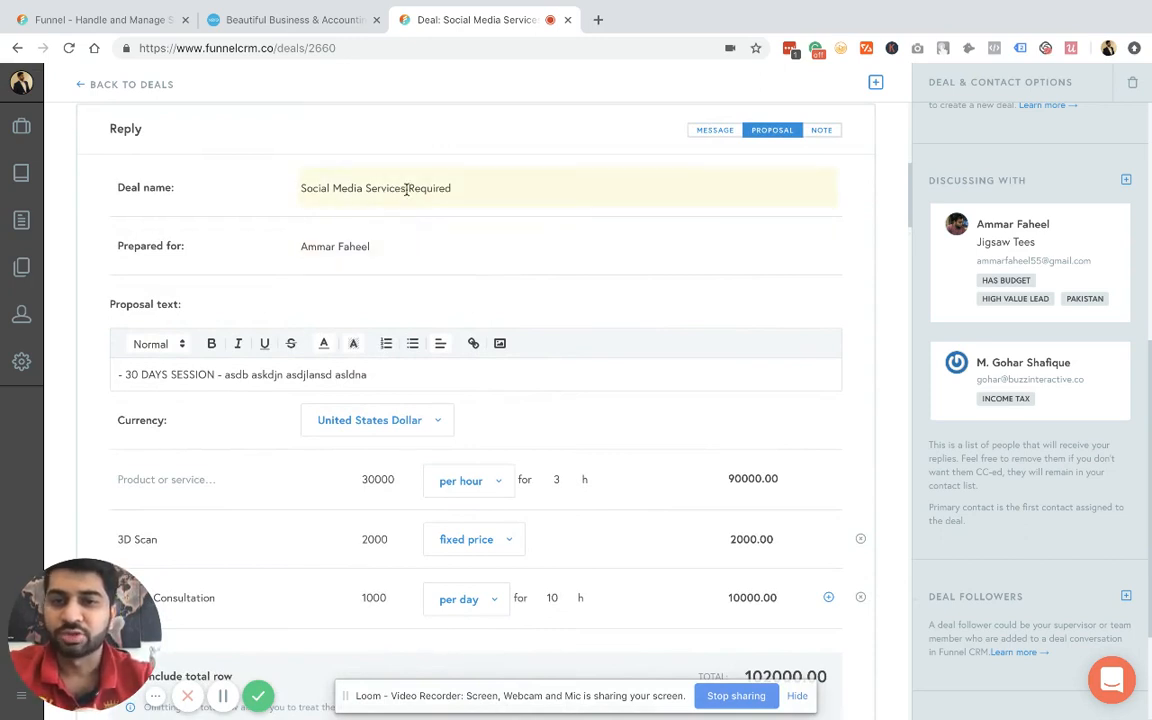
scroll(down, 3)
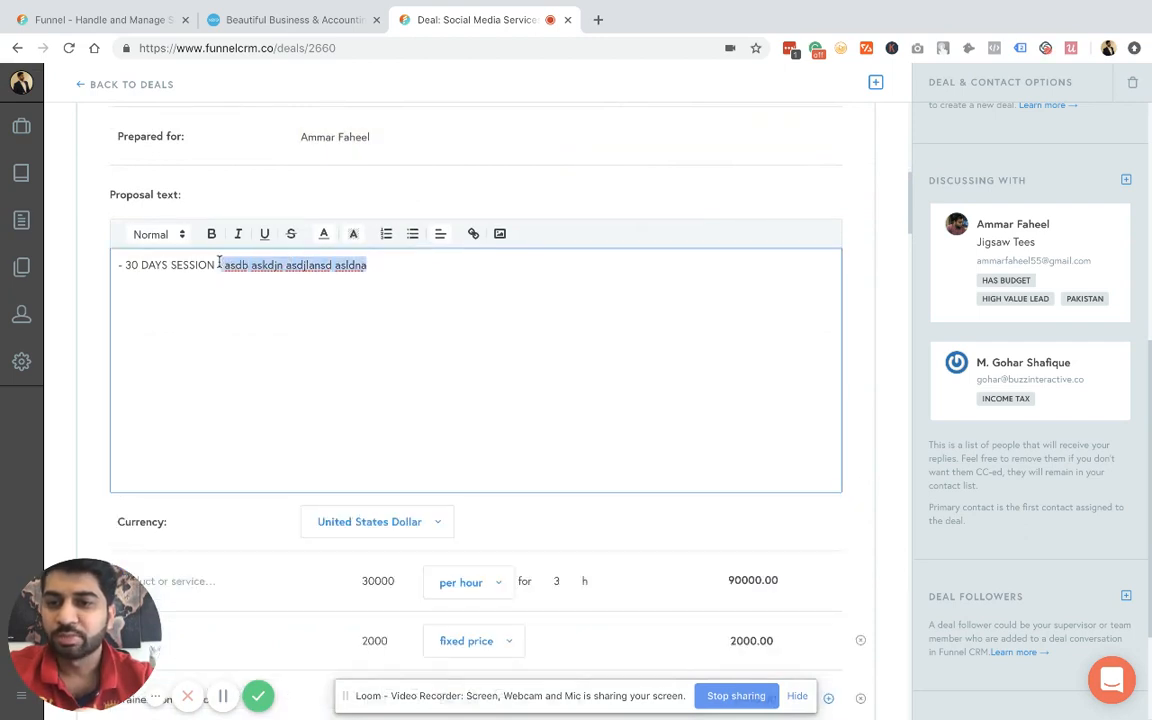
key(Delete)
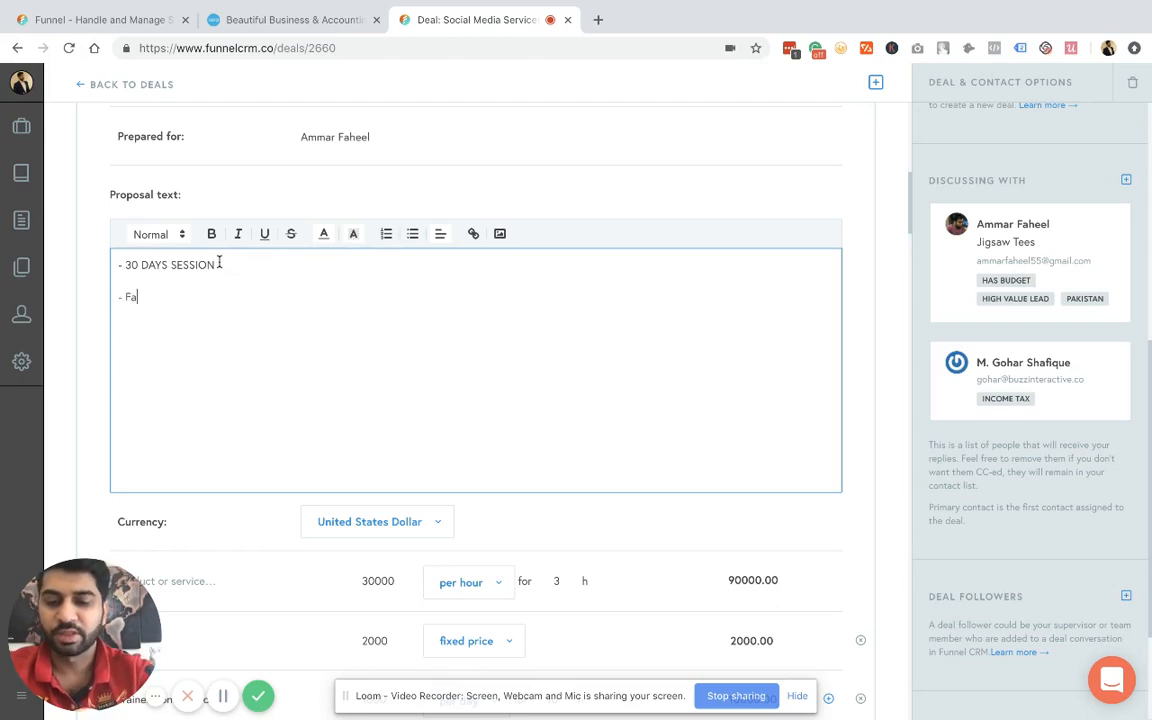
text(cebook)
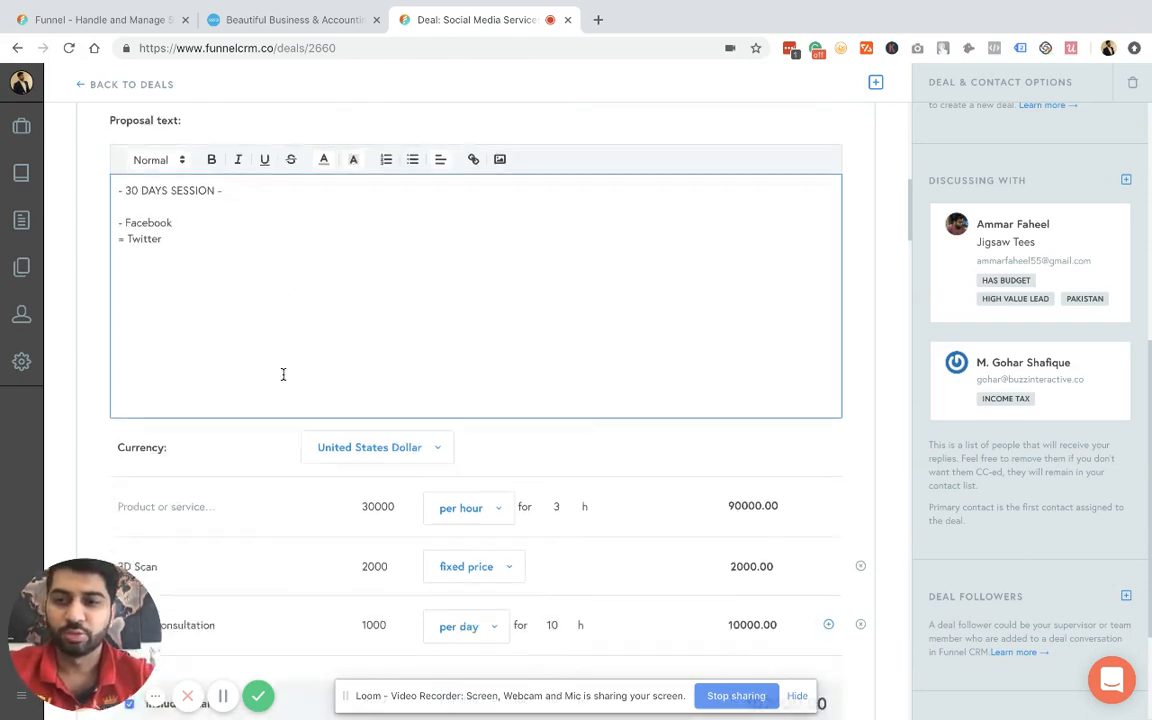
scroll(down, 3)
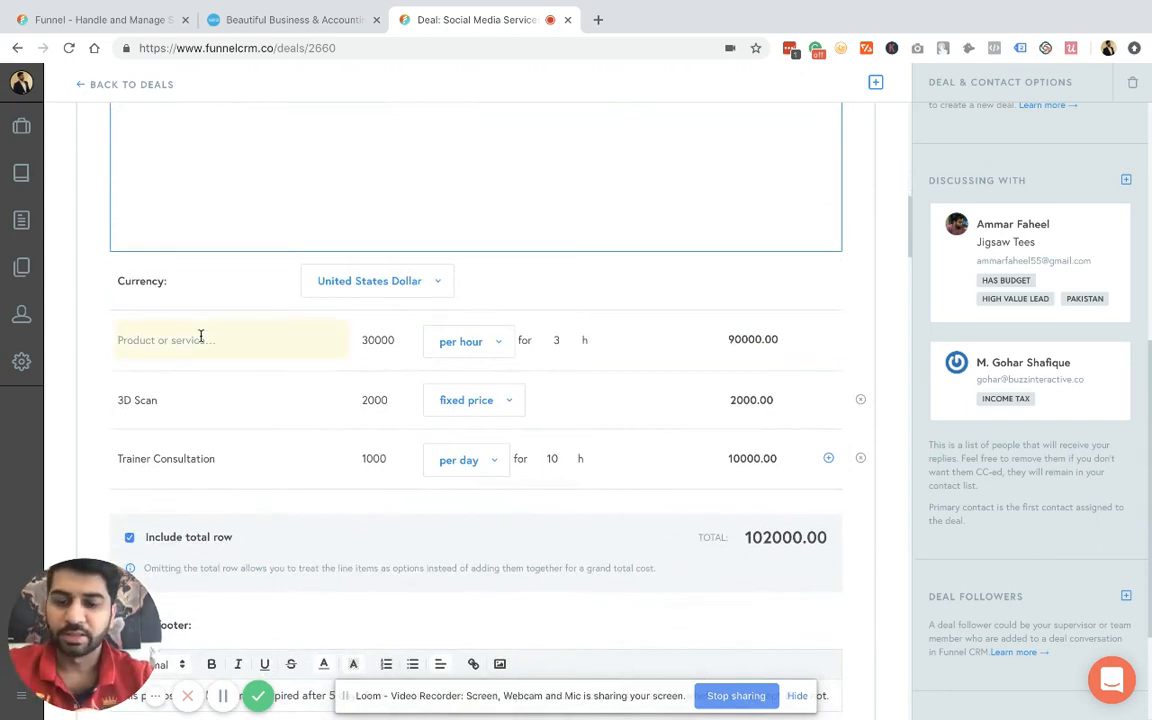
- Name the first line item 'social Media' and bill it per month, then review the proposal total
text(social Media)
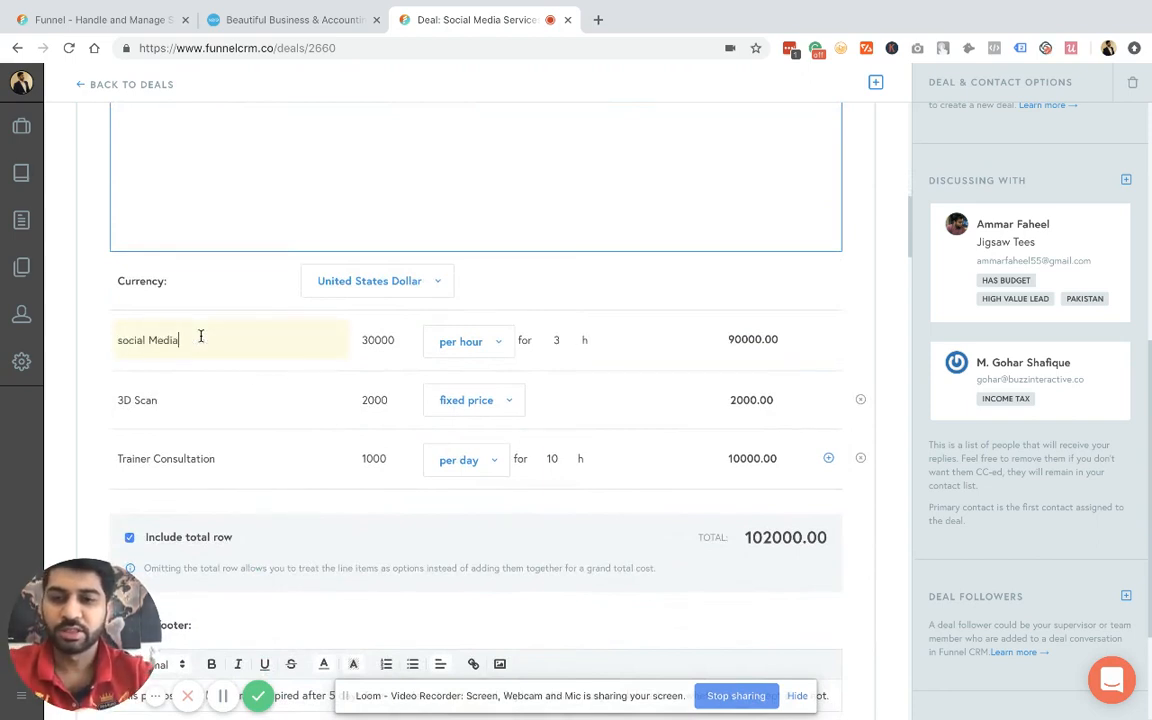
click(468, 340)
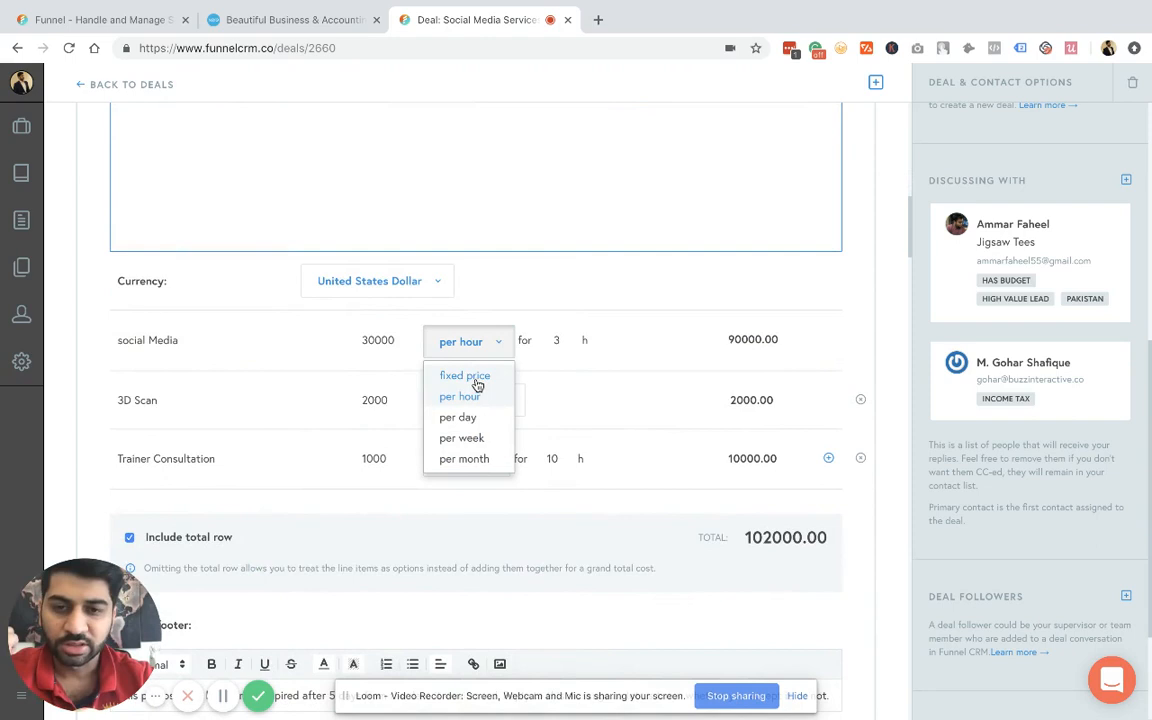
click(464, 374)
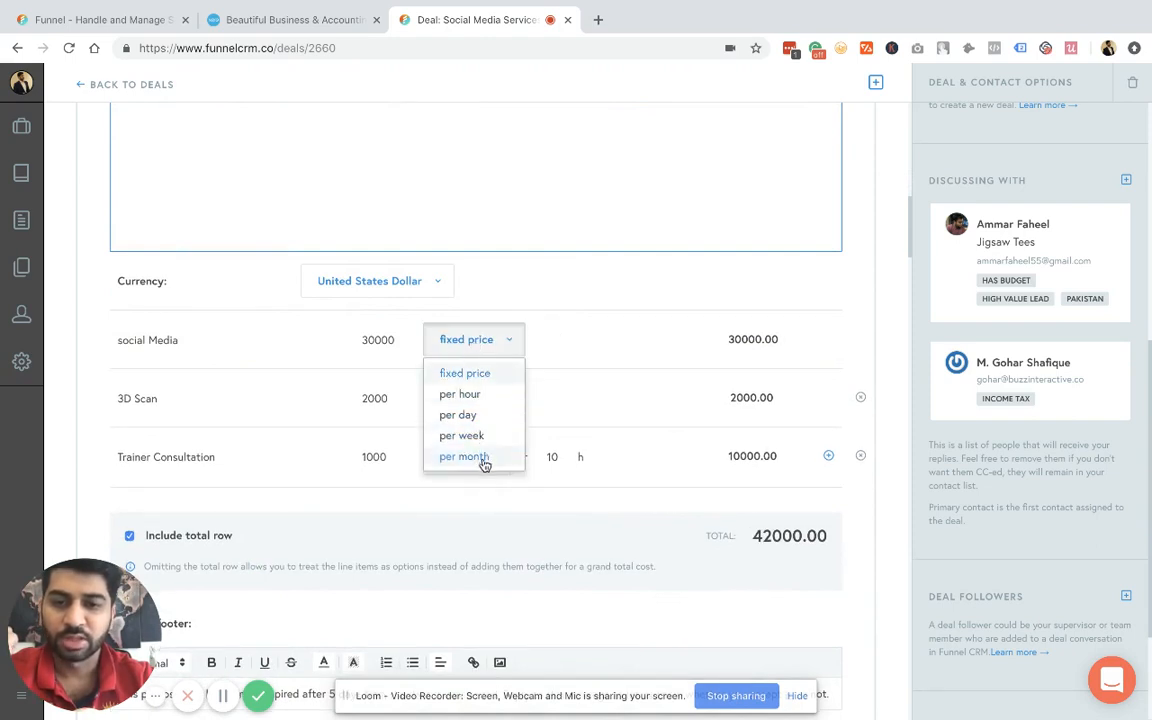
click(464, 456)
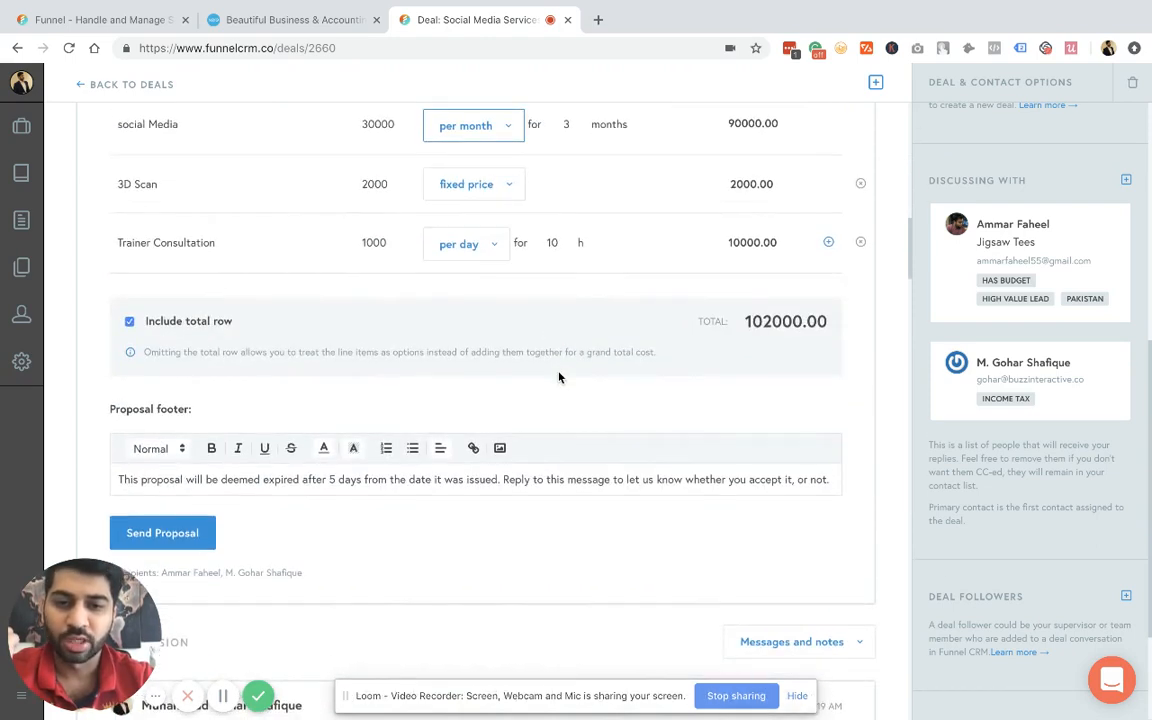
scroll(down, 3)
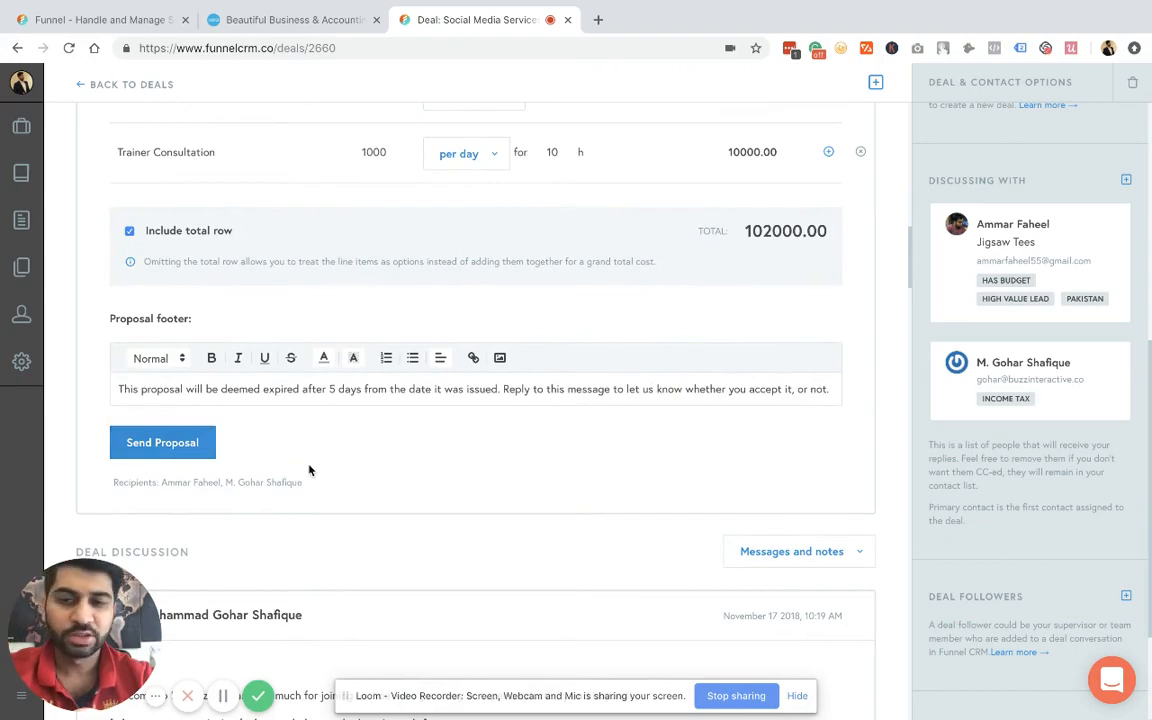
scroll(down, 3)
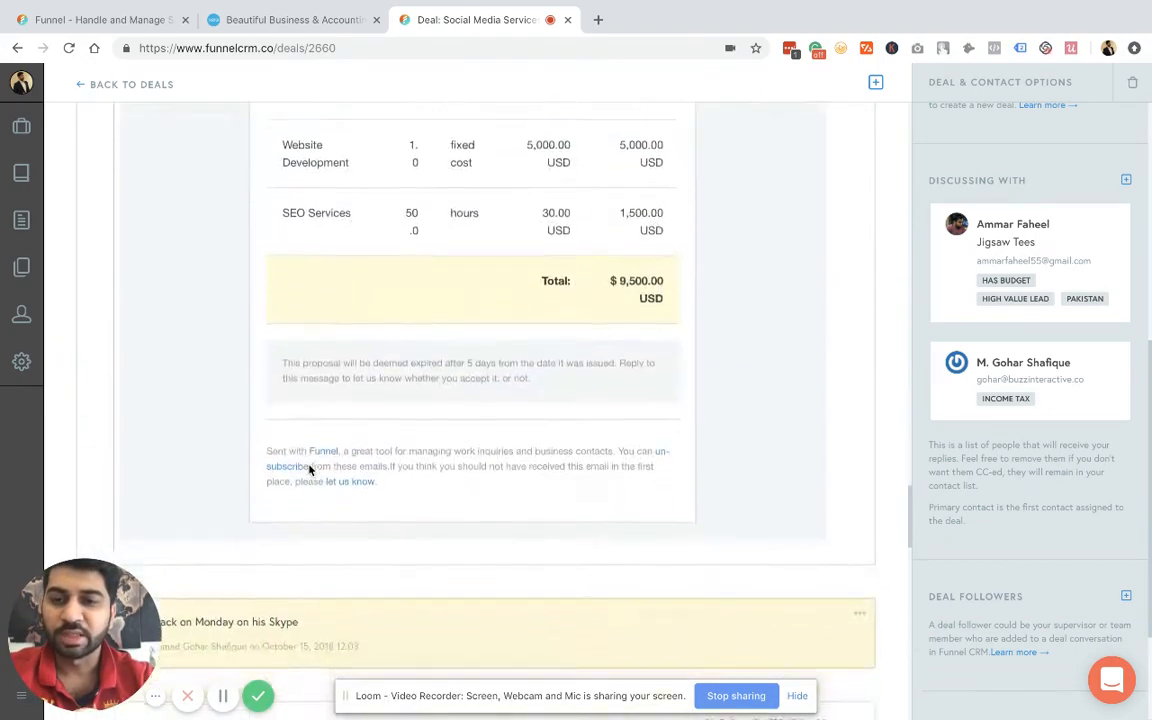
scroll(up, 3)
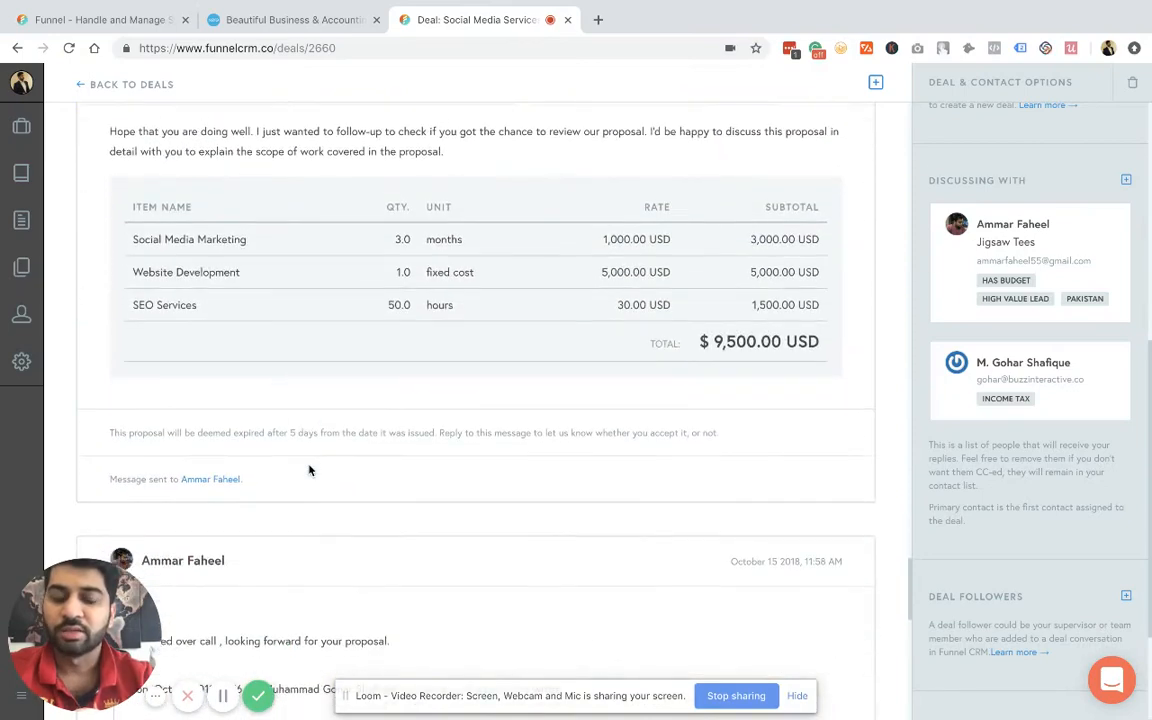
scroll(up, 3)
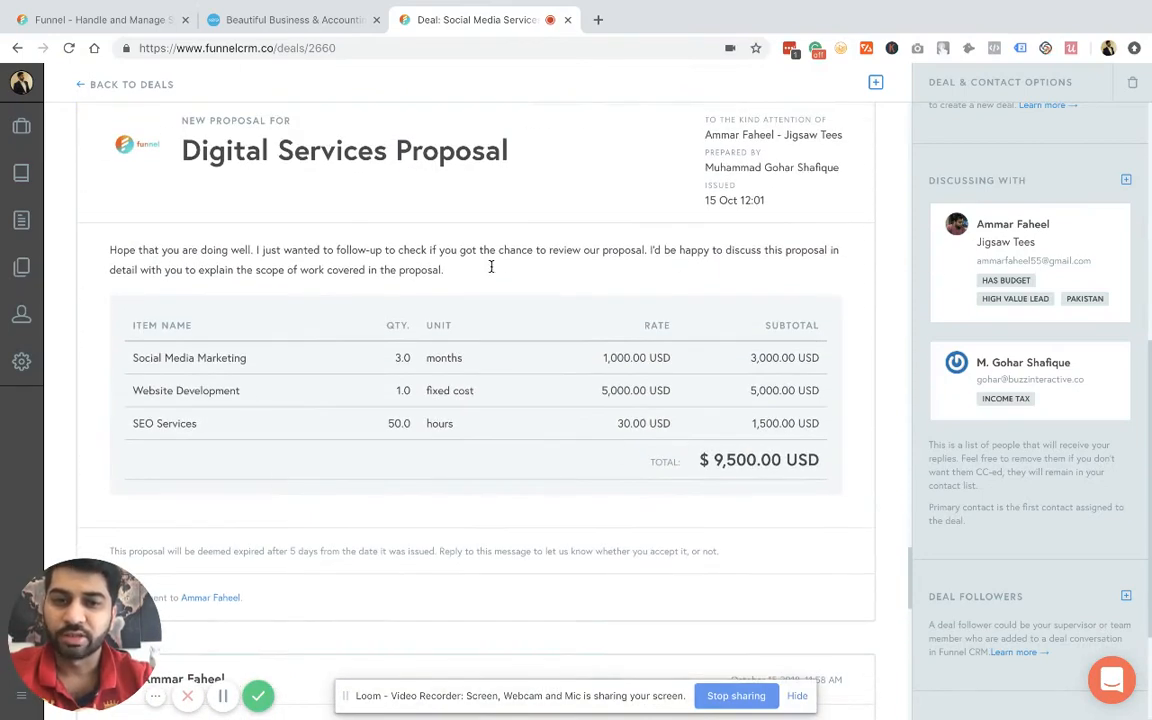
scroll(up, 3)
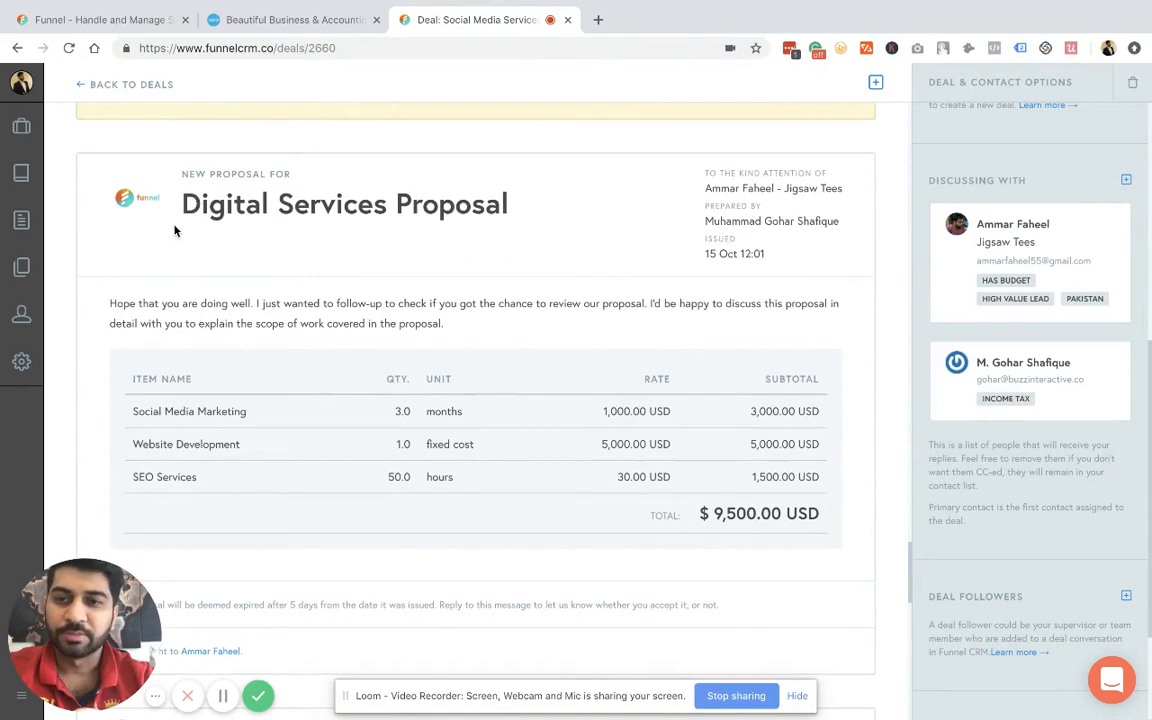
mouse_move(408, 232)
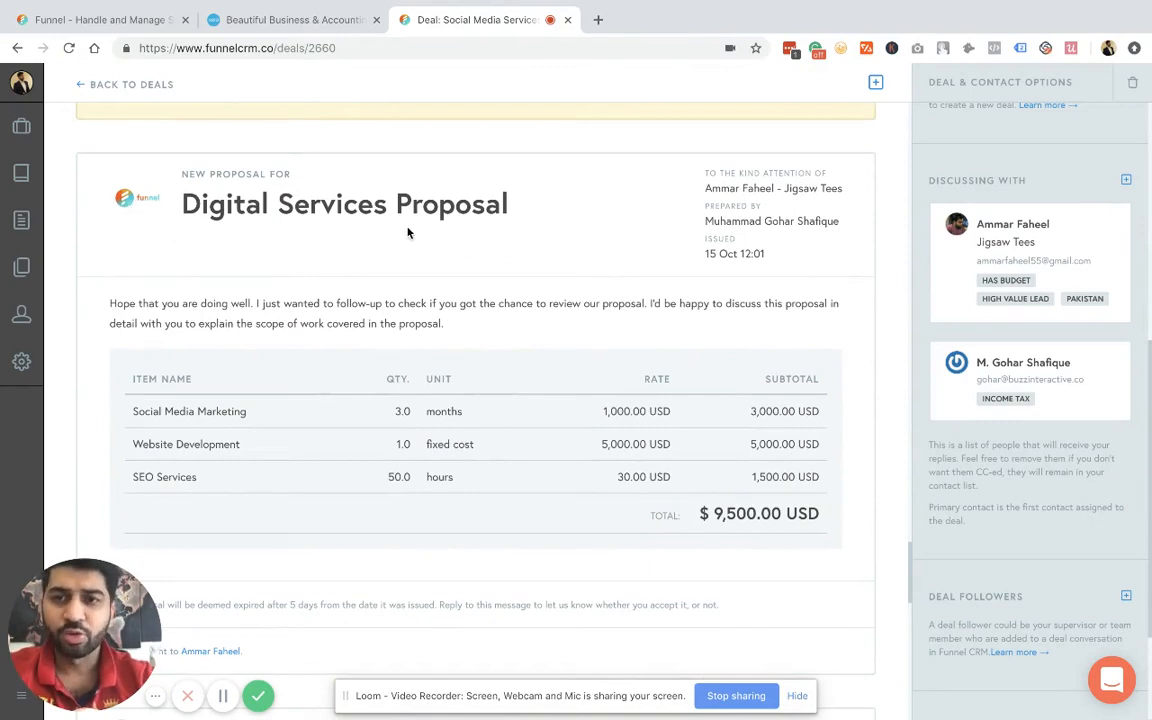
scroll(down, 3)
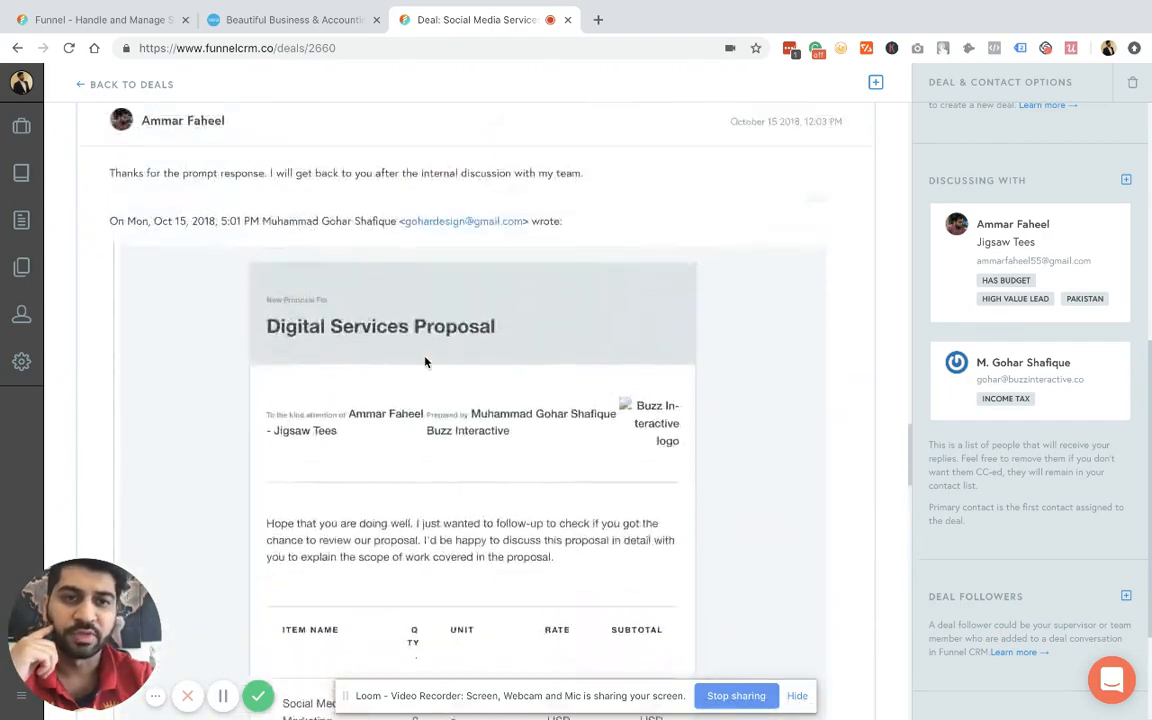
- Draft a Note reply saying 'So i NEED TO Followup' on the unanswered lead
click(772, 296)
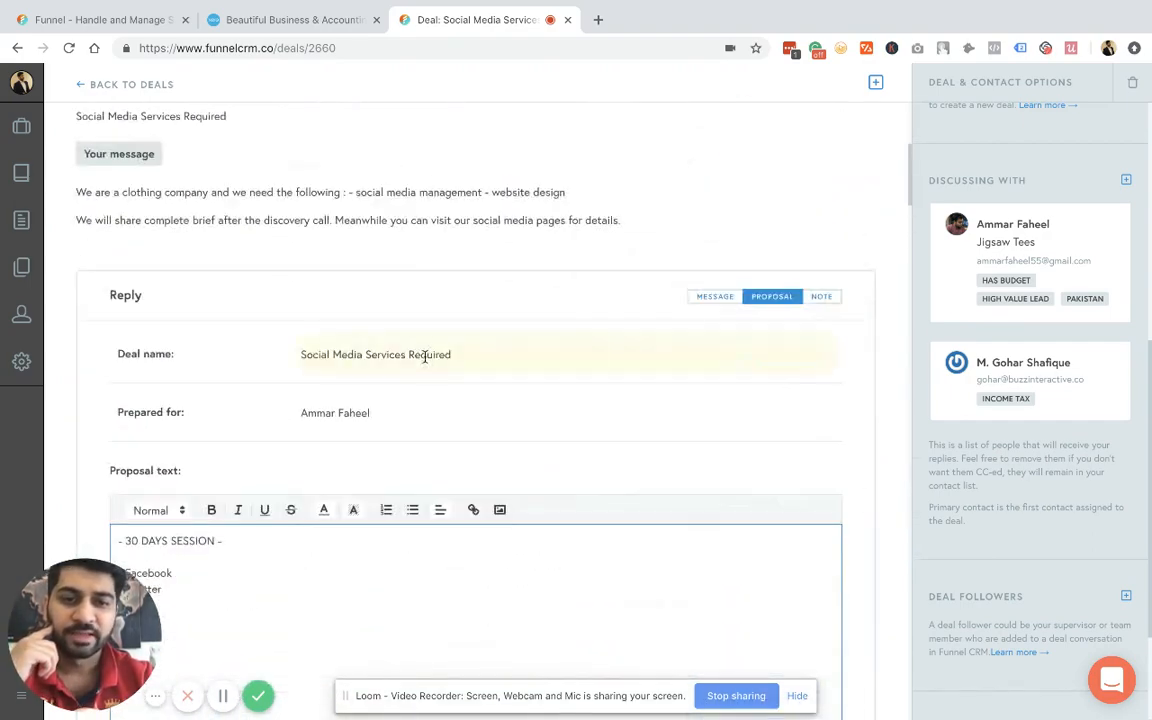
click(820, 296)
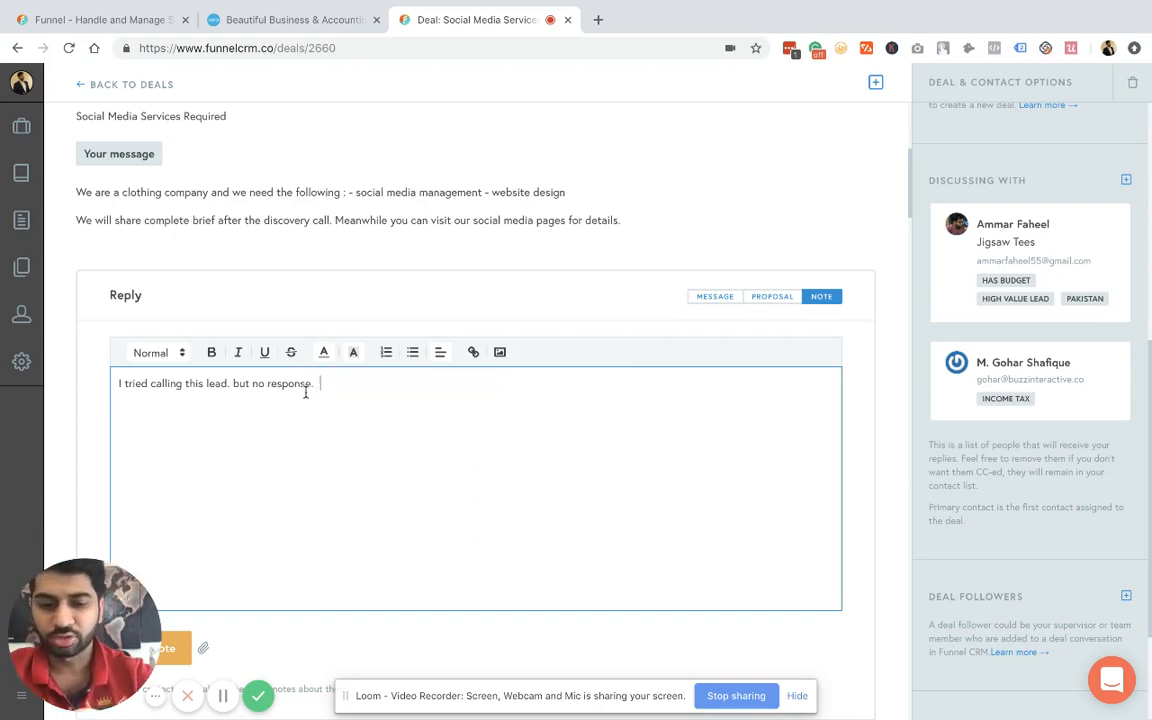
text(So i NEED TO)
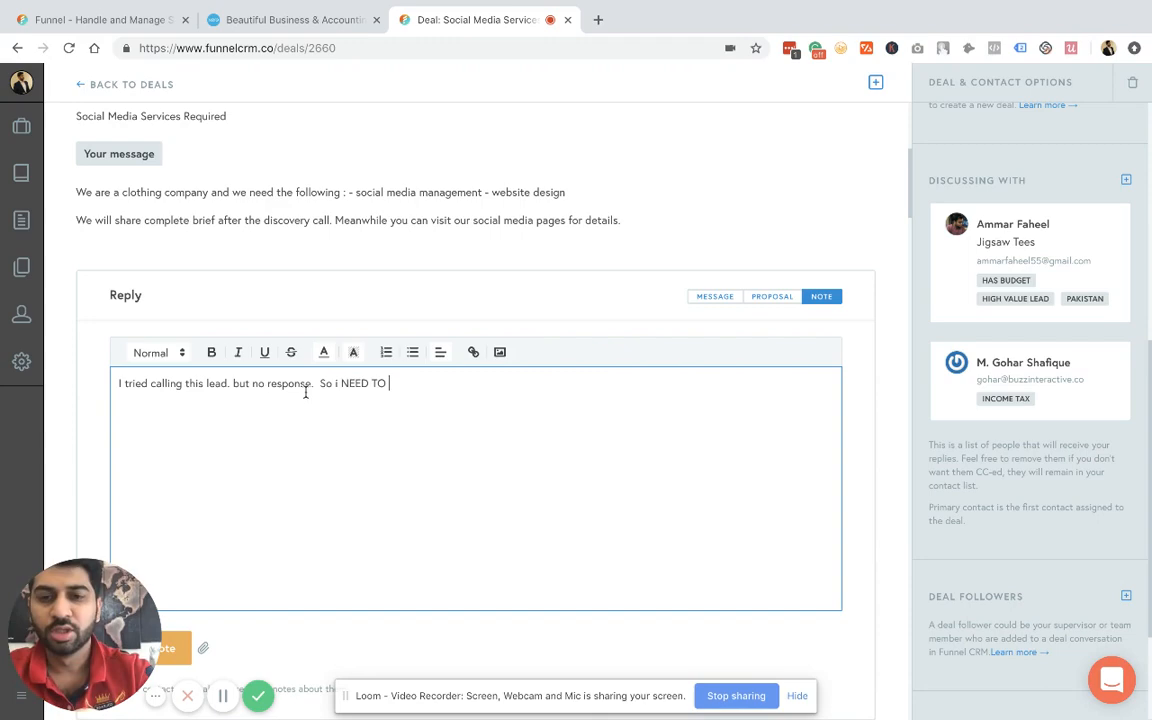
text(Followup a)
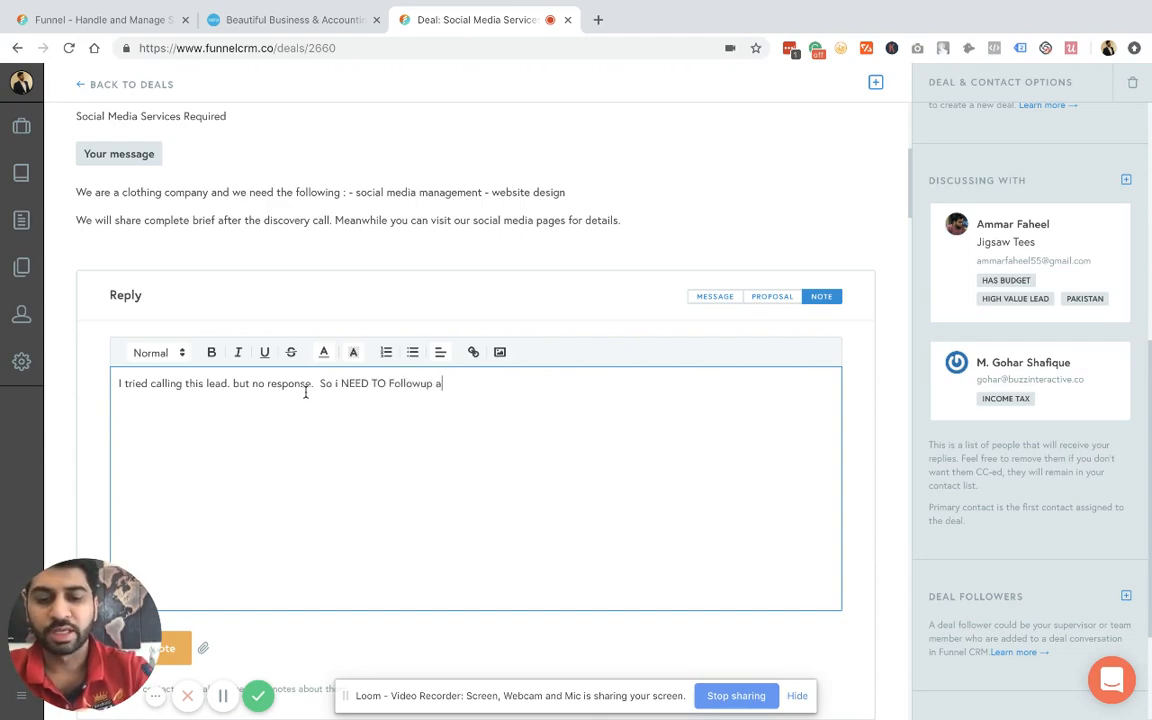
scroll(down, 3)
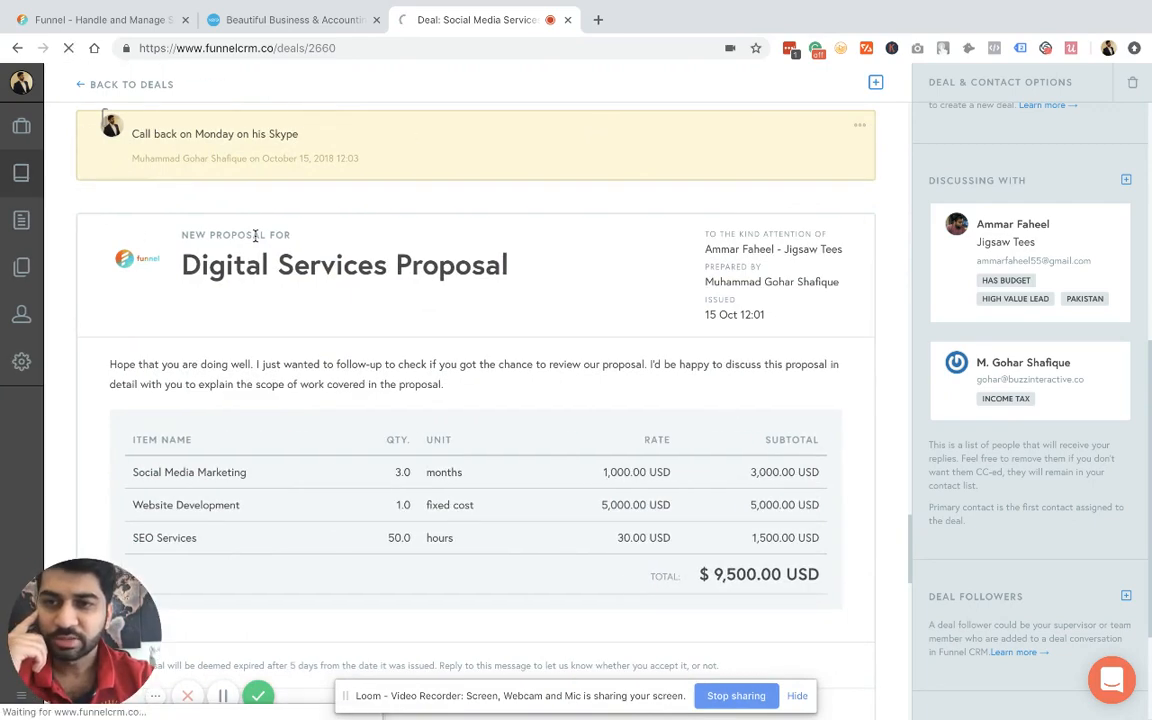
click(20, 172)
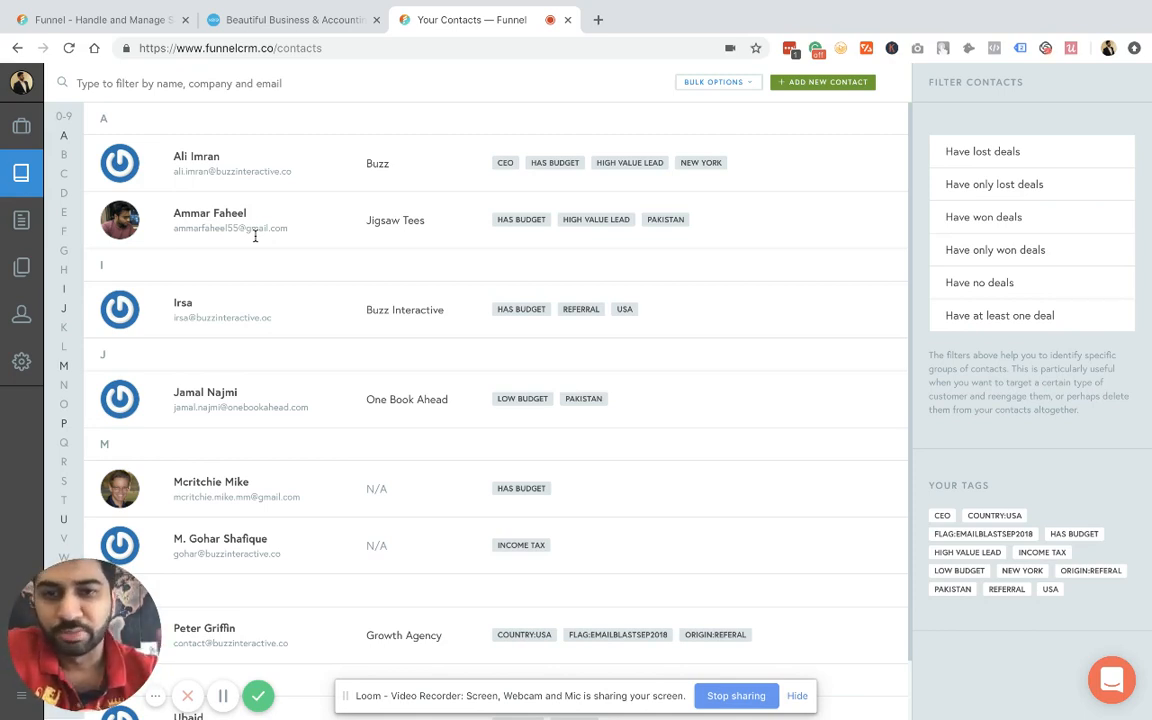
mouse_move(230, 220)
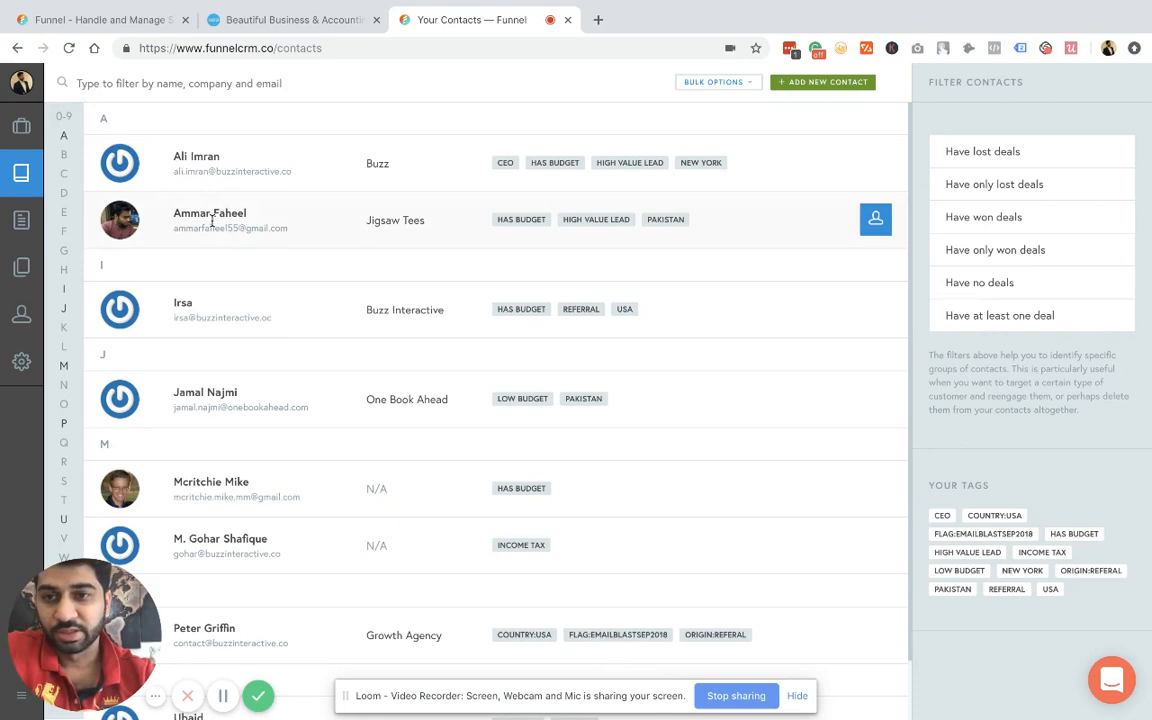
click(210, 218)
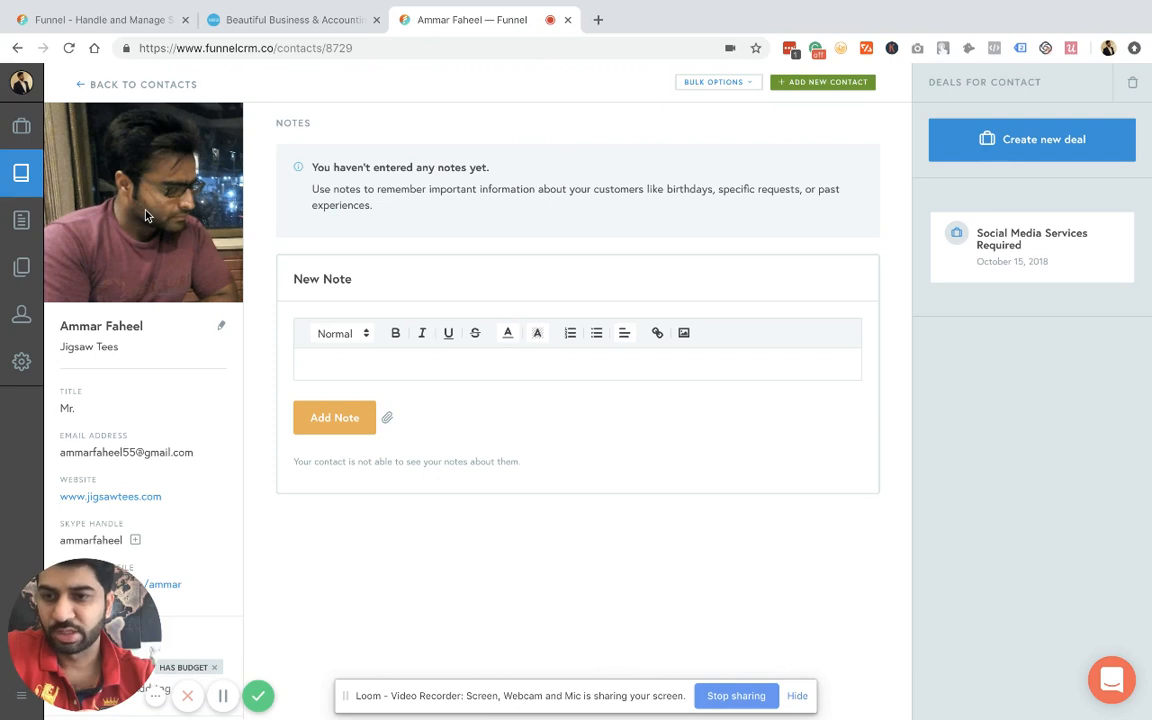
click(220, 326)
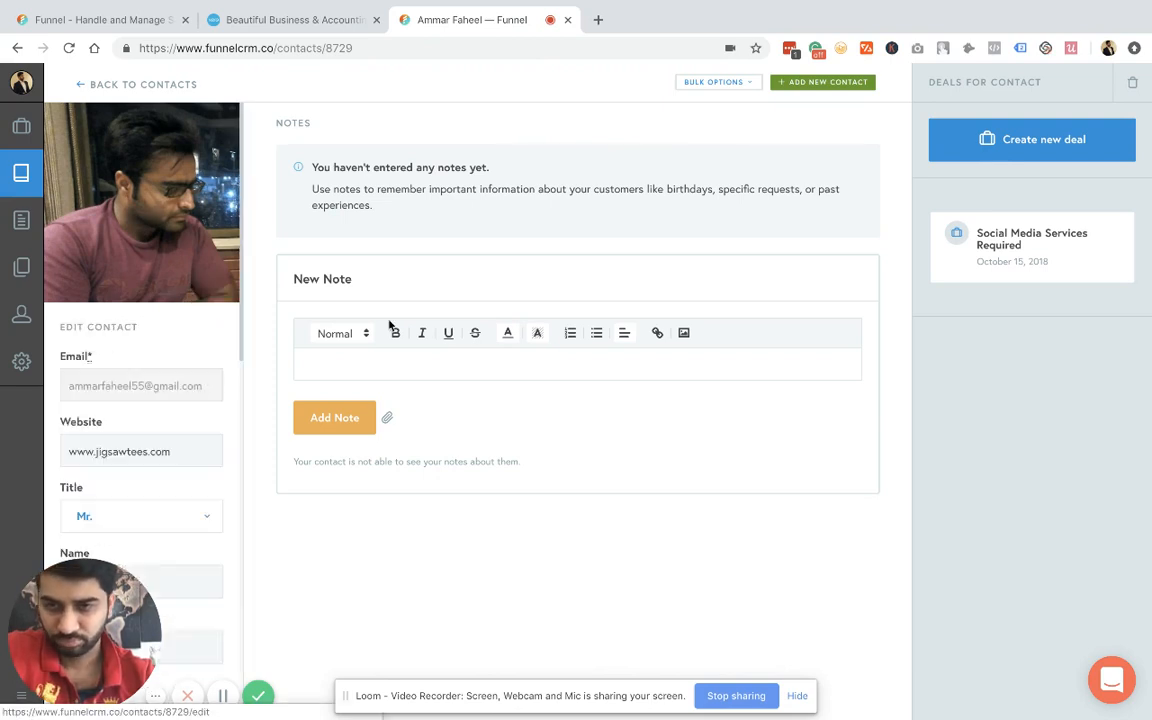
scroll(down, 3)
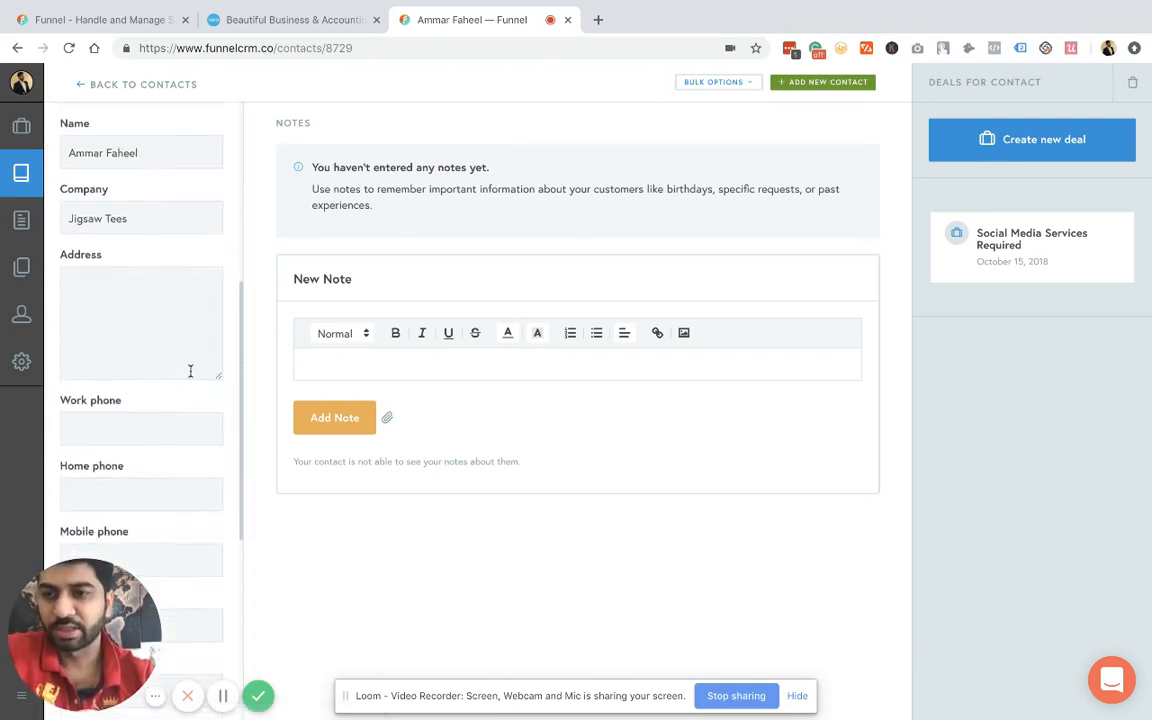
click(140, 322)
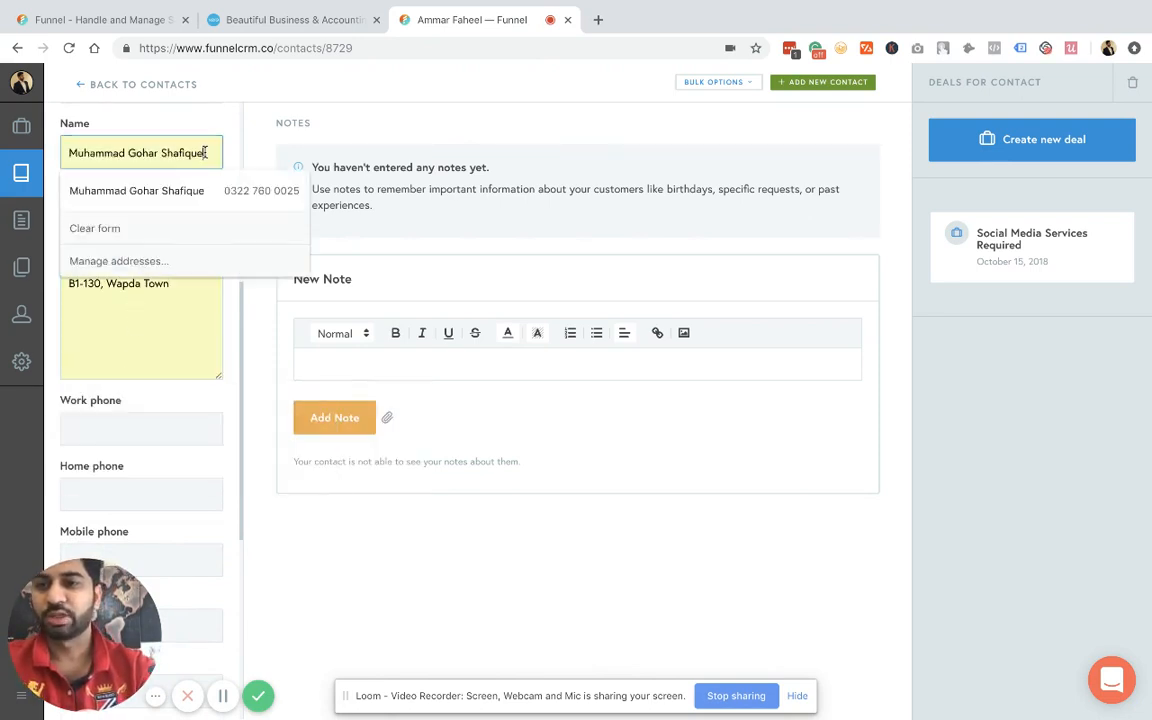
text(Ammar)
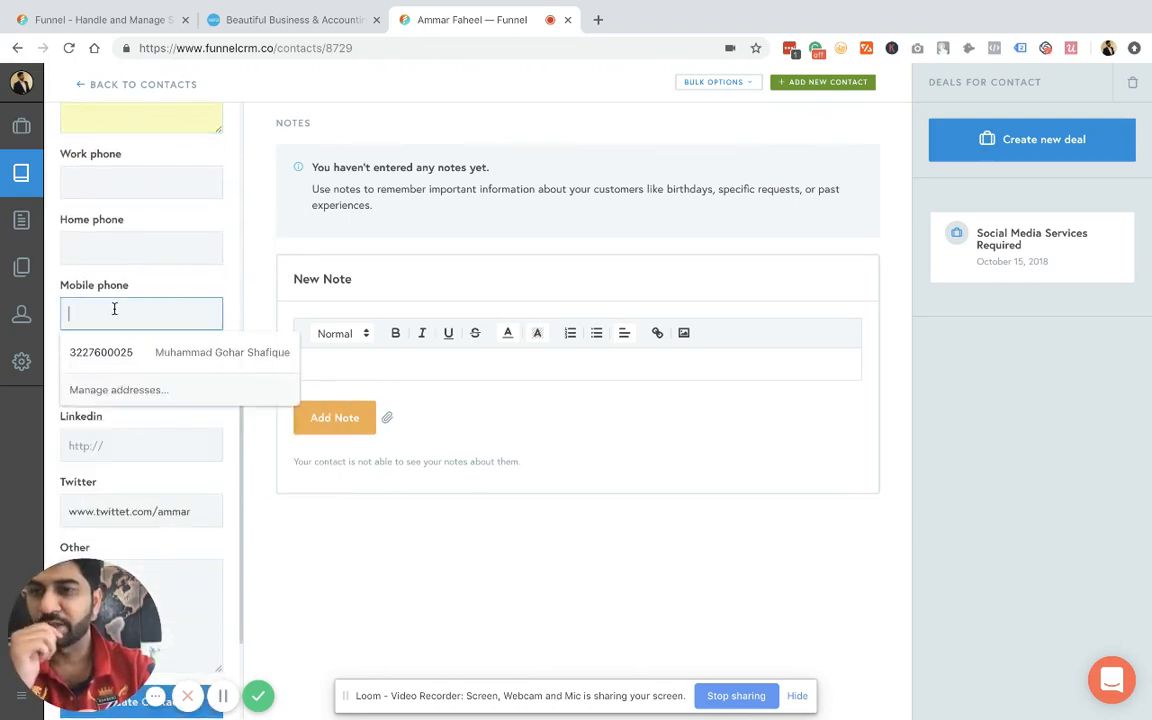
text(23423423423)
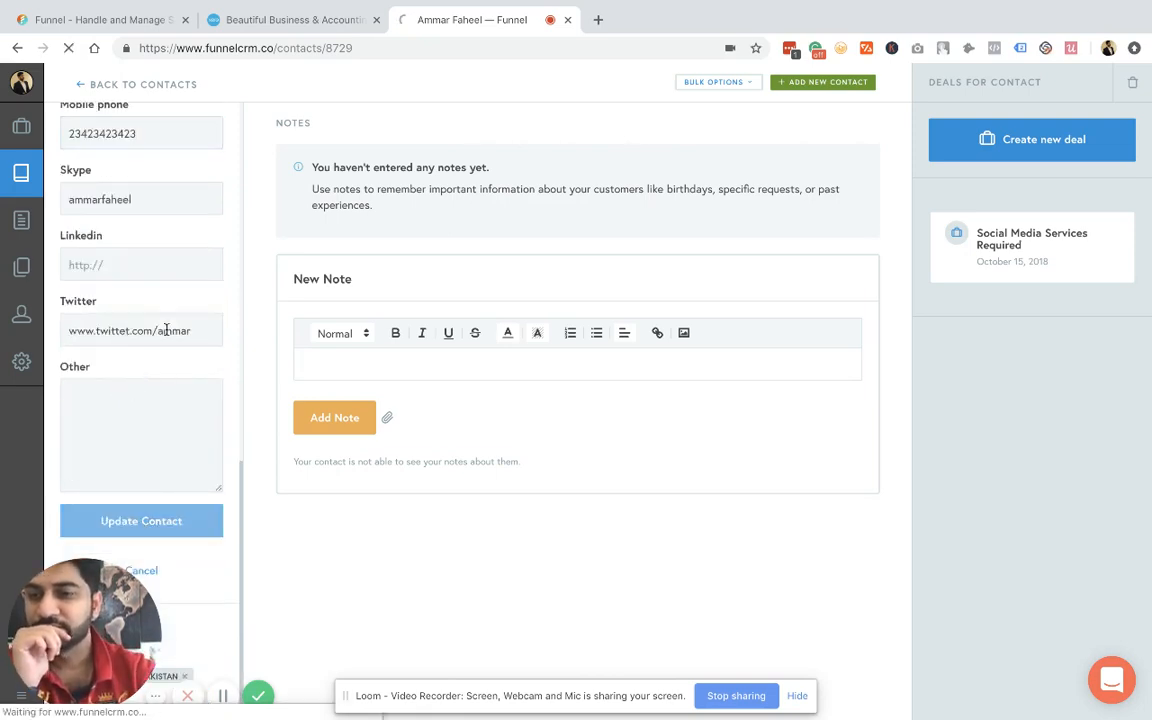
click(140, 520)
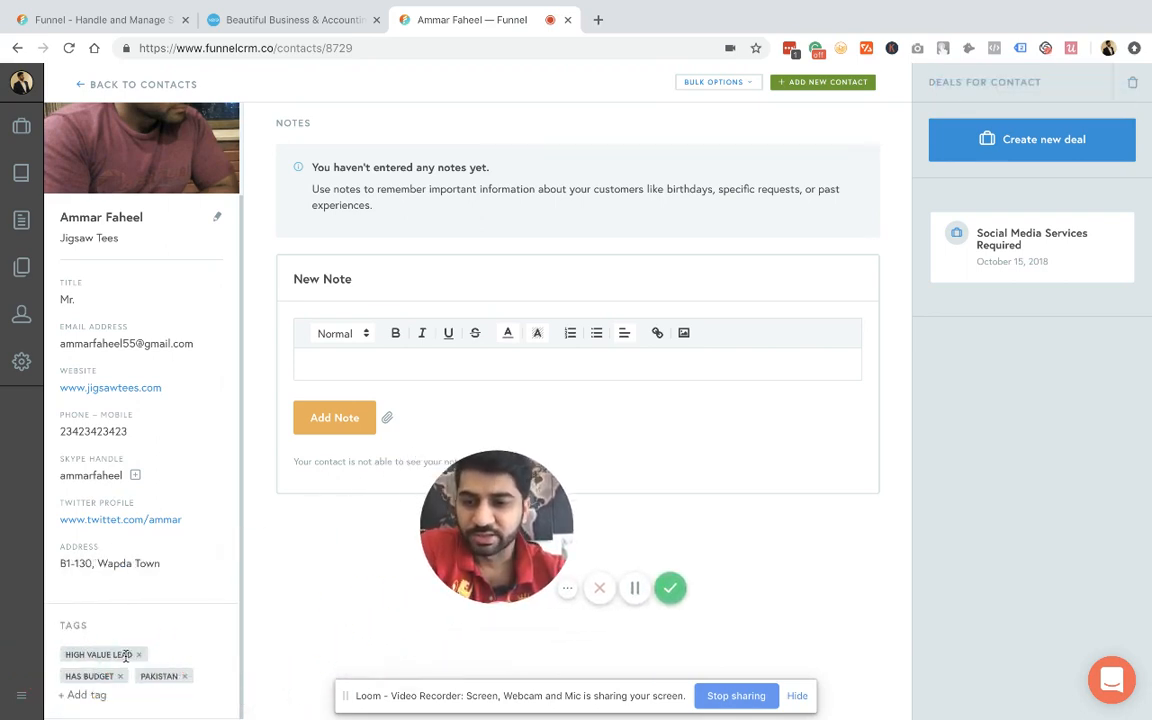
mouse_move(128, 616)
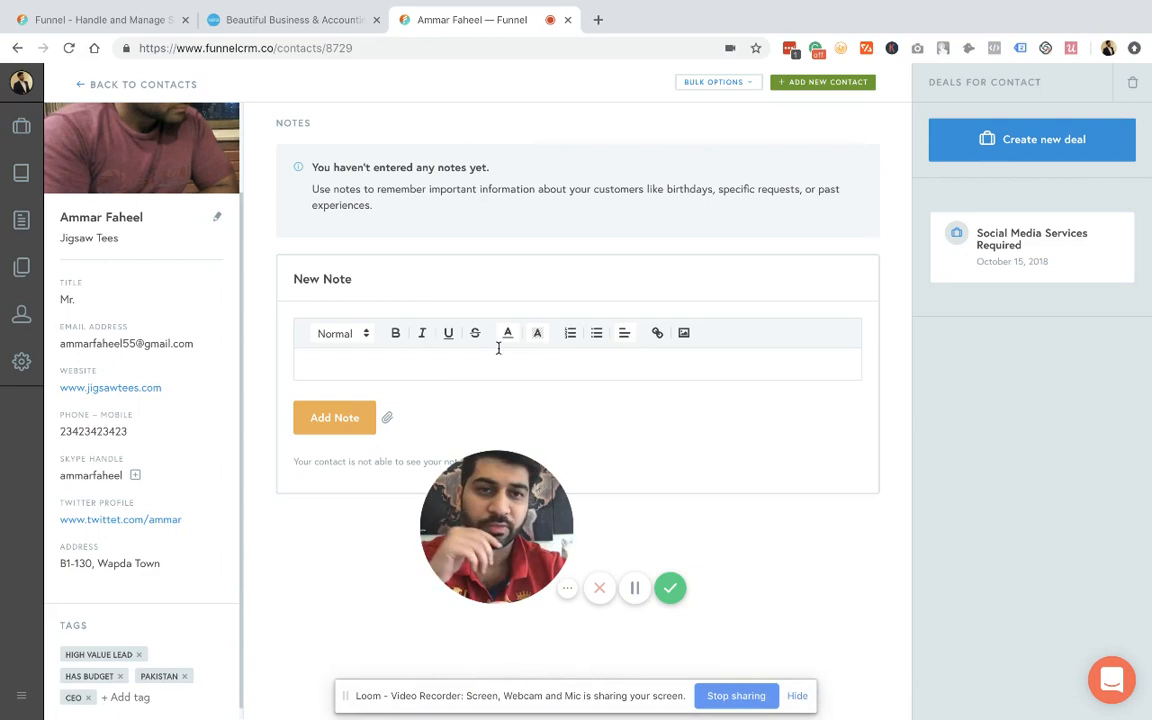
mouse_move(576, 152)
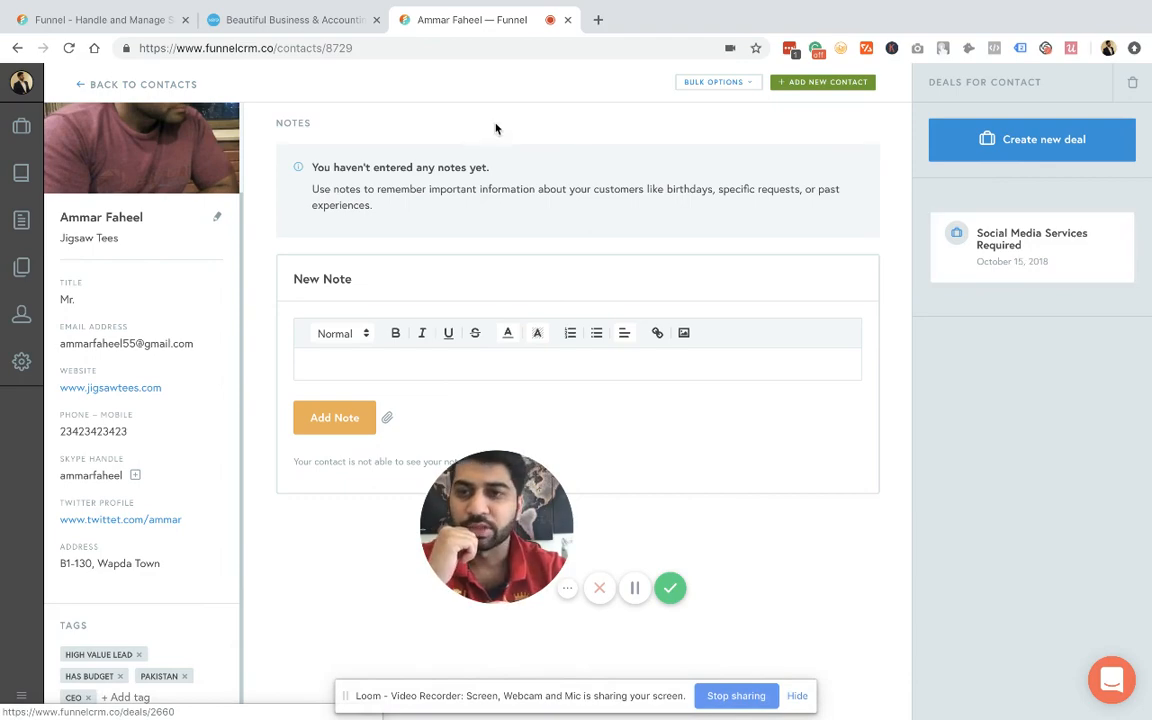
click(136, 84)
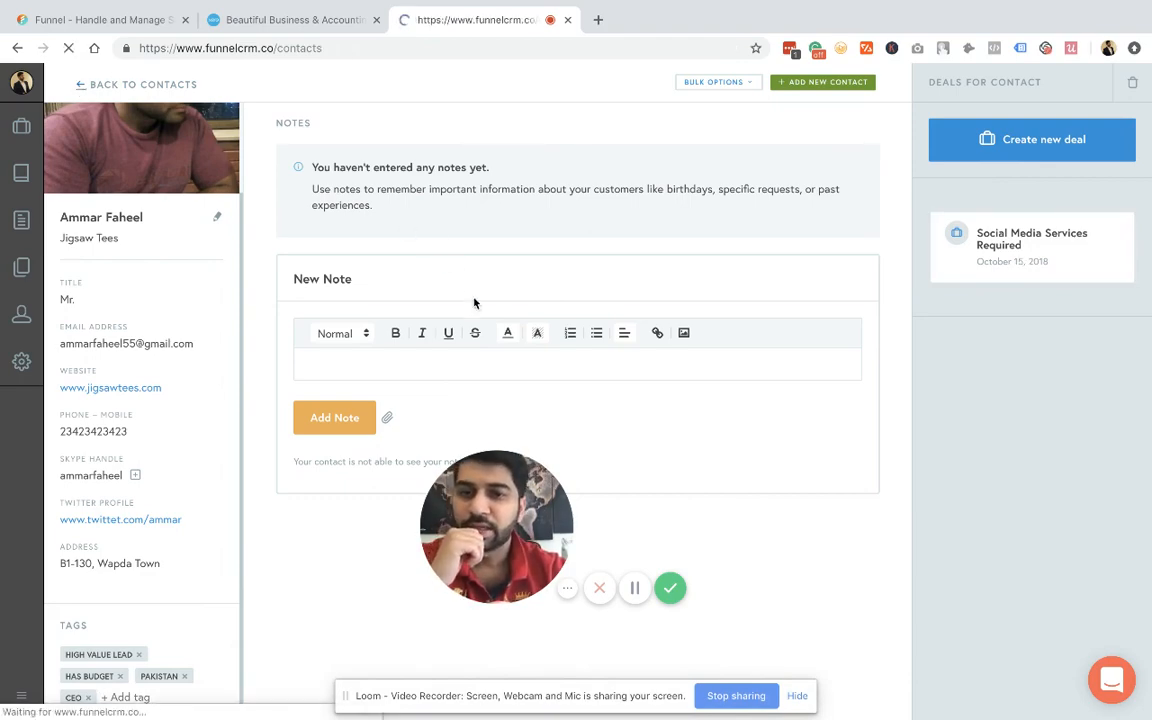
click(136, 84)
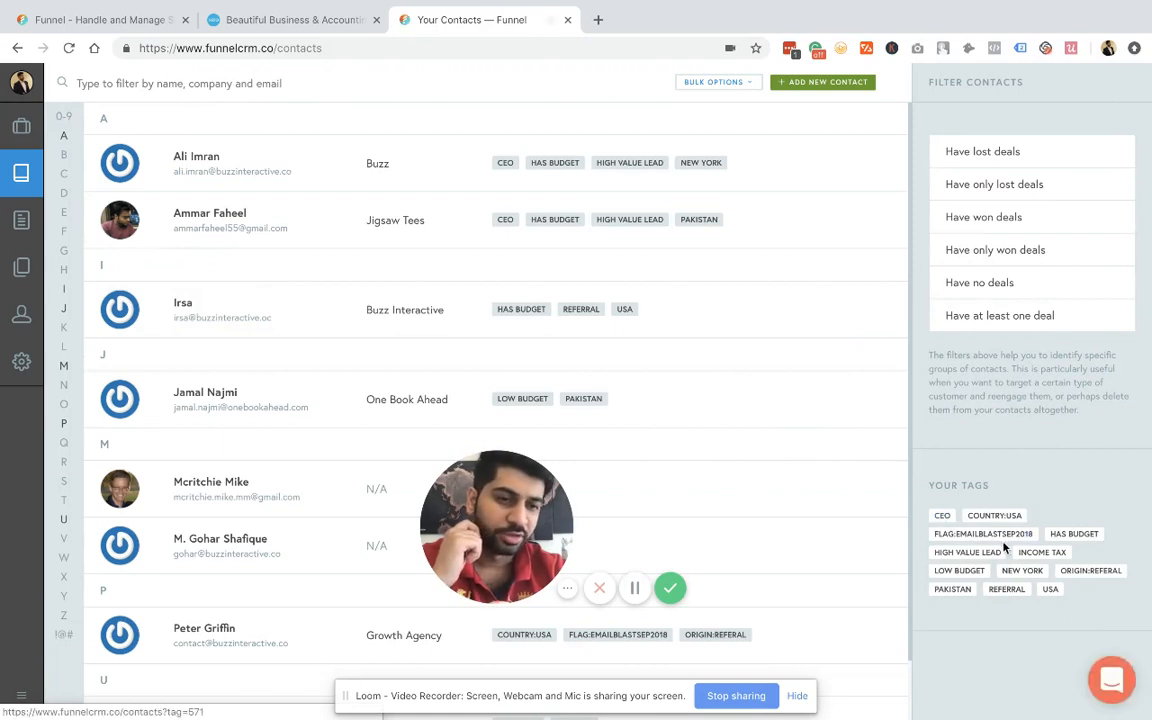
click(1000, 316)
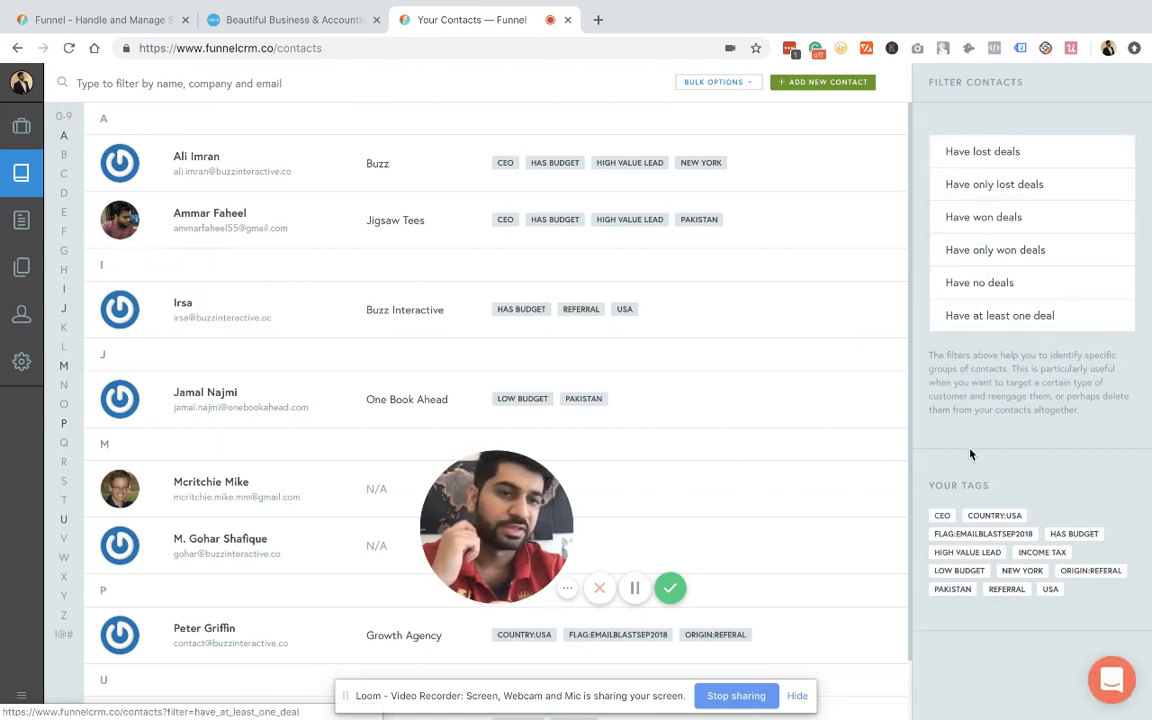
click(940, 516)
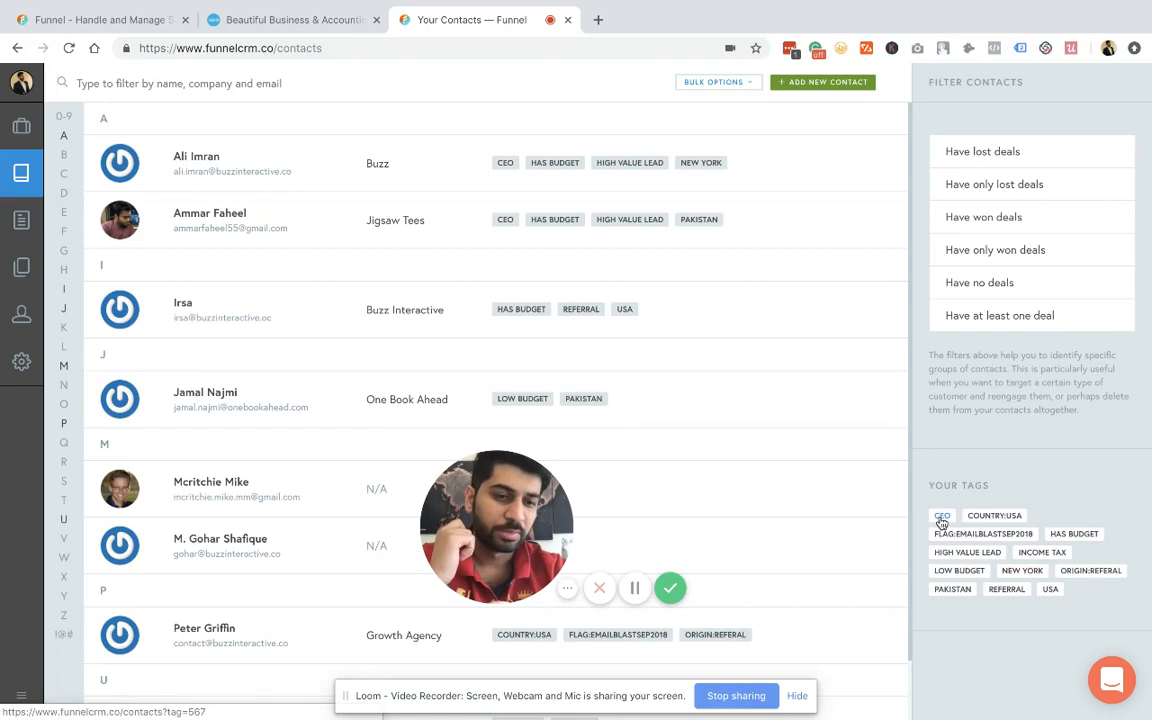
click(940, 516)
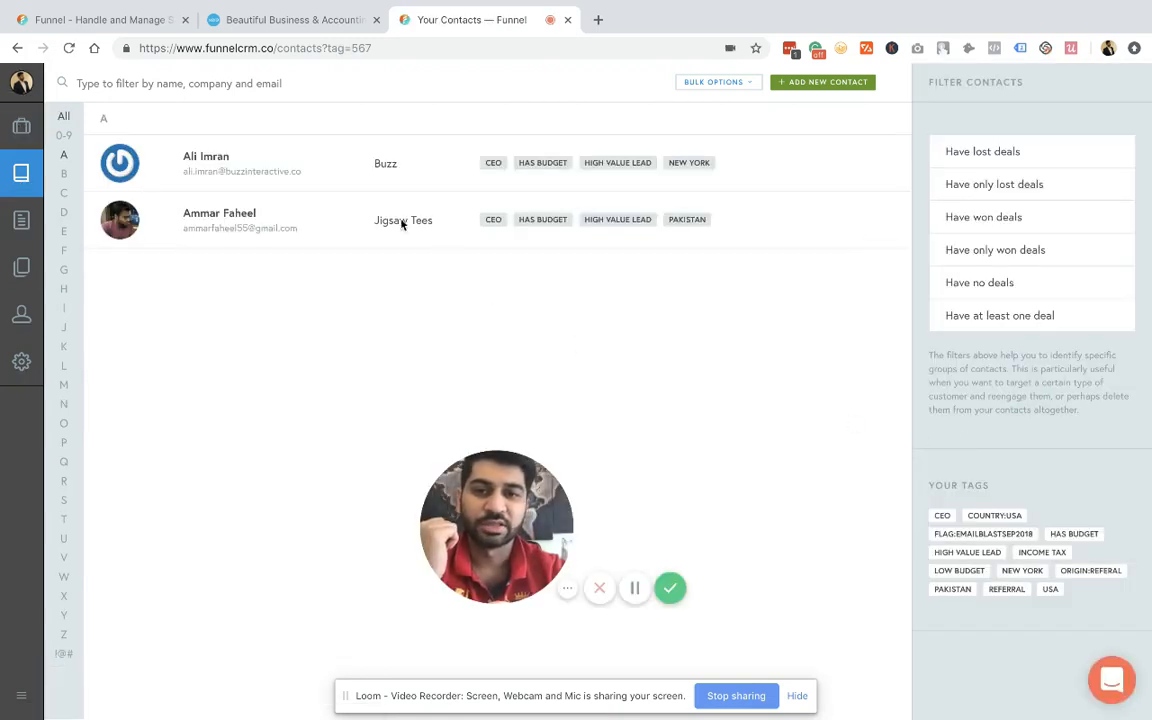
mouse_move(332, 340)
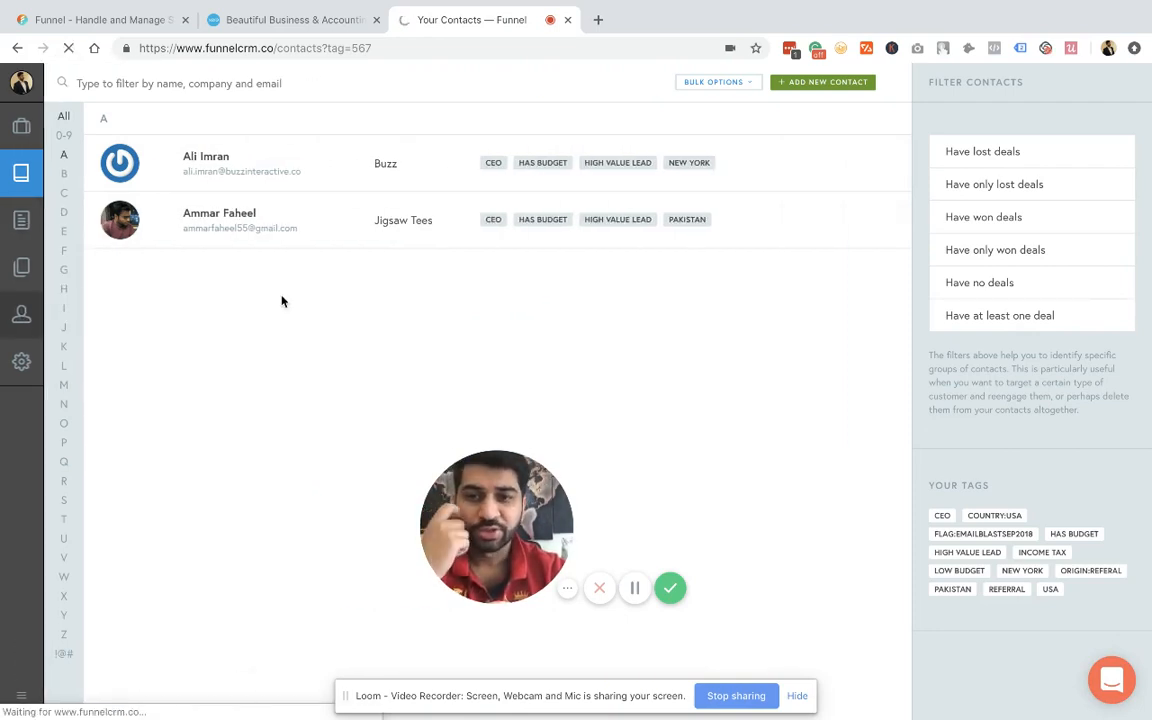
- Go to the Users settings and switch to the empty Roles list
click(22, 314)
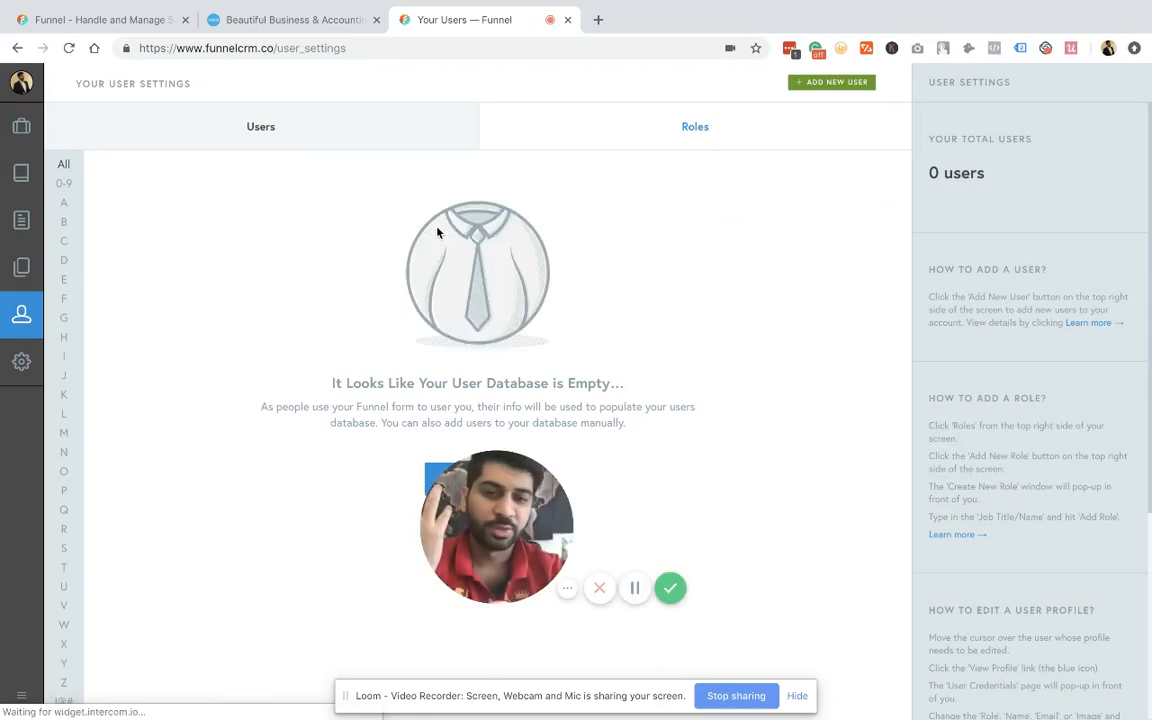
drag(496, 524, 164, 618)
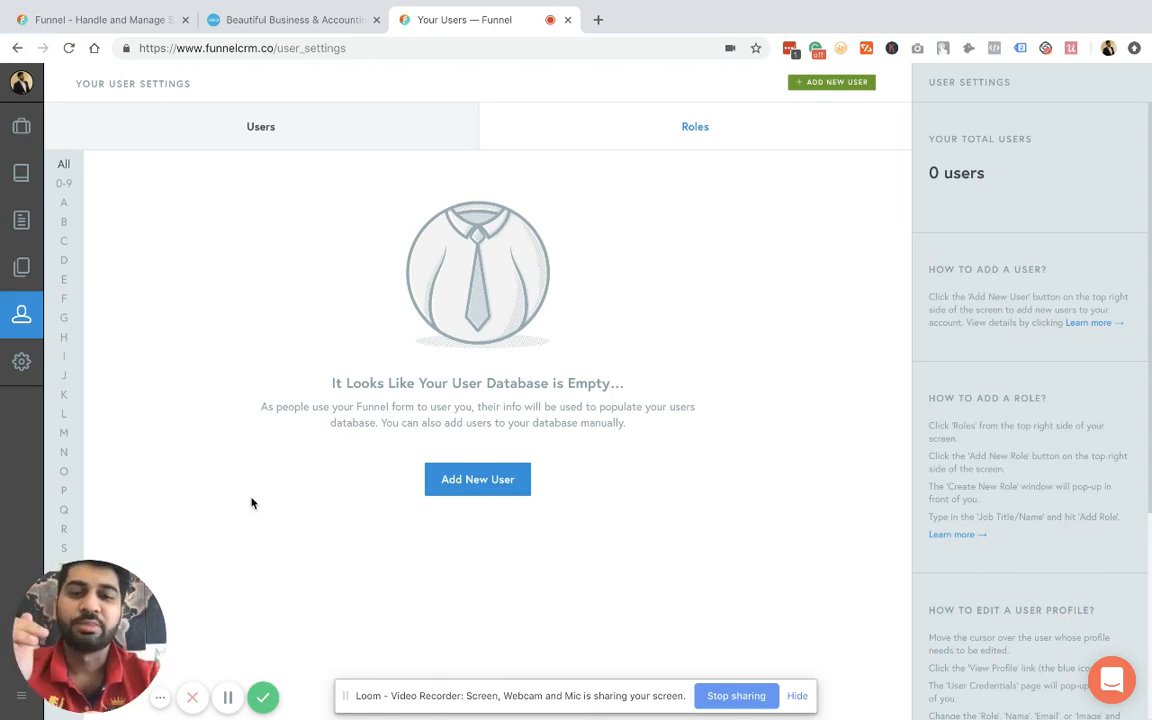
mouse_move(692, 154)
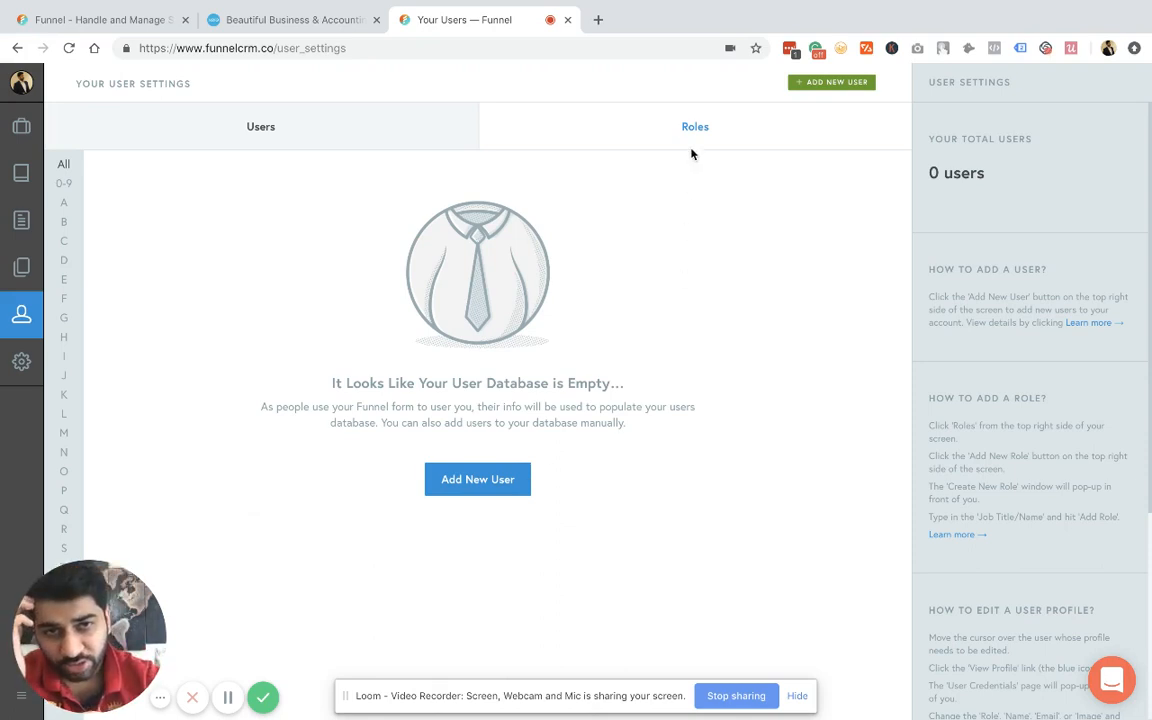
click(696, 126)
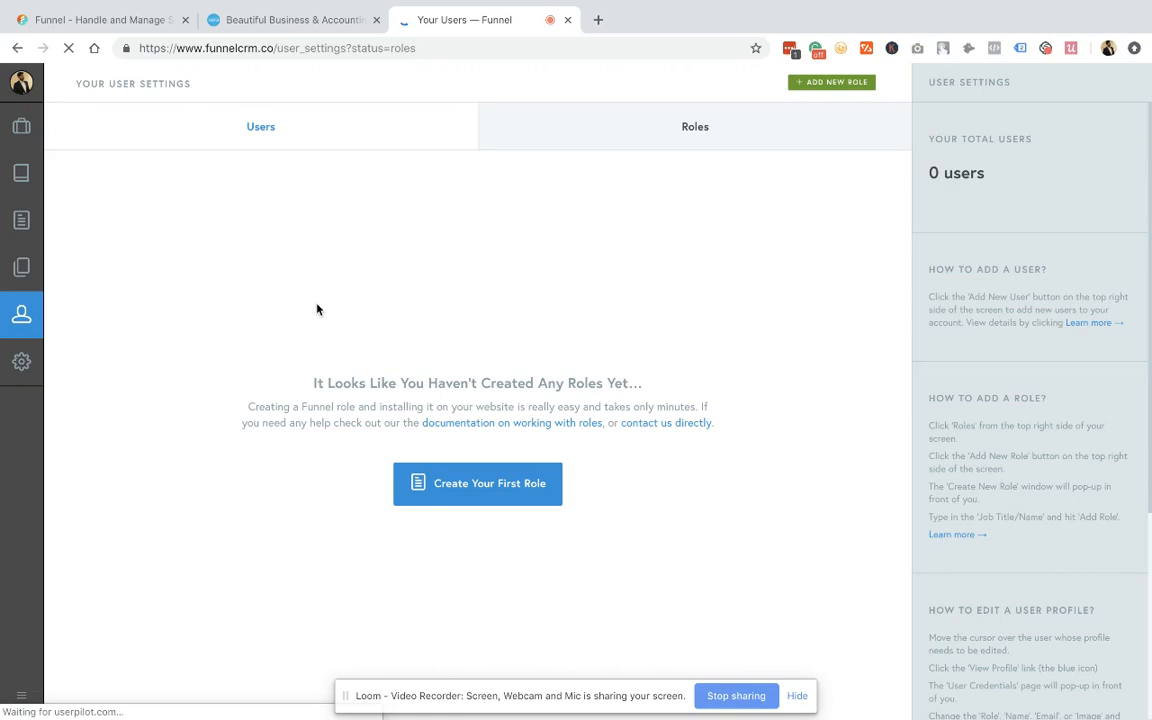
- Add a Sales Manager role and update it with full permissions for every area
click(476, 482)
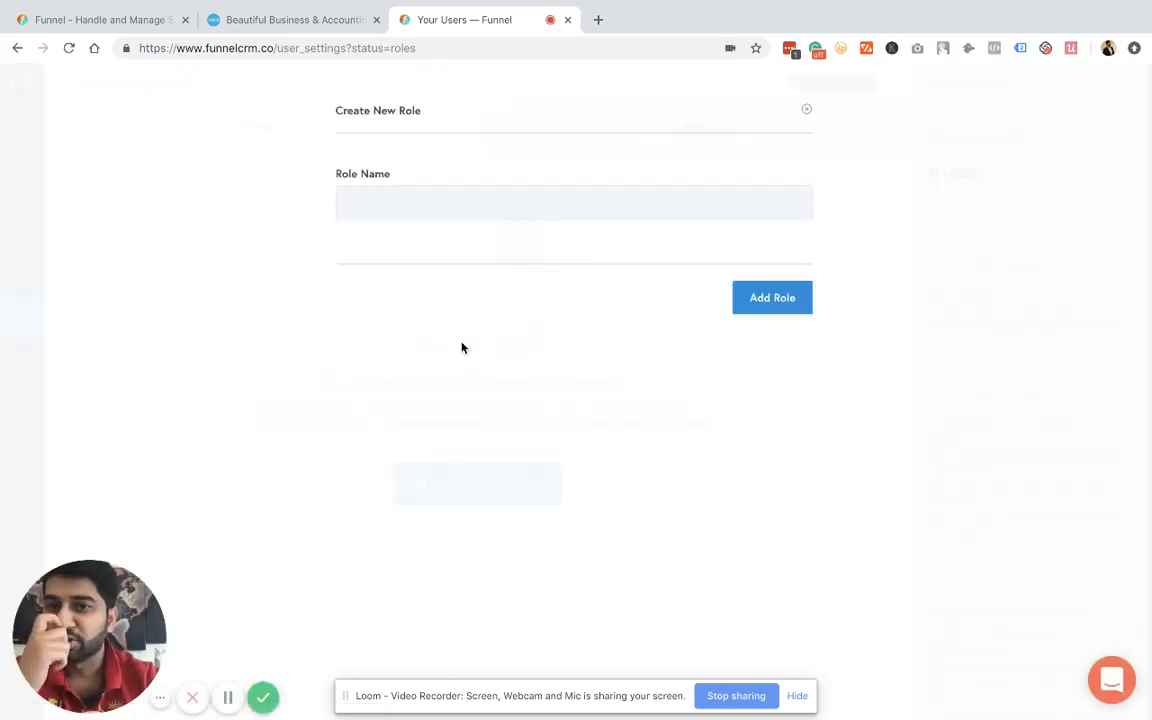
text(Sales Manager)
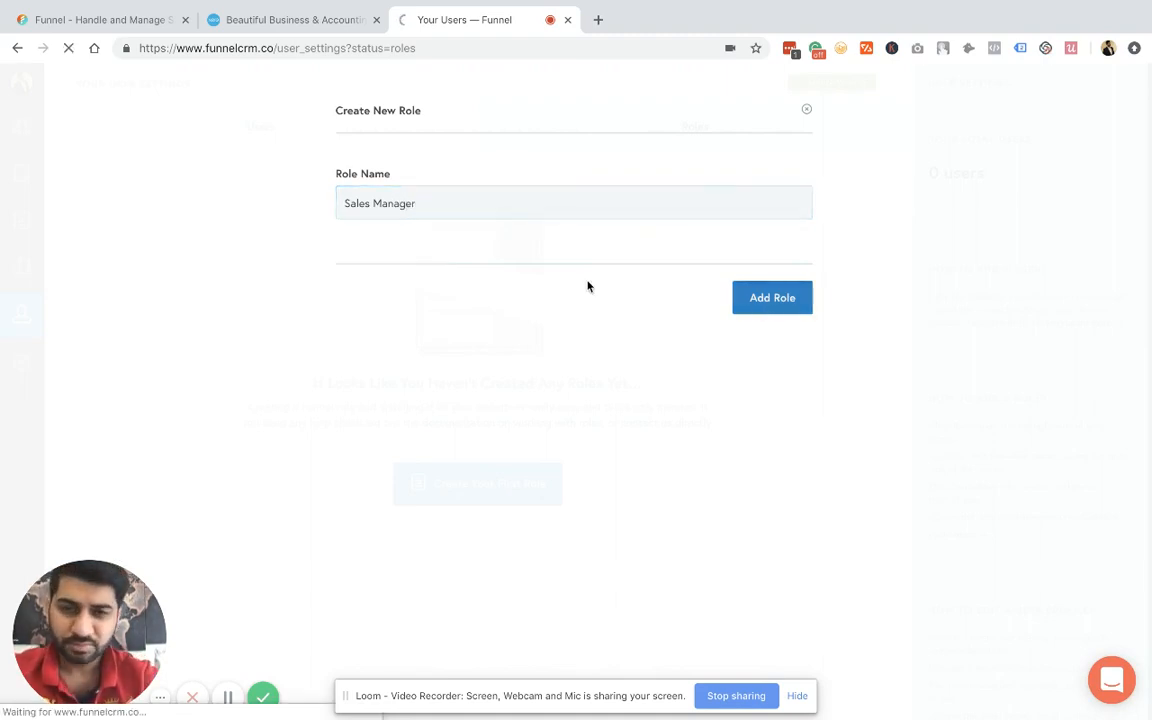
click(772, 296)
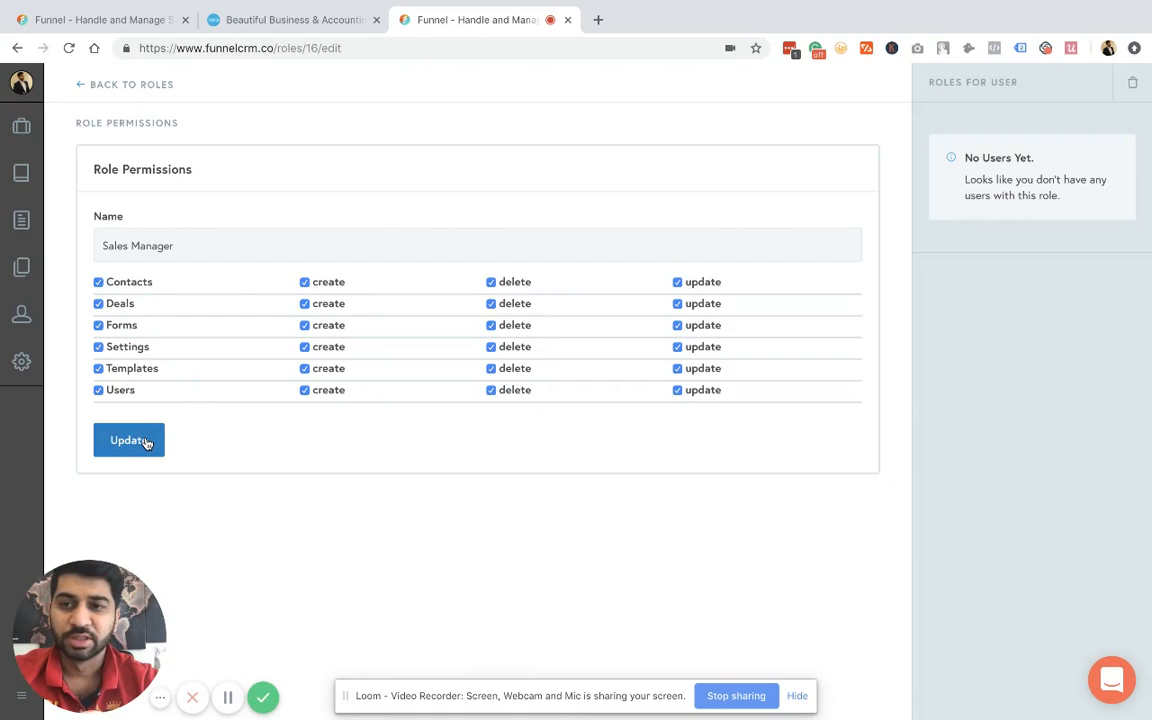
click(128, 440)
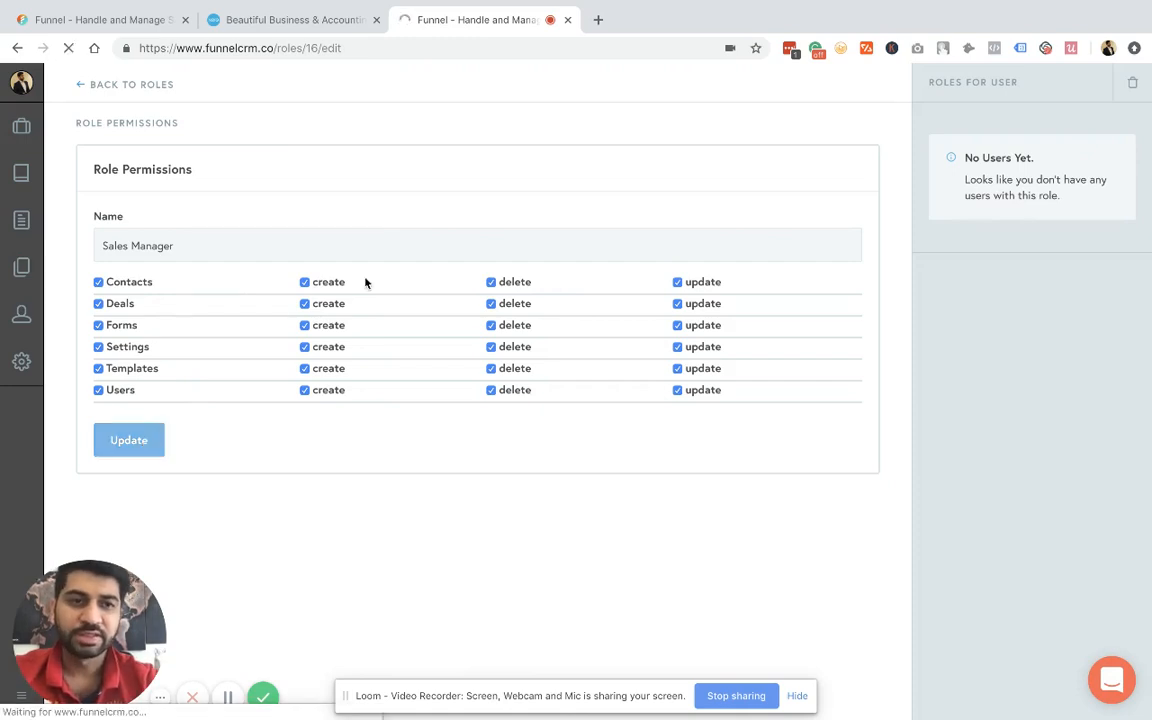
click(128, 440)
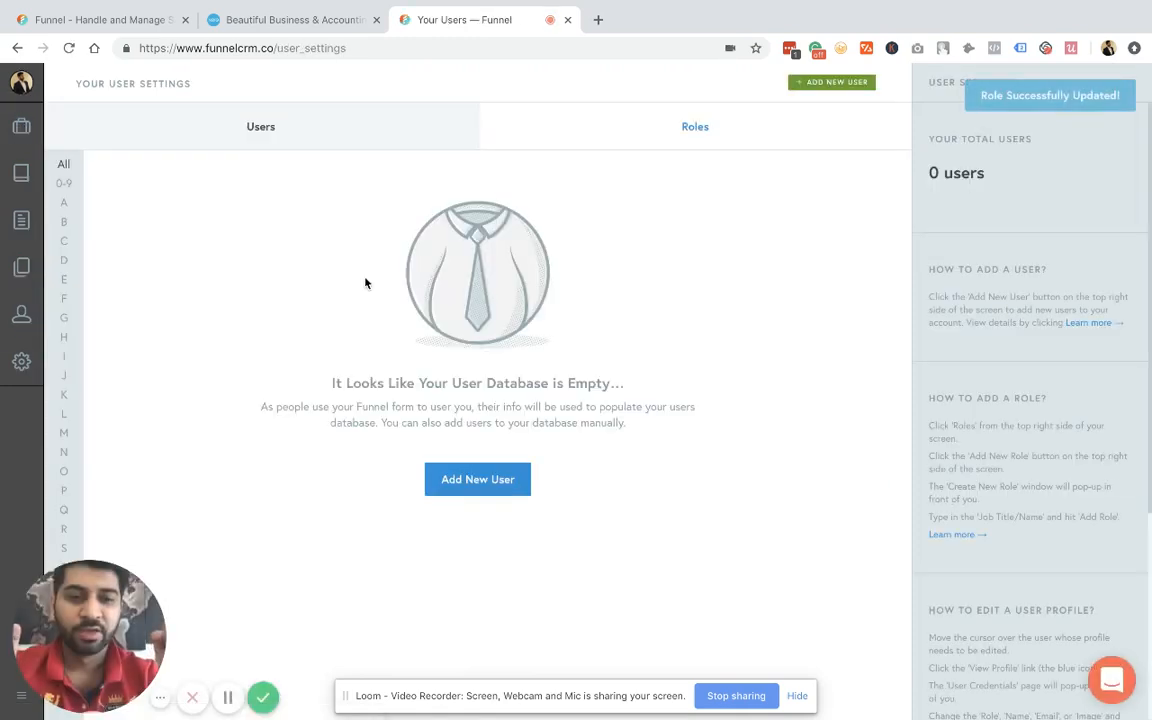